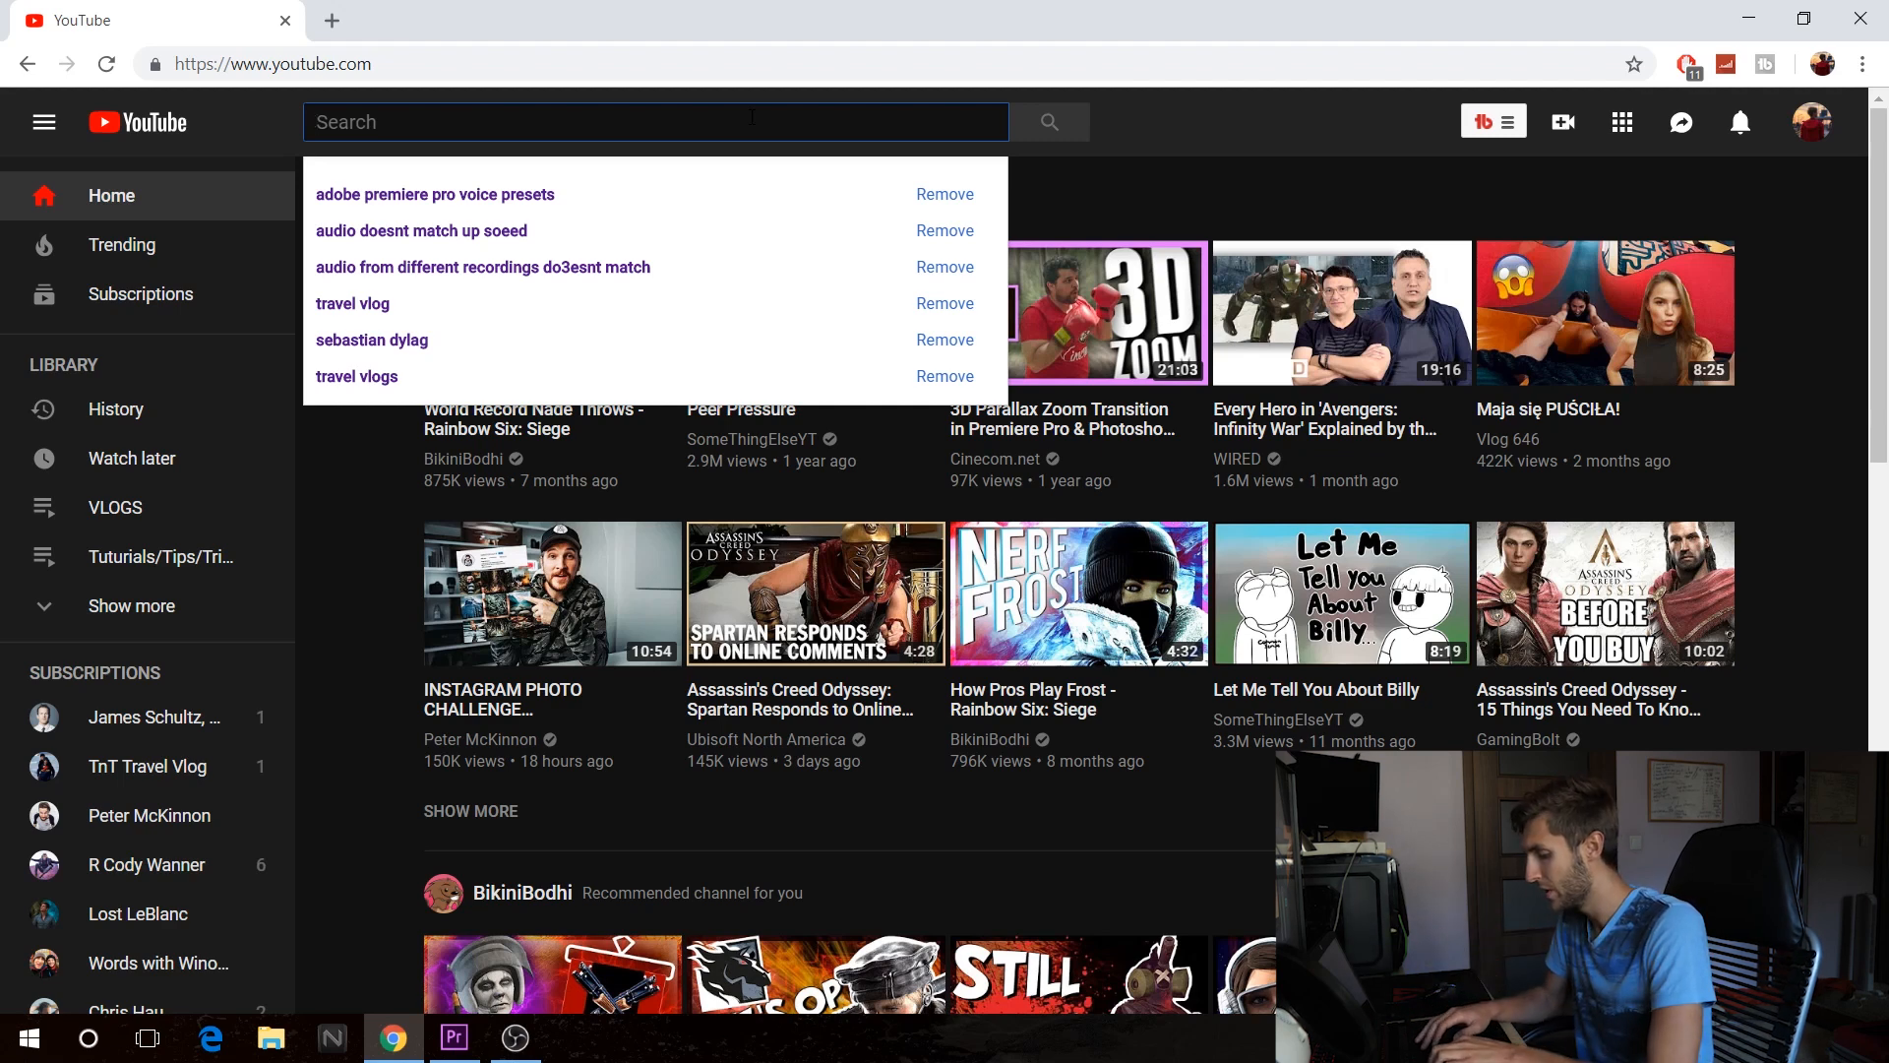
Search YouTube for 'preset transition premiere pro' using the matching search suggestion
{"action": "type", "text": "preset tra"}
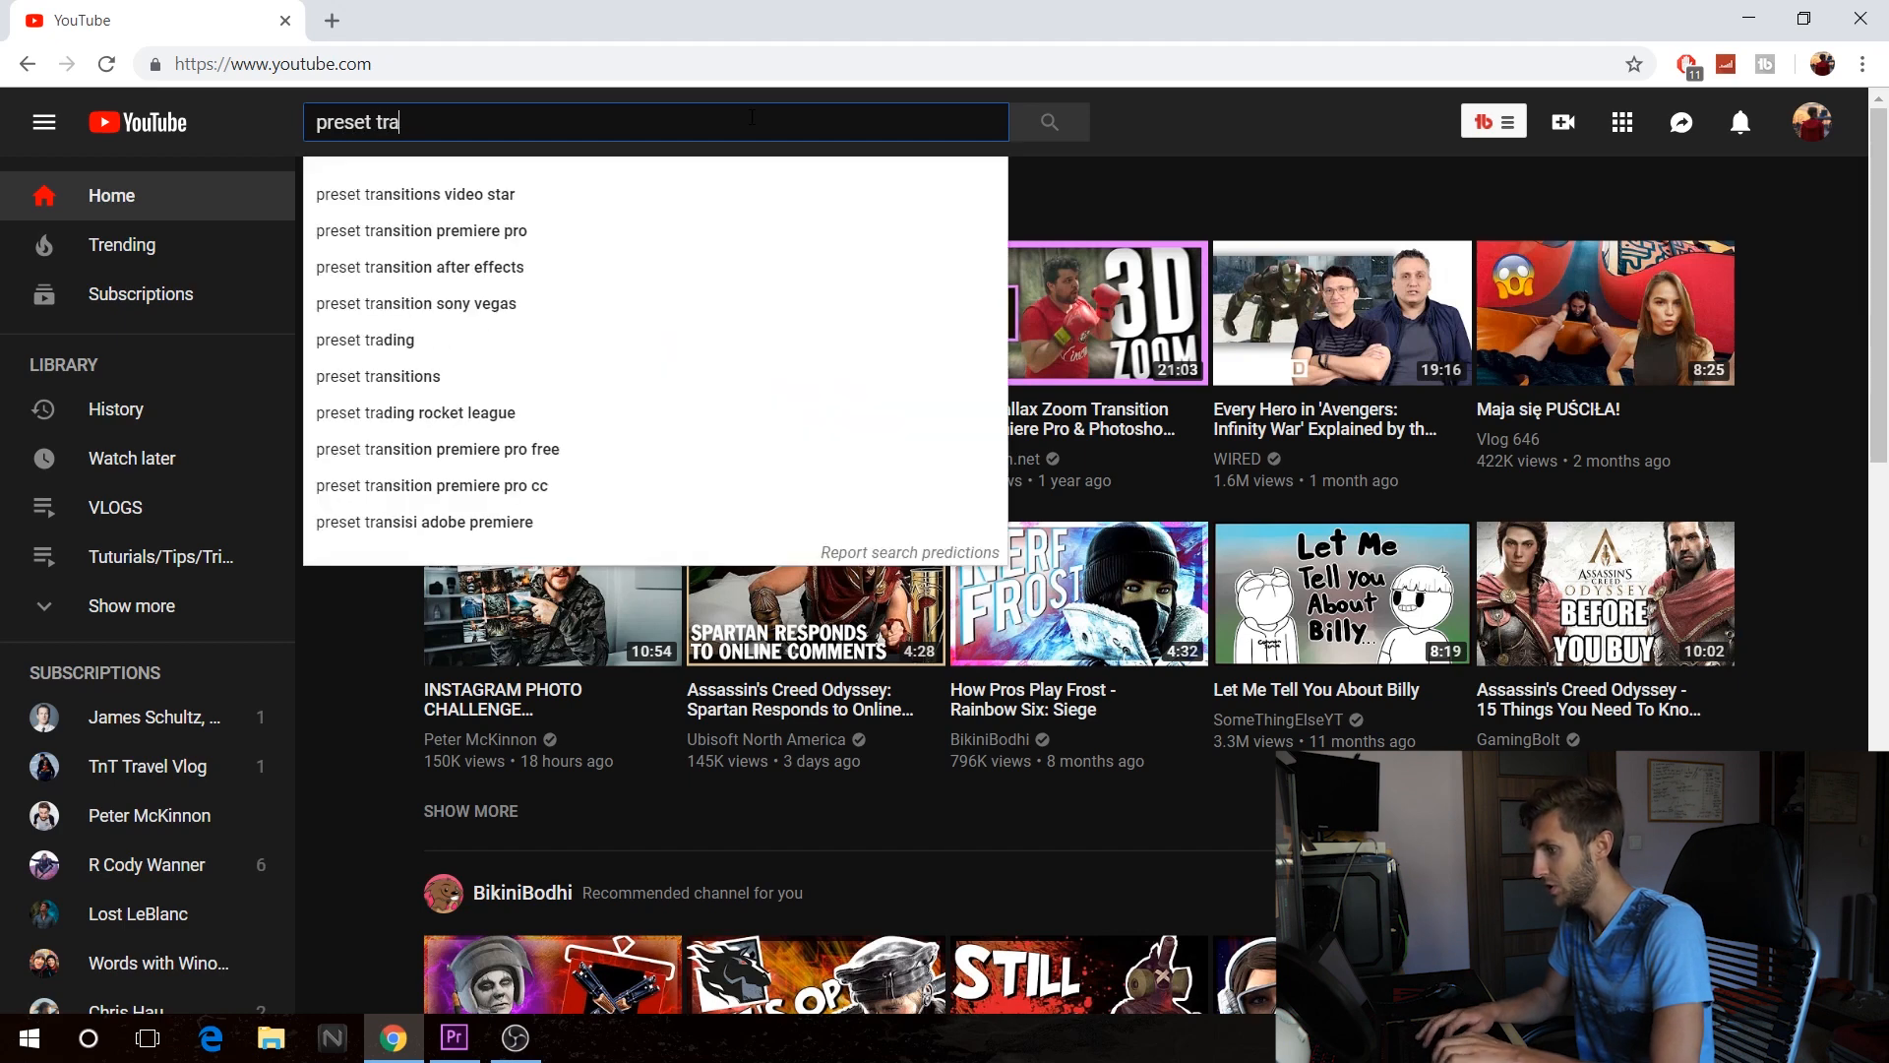
{"action": "left_click", "coordinate": [414, 194]}
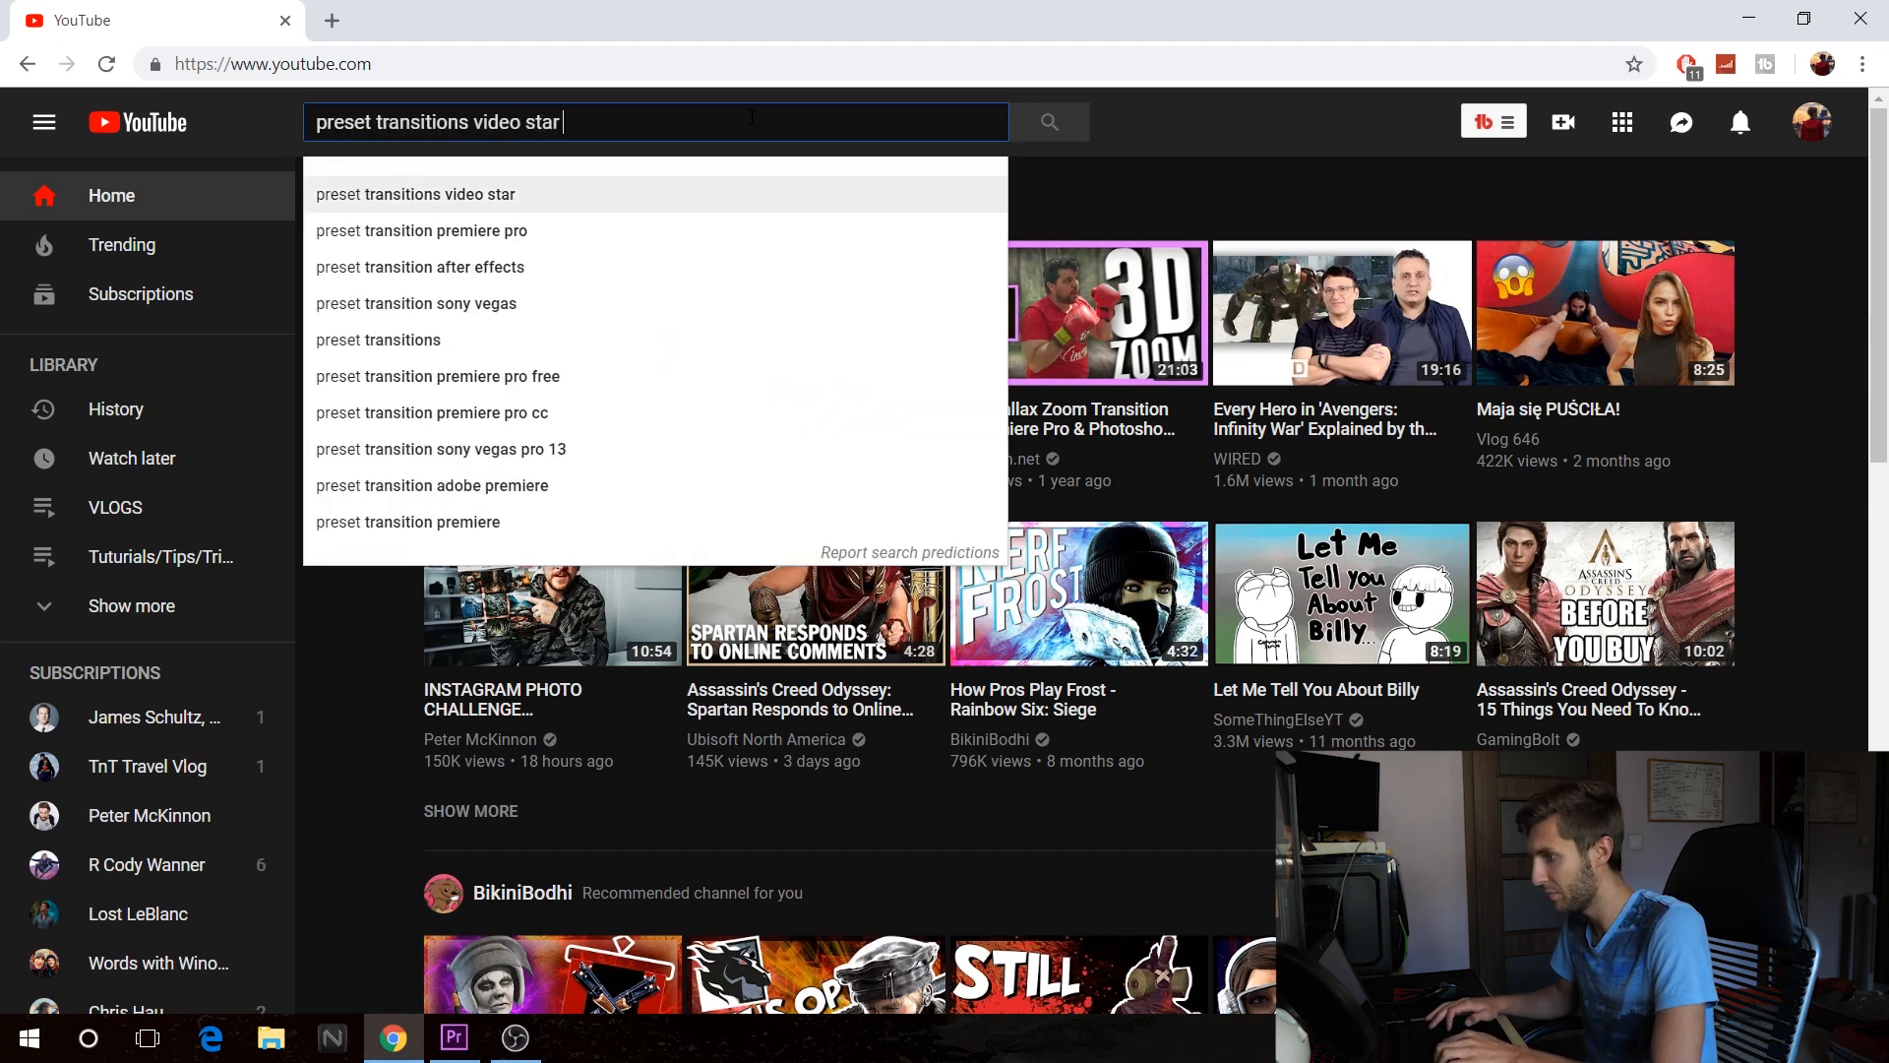
{"action": "left_click", "coordinate": [422, 230]}
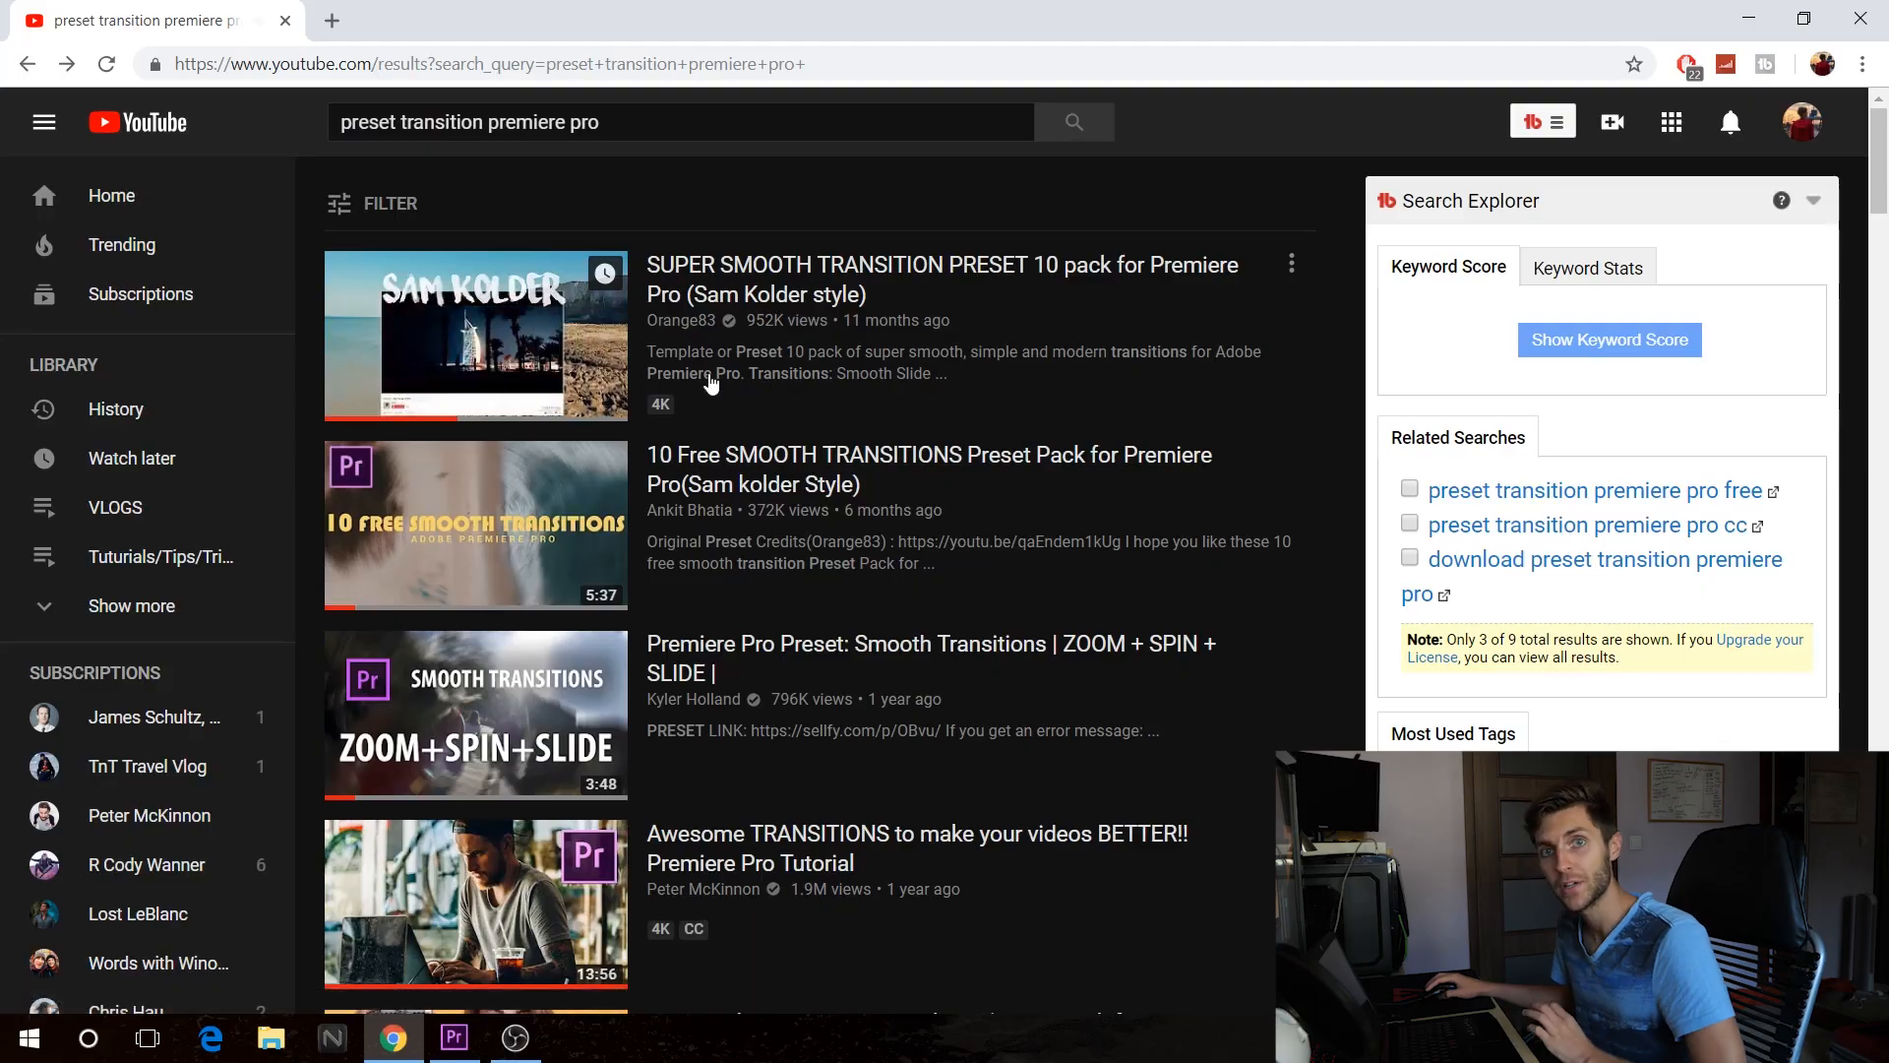
{"action": "mouse_move", "coordinate": [476, 334]}
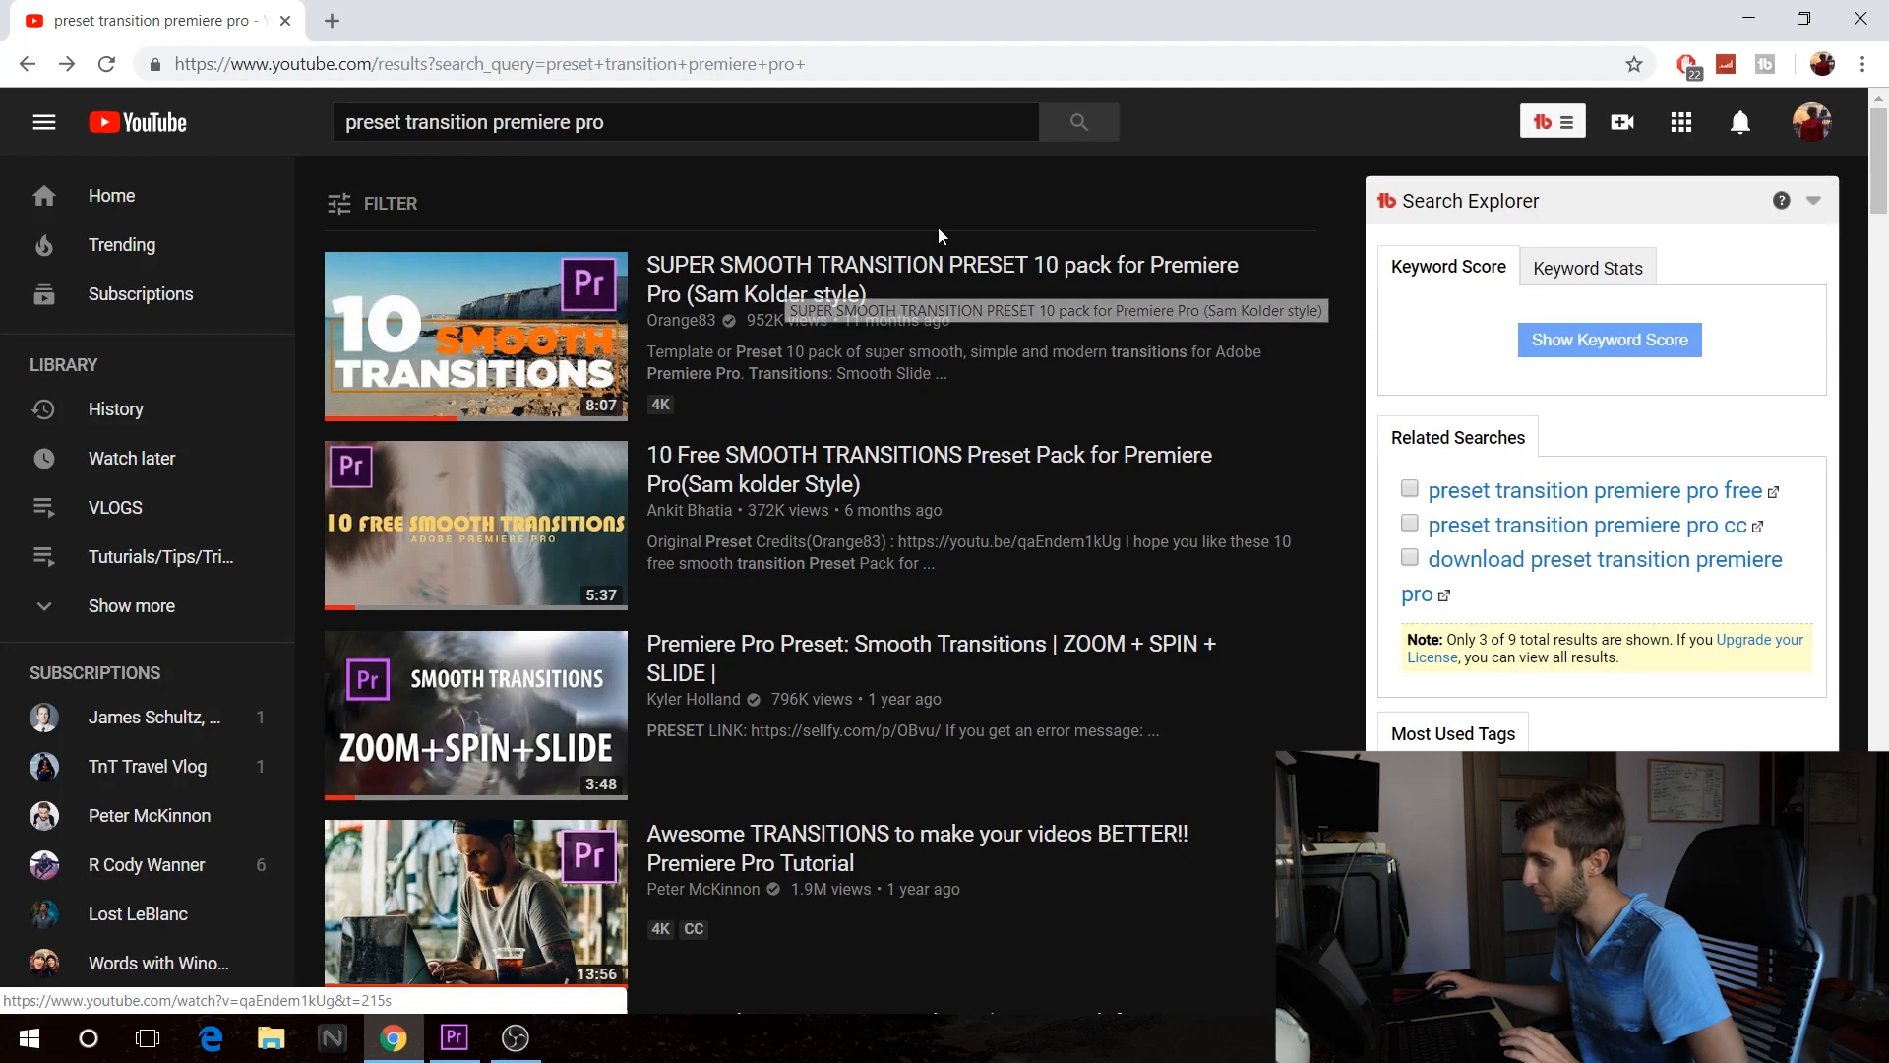
{"action": "mouse_move", "coordinate": [1072, 274]}
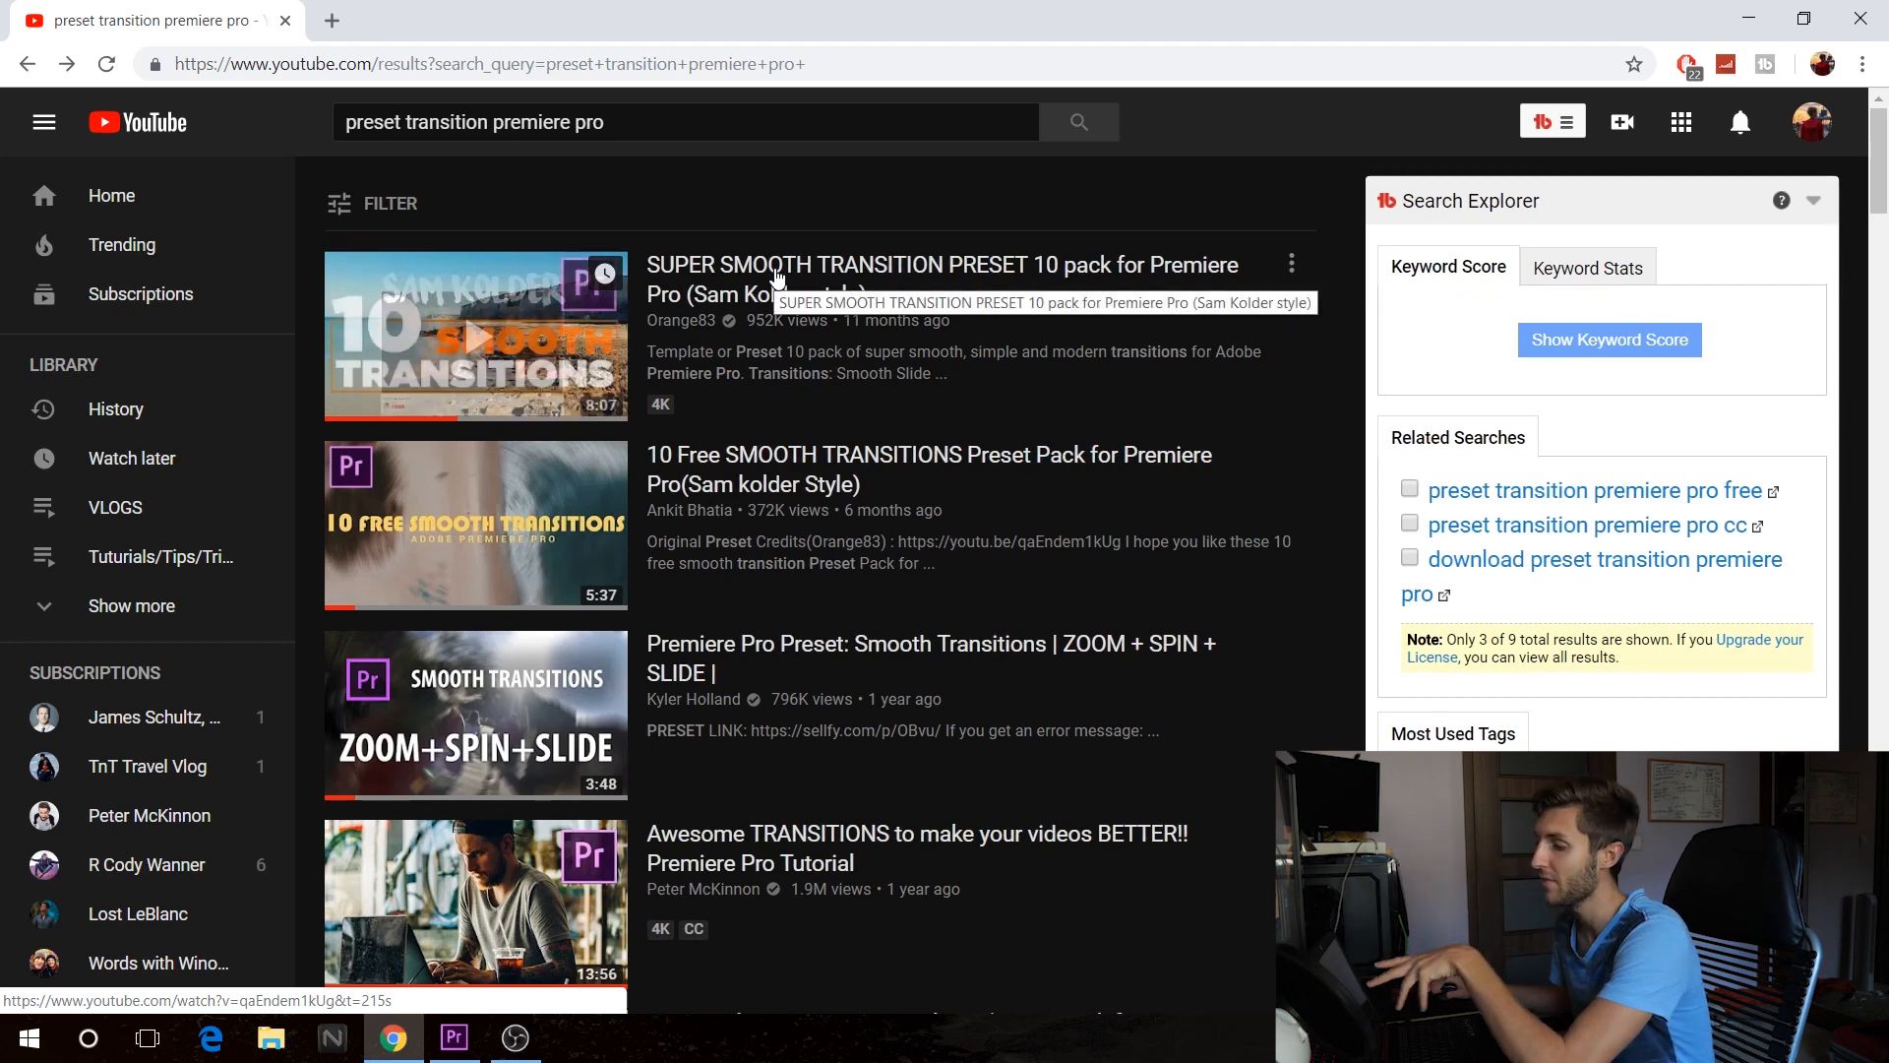
Open the Orange83 SUPER SMOOTH TRANSITION PRESET video and follow its sellfy DOWNLOAD LINK
{"action": "left_click", "coordinate": [474, 334]}
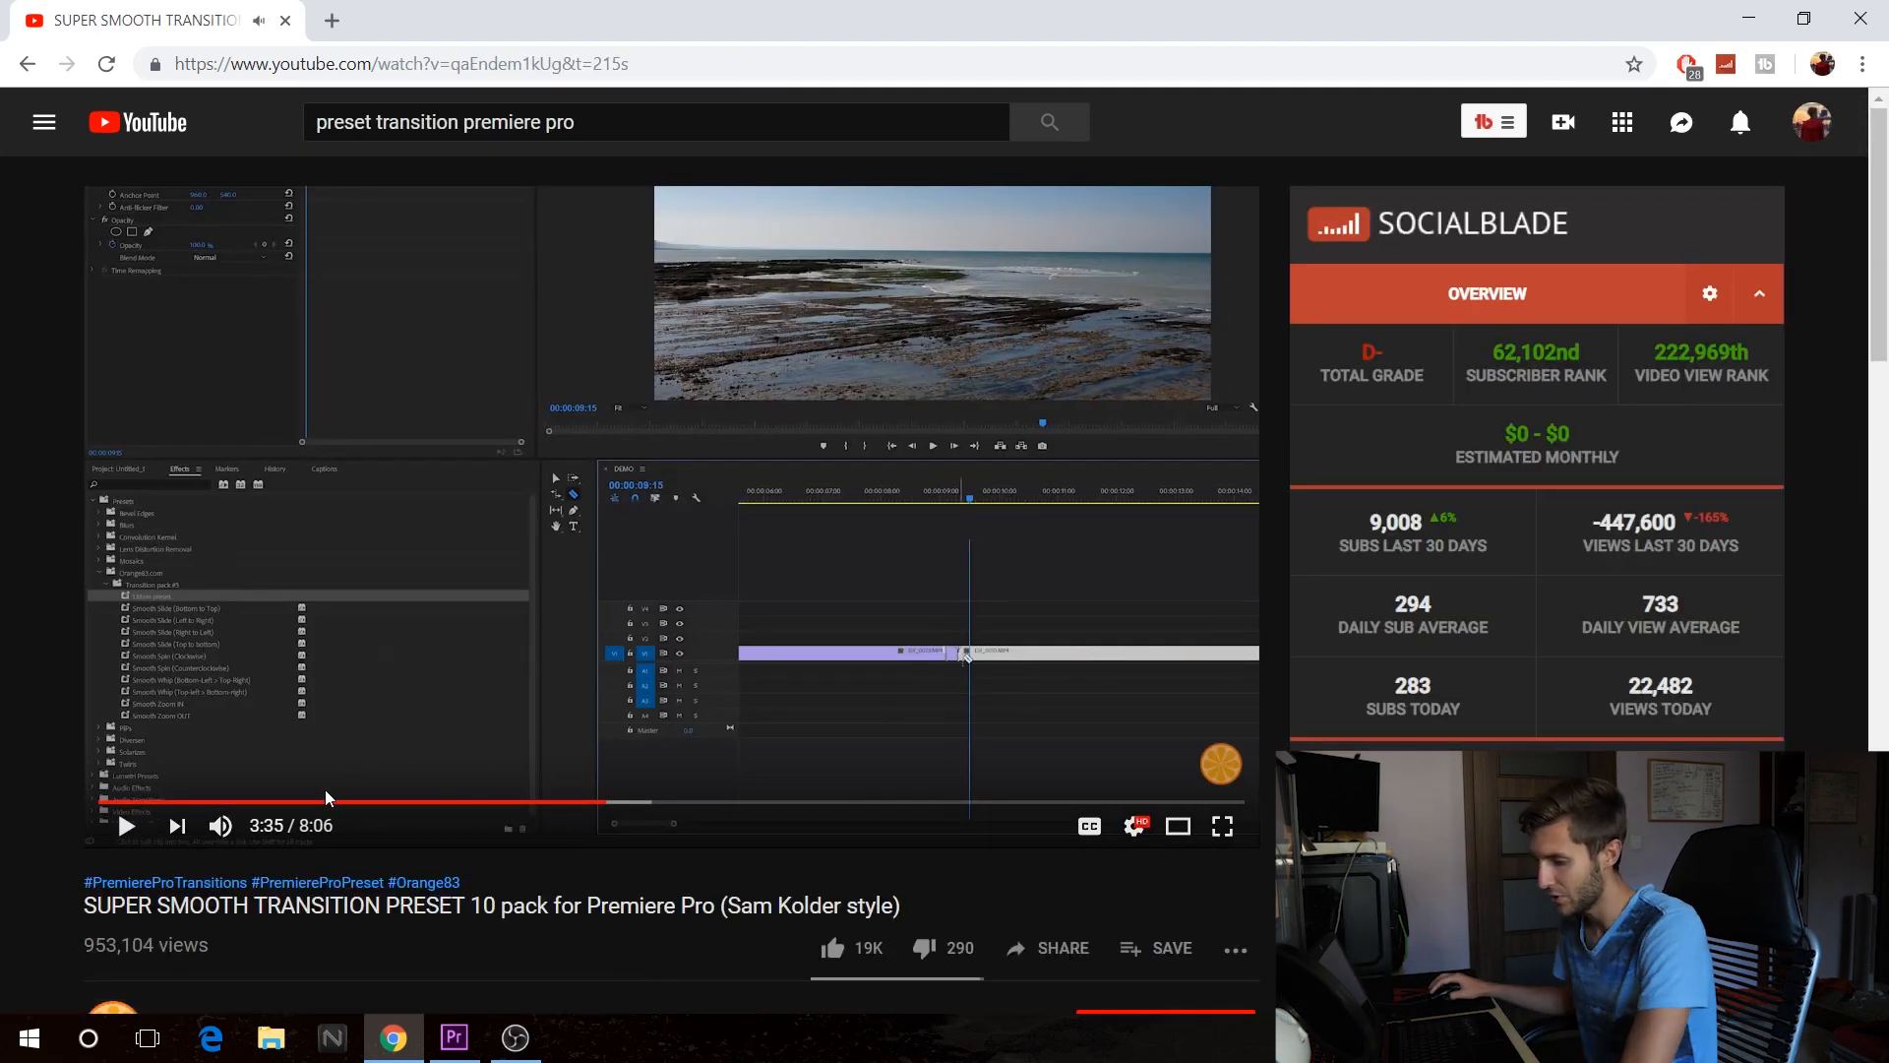
{"action": "scroll", "scroll_direction": "down", "scroll_amount": 3}
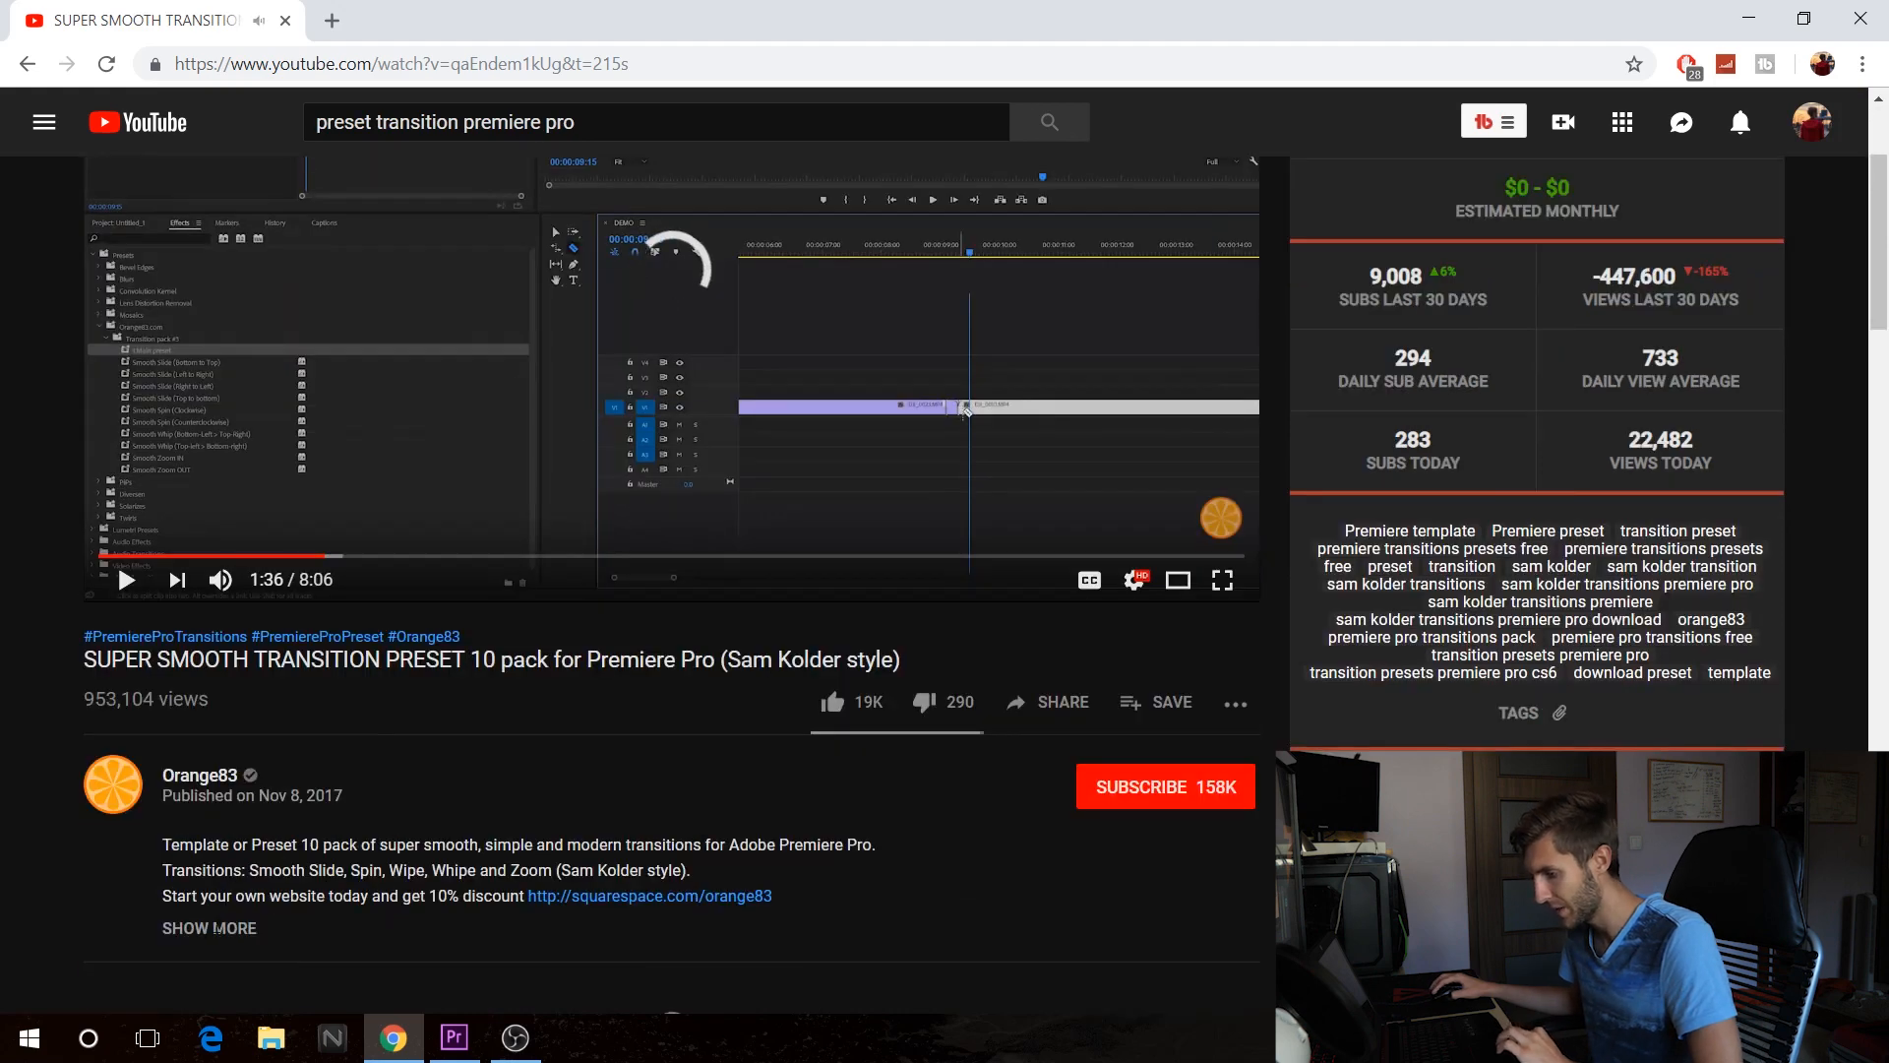
{"action": "scroll", "scroll_direction": "down", "scroll_amount": 3}
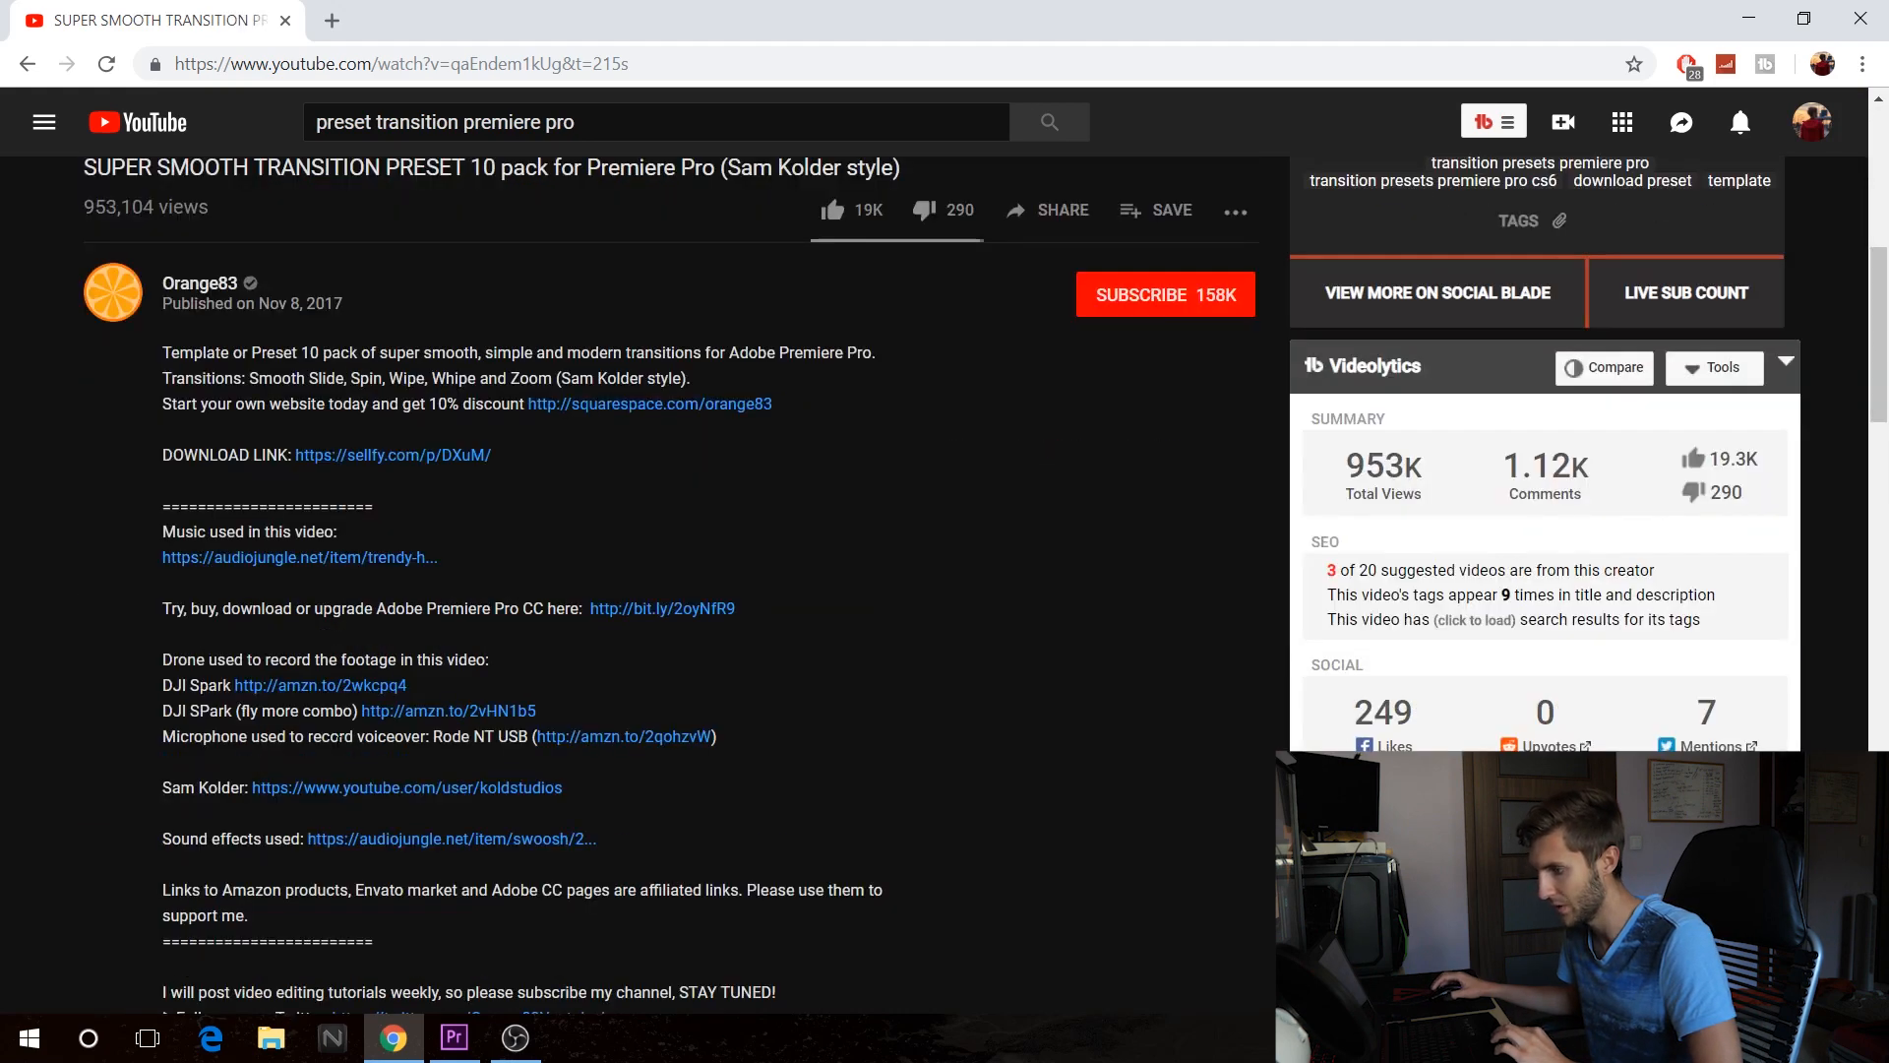
{"action": "scroll", "scroll_direction": "up", "scroll_amount": 3}
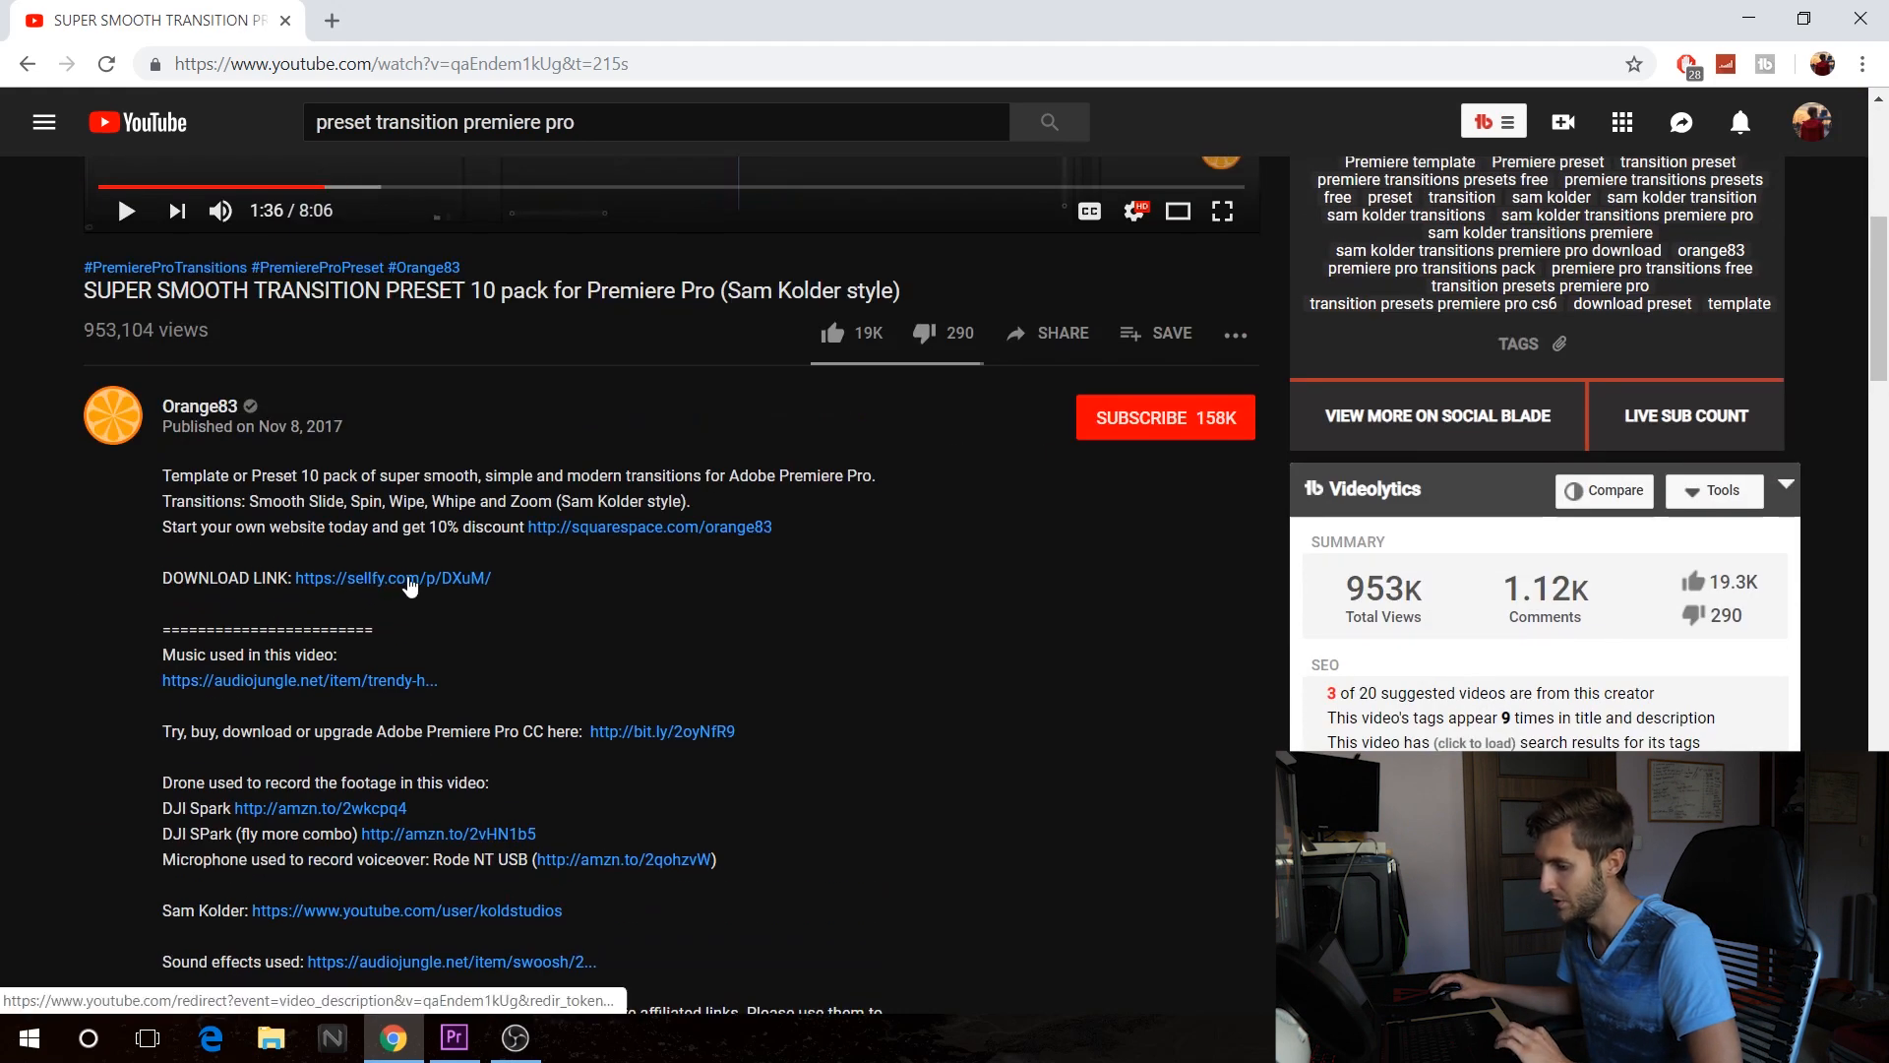
{"action": "left_click", "coordinate": [391, 579]}
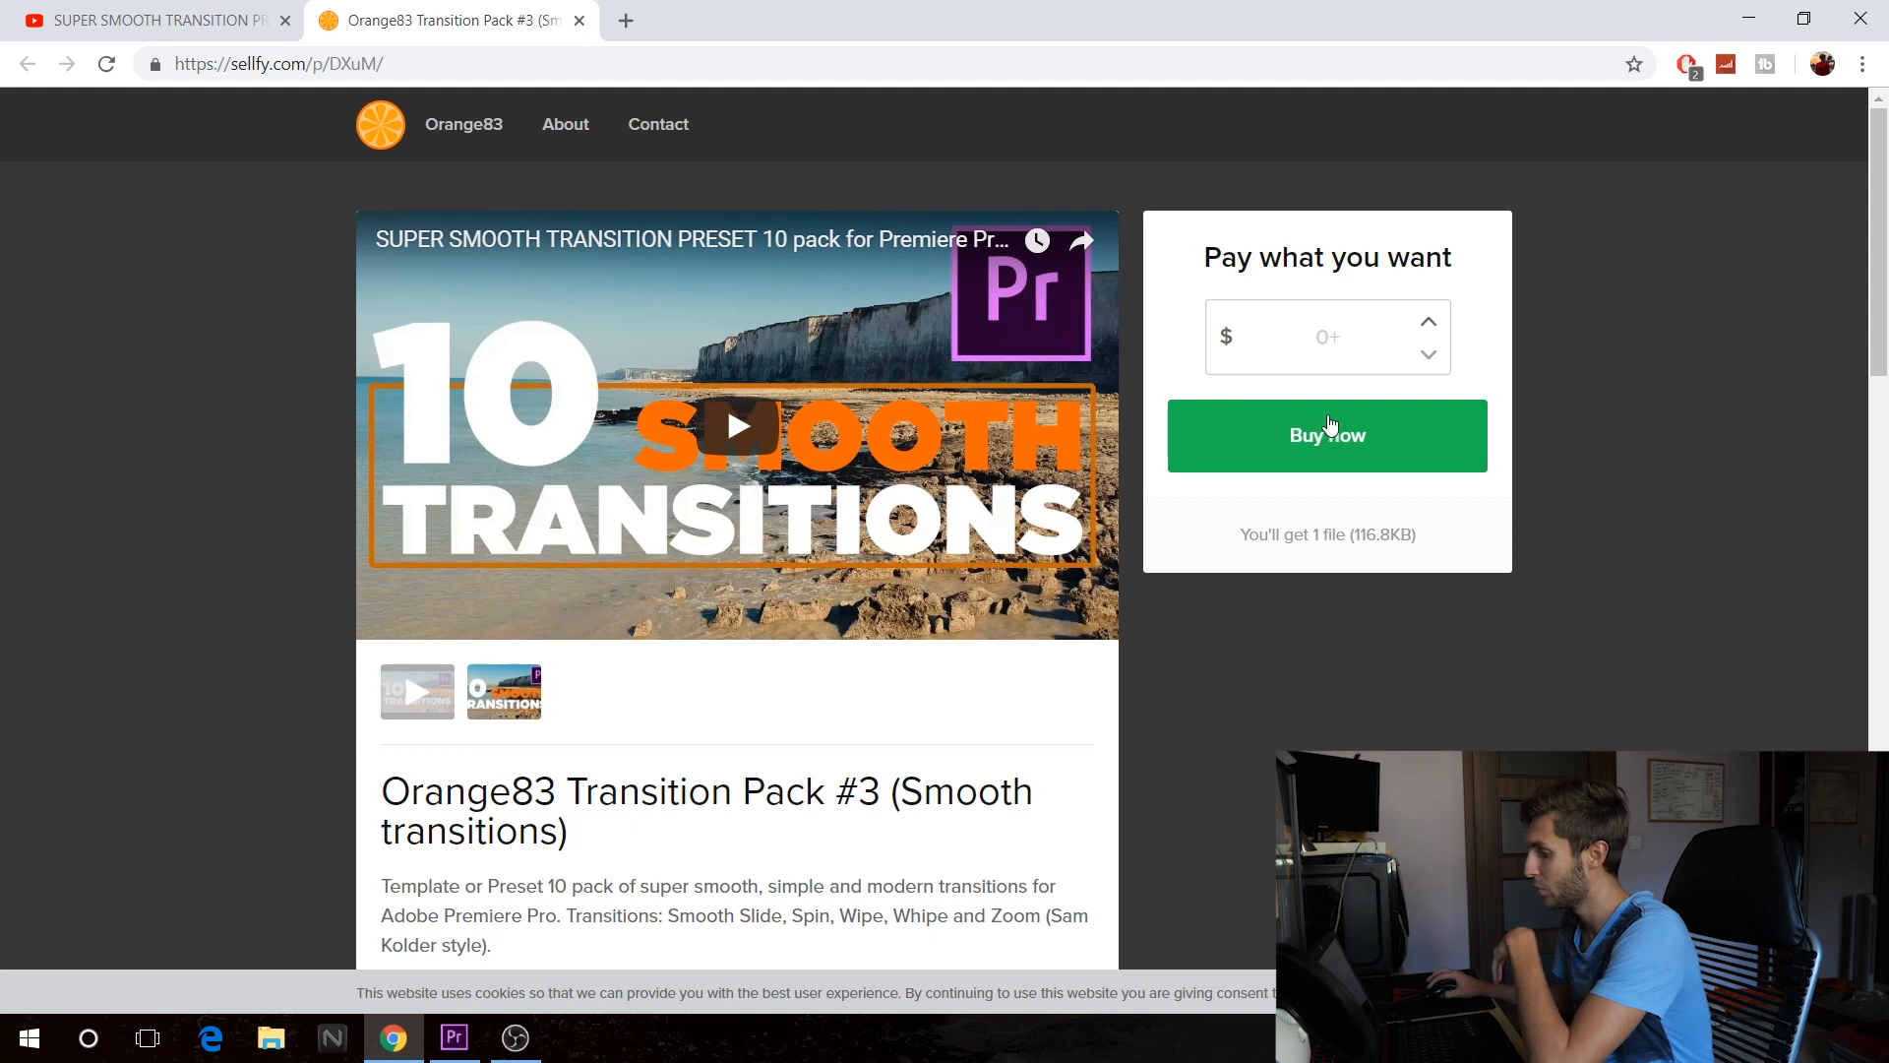
Check out Orange83 Transition Pack #3 at price 0 with contact details and agreement
{"action": "left_click", "coordinate": [1325, 435]}
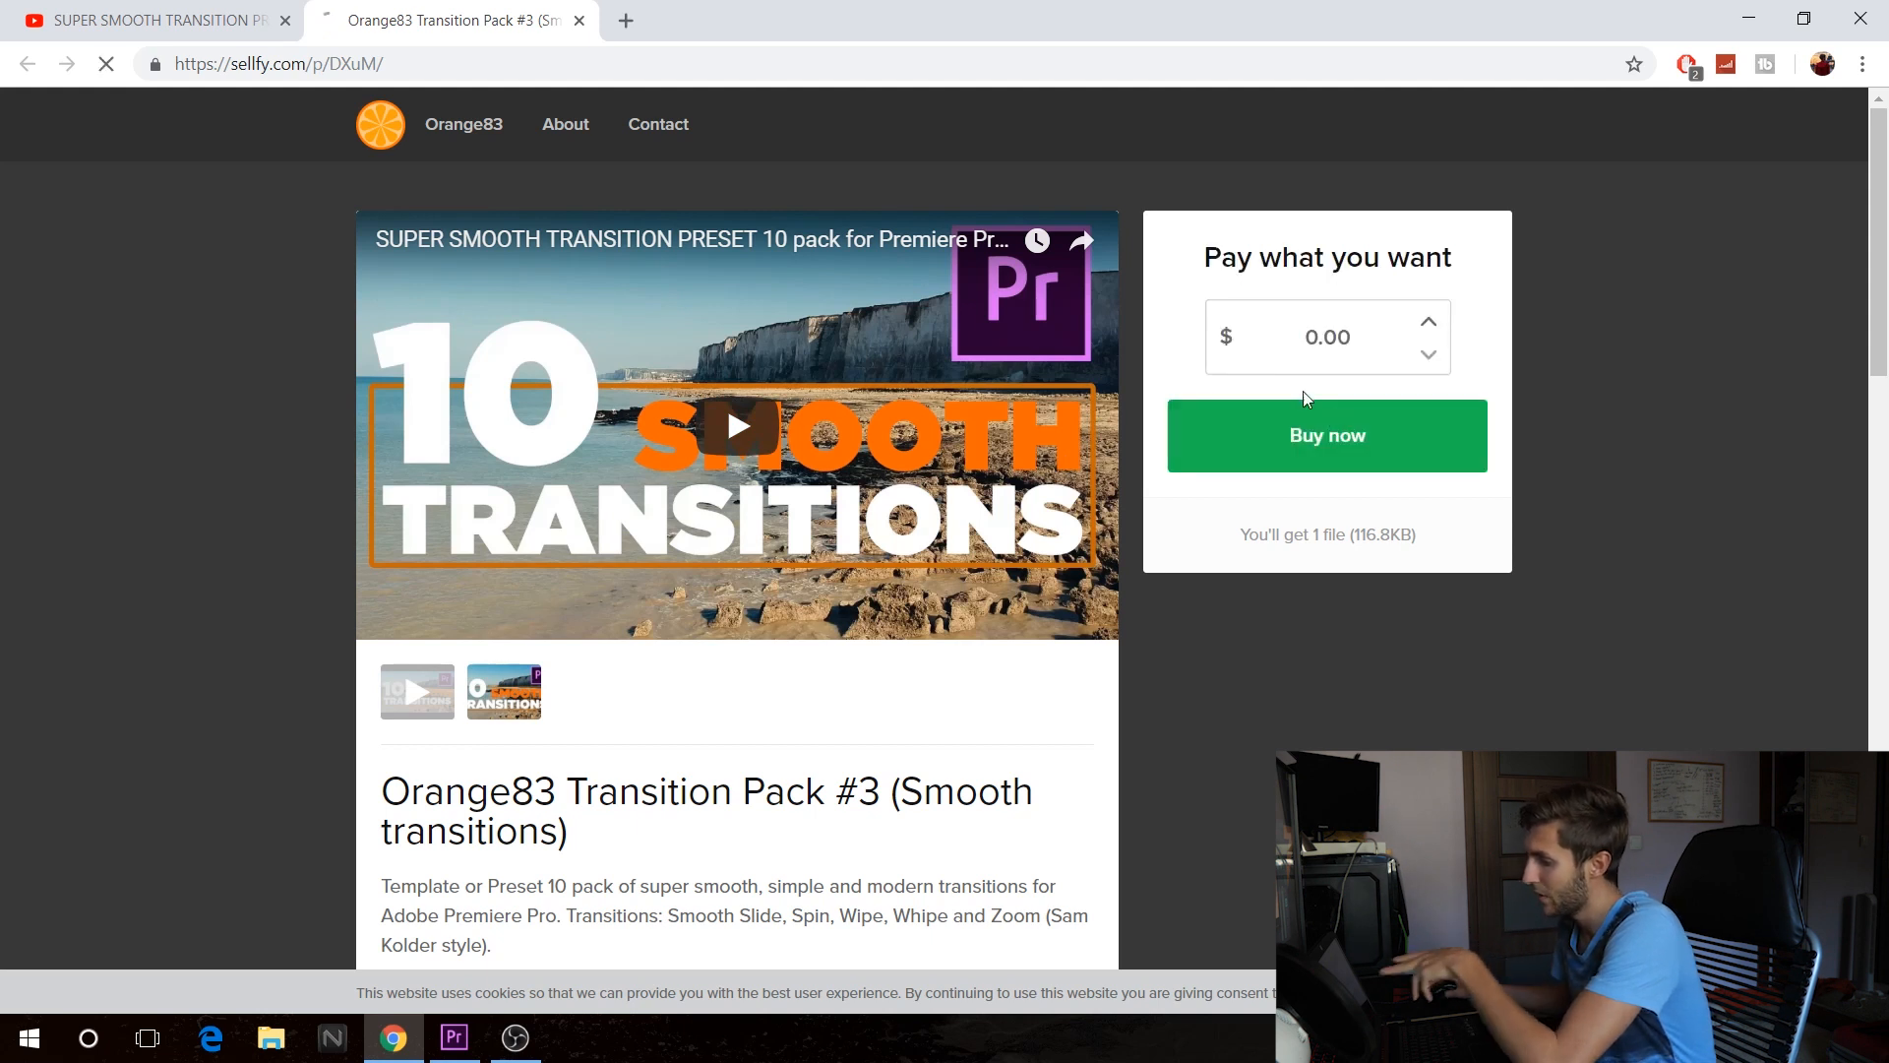
{"action": "left_click", "coordinate": [1325, 435]}
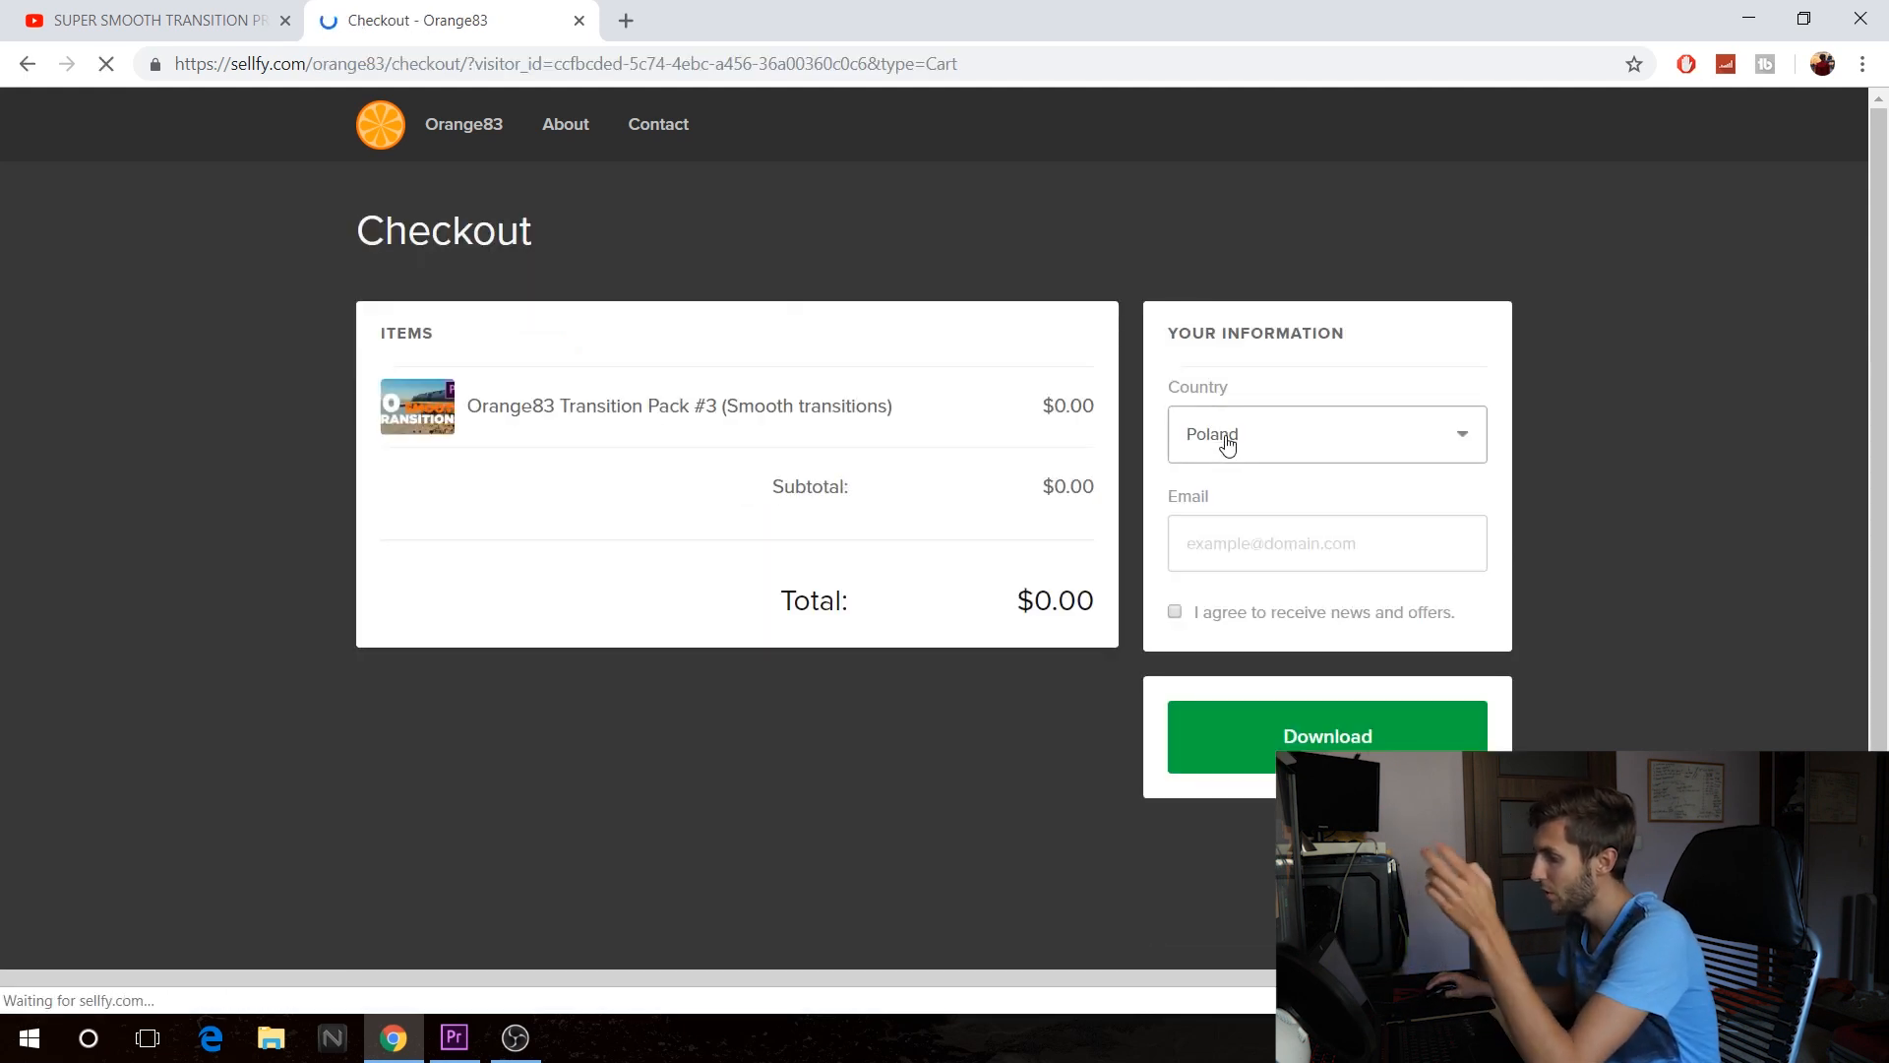
{"action": "left_click", "coordinate": [1325, 542]}
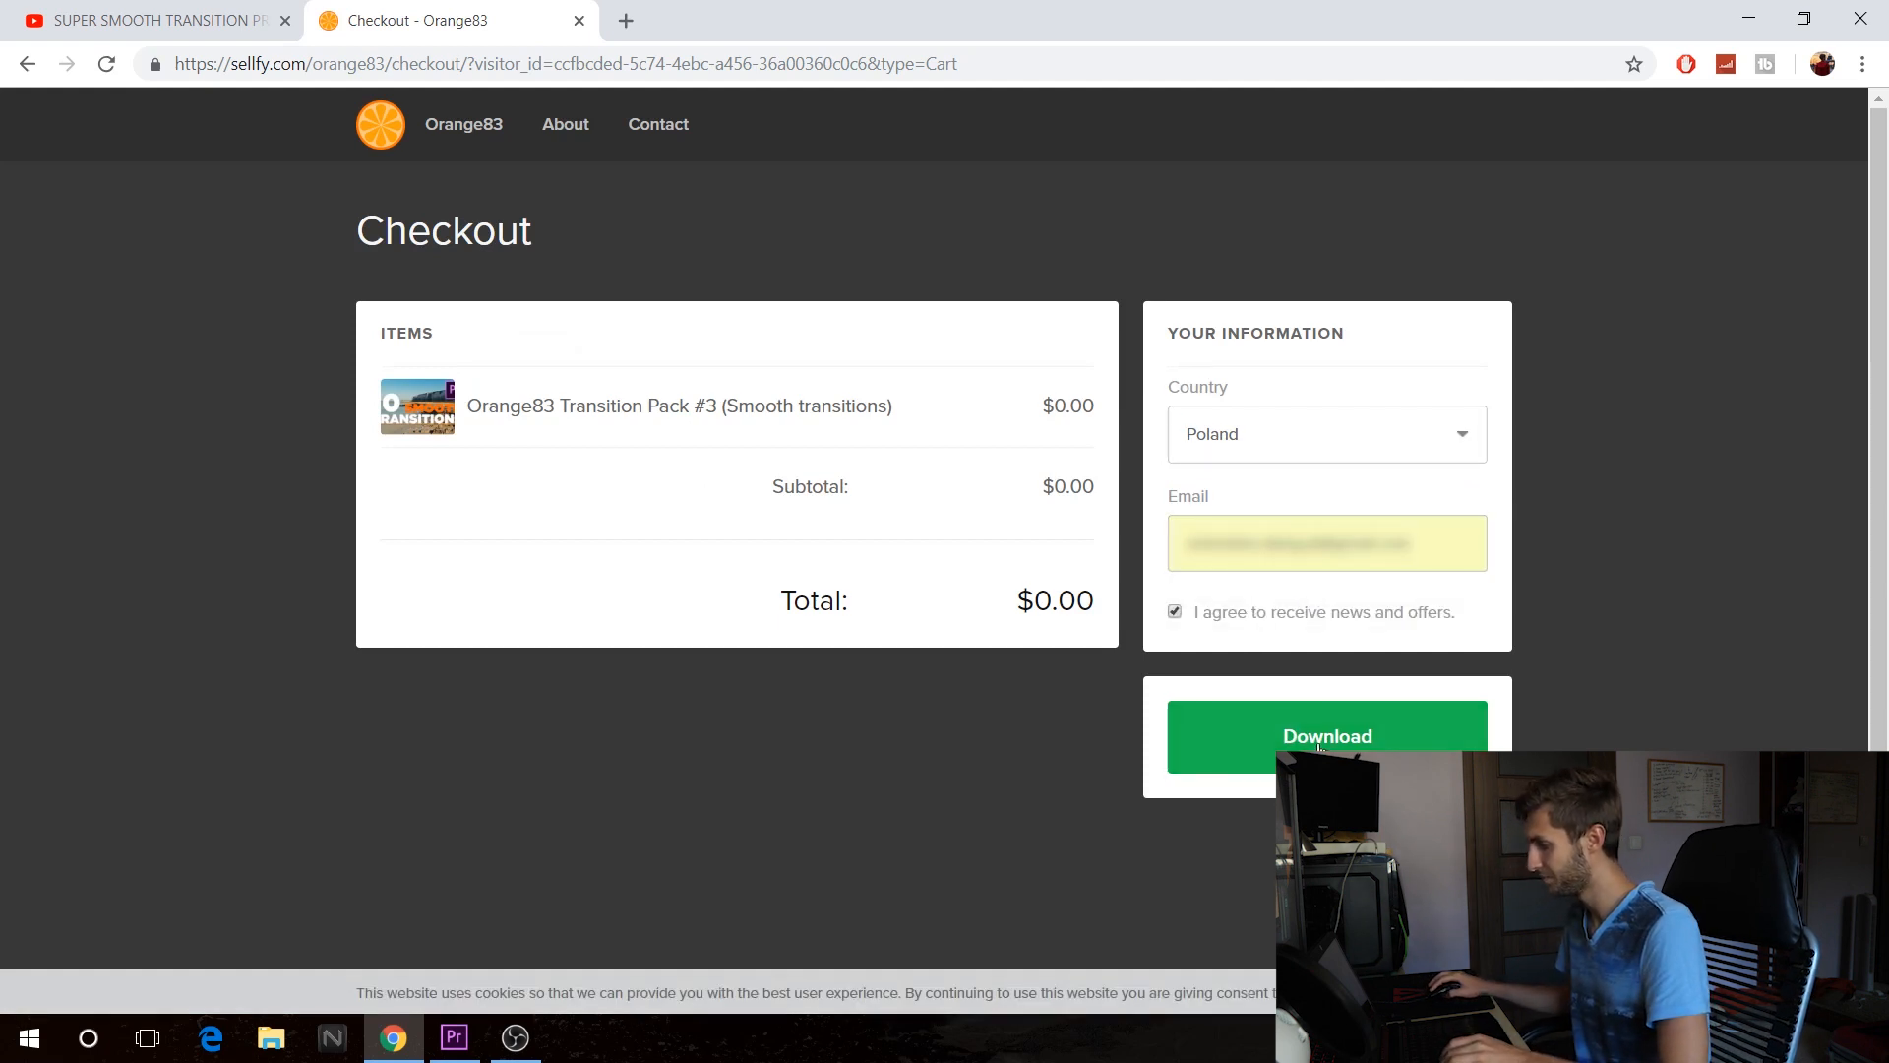
{"action": "left_click", "coordinate": [1327, 736]}
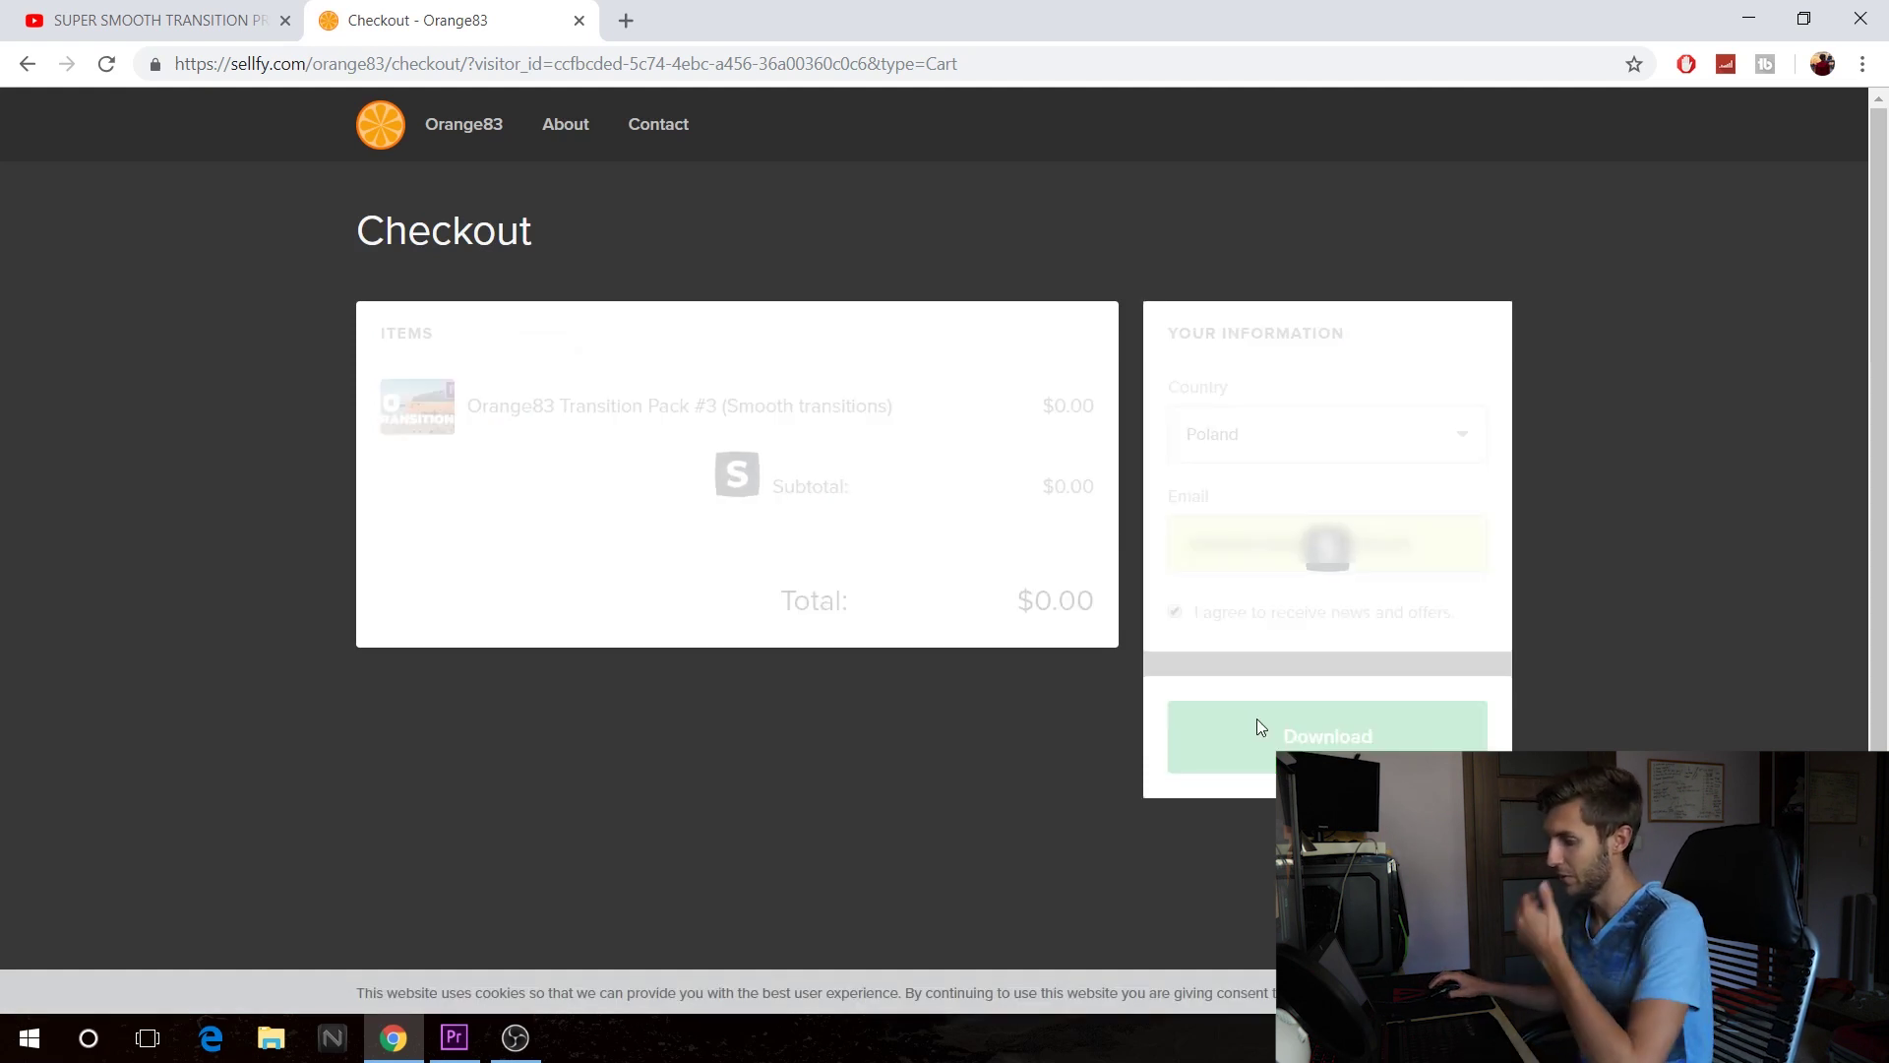
{"action": "left_click", "coordinate": [1326, 736]}
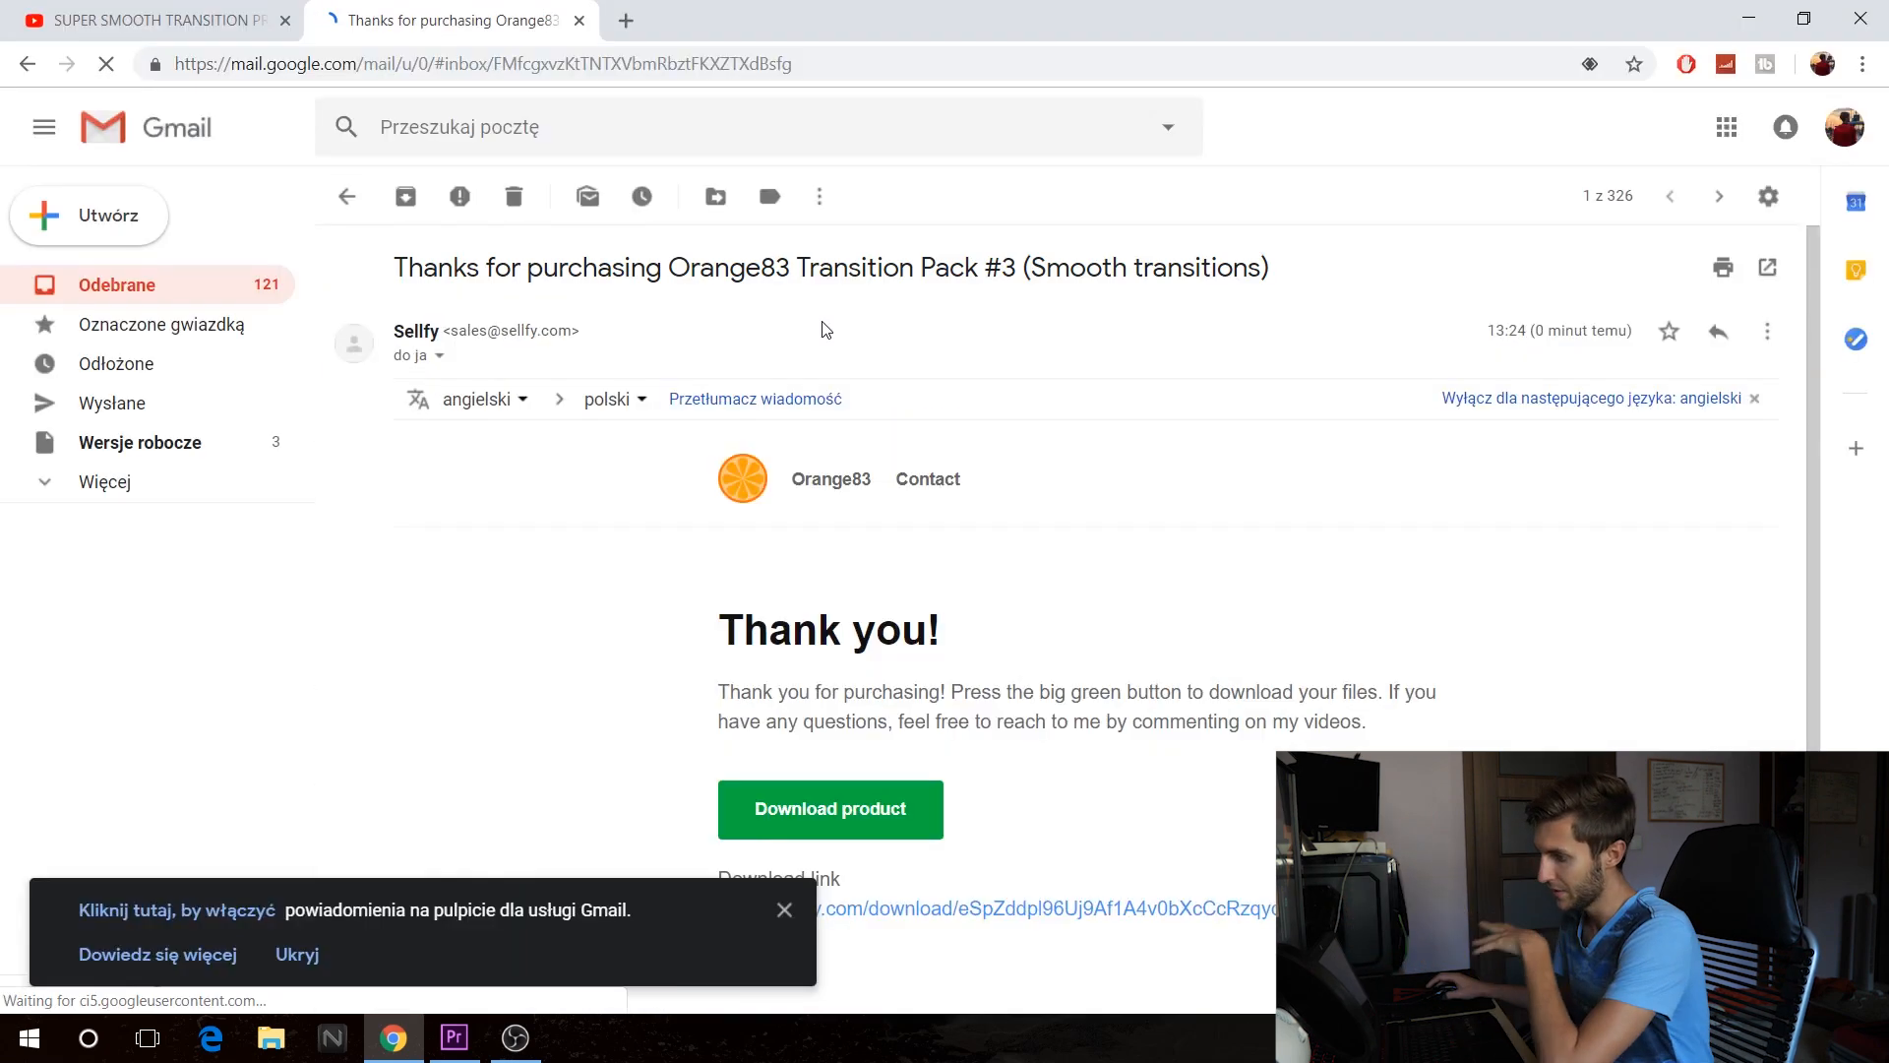
Download Orange83_transition_Pack3_v1_1.zip from the email's Sellfy download page
{"action": "left_click", "coordinate": [828, 809]}
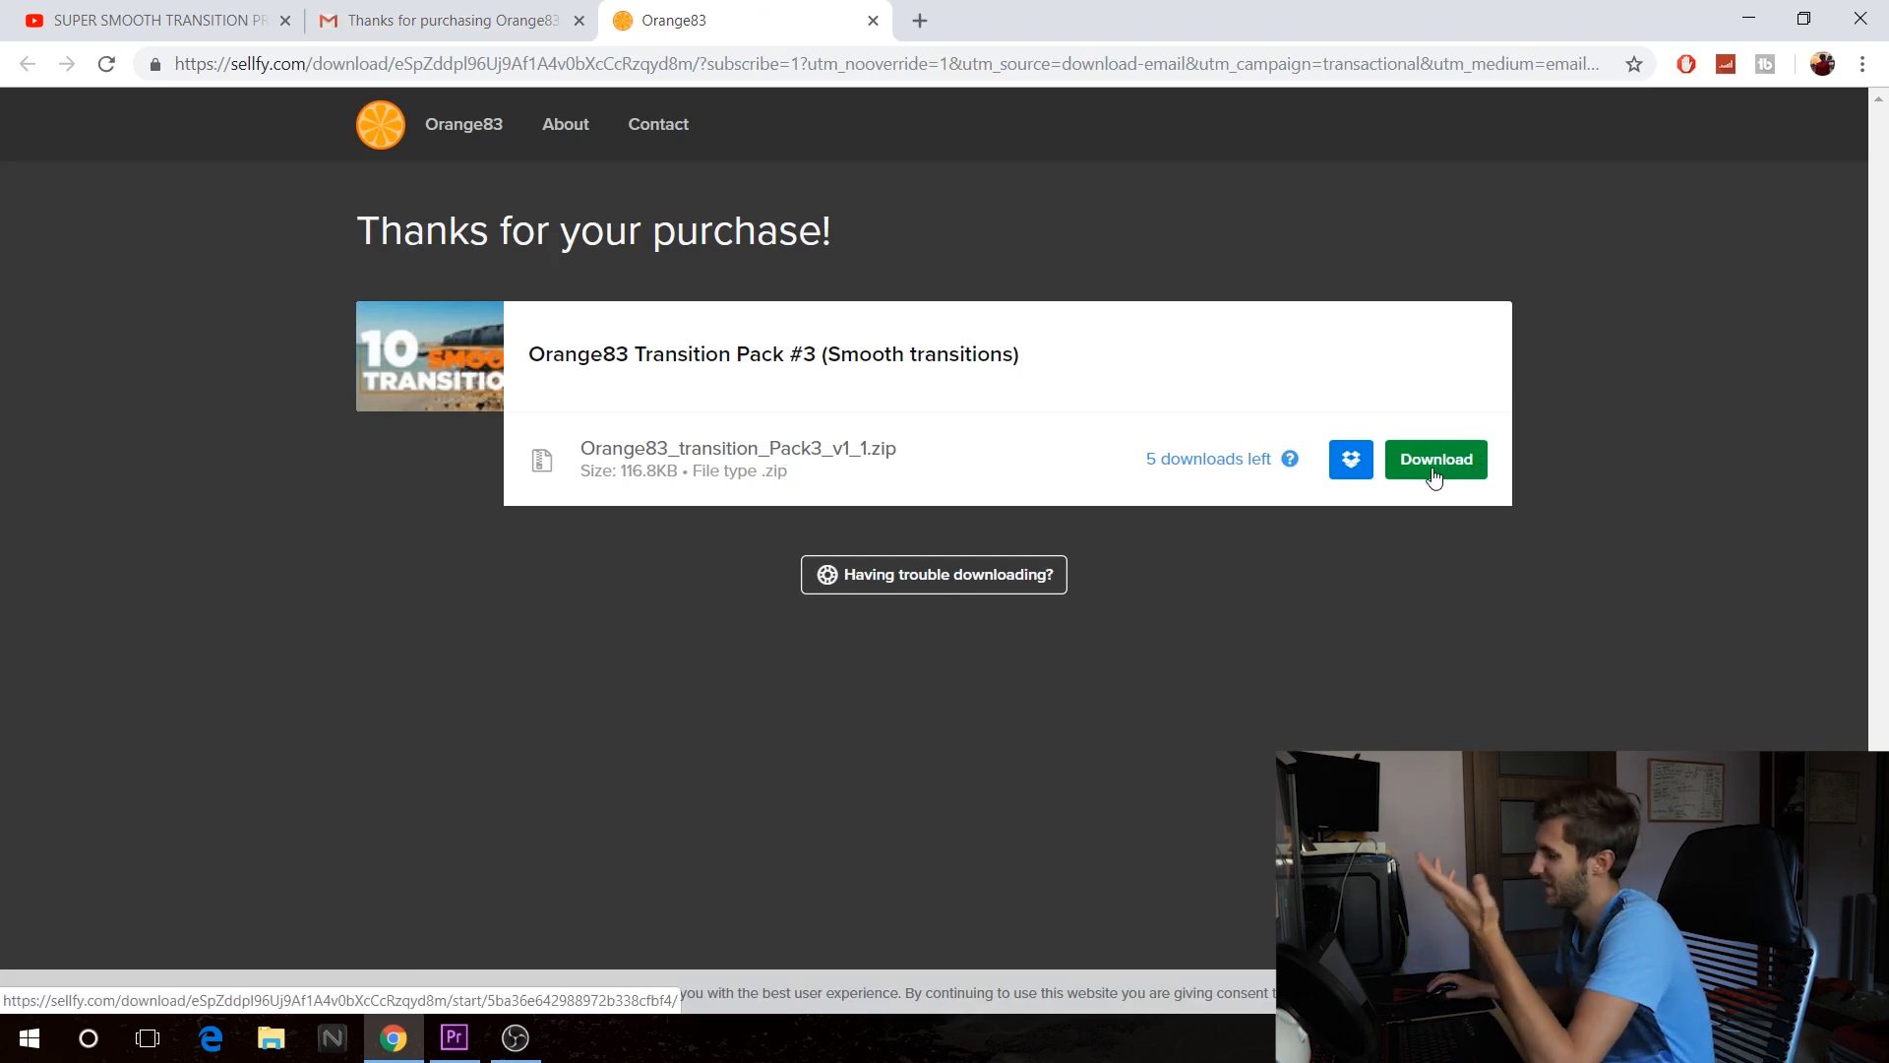
{"action": "left_click", "coordinate": [1435, 459]}
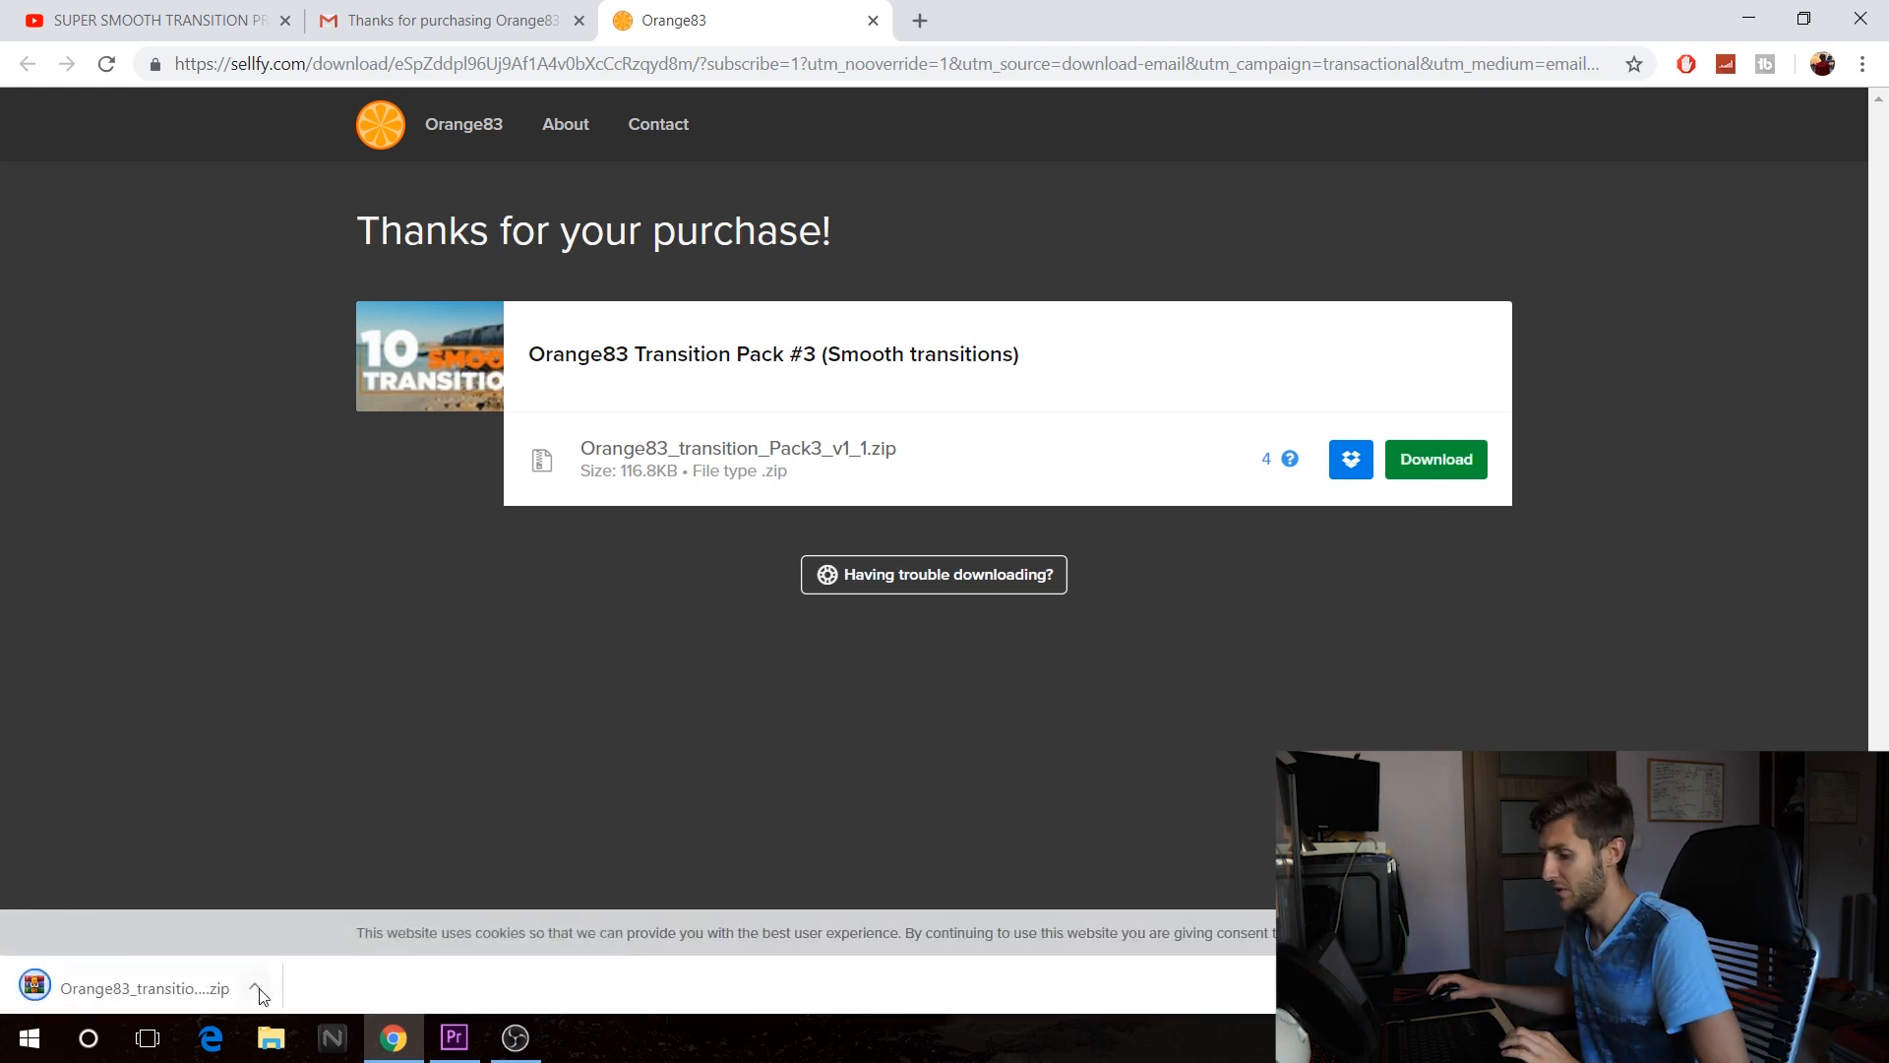
{"action": "left_click", "coordinate": [270, 1037]}
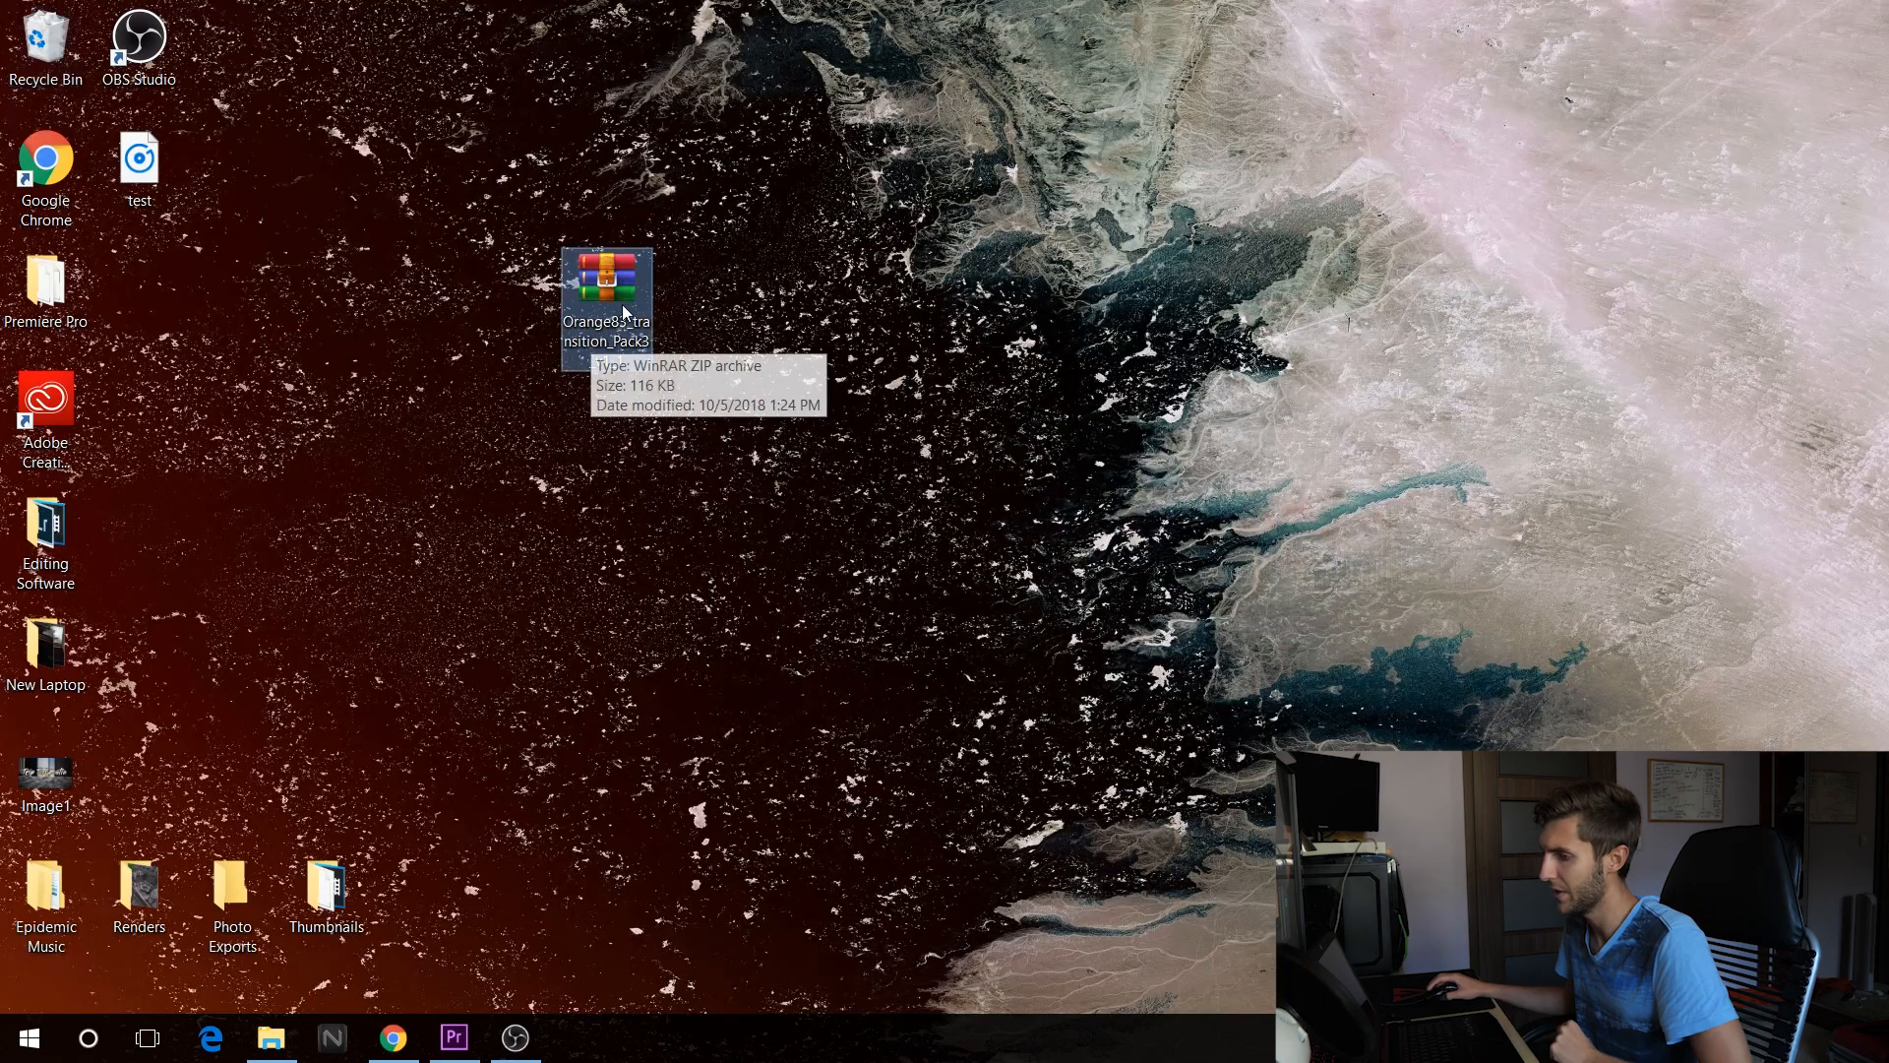
Unzip the Orange83_transition_Pack3 folder to the desktop and confirm it holds the .prfpset file
{"action": "double_click", "coordinate": [606, 297]}
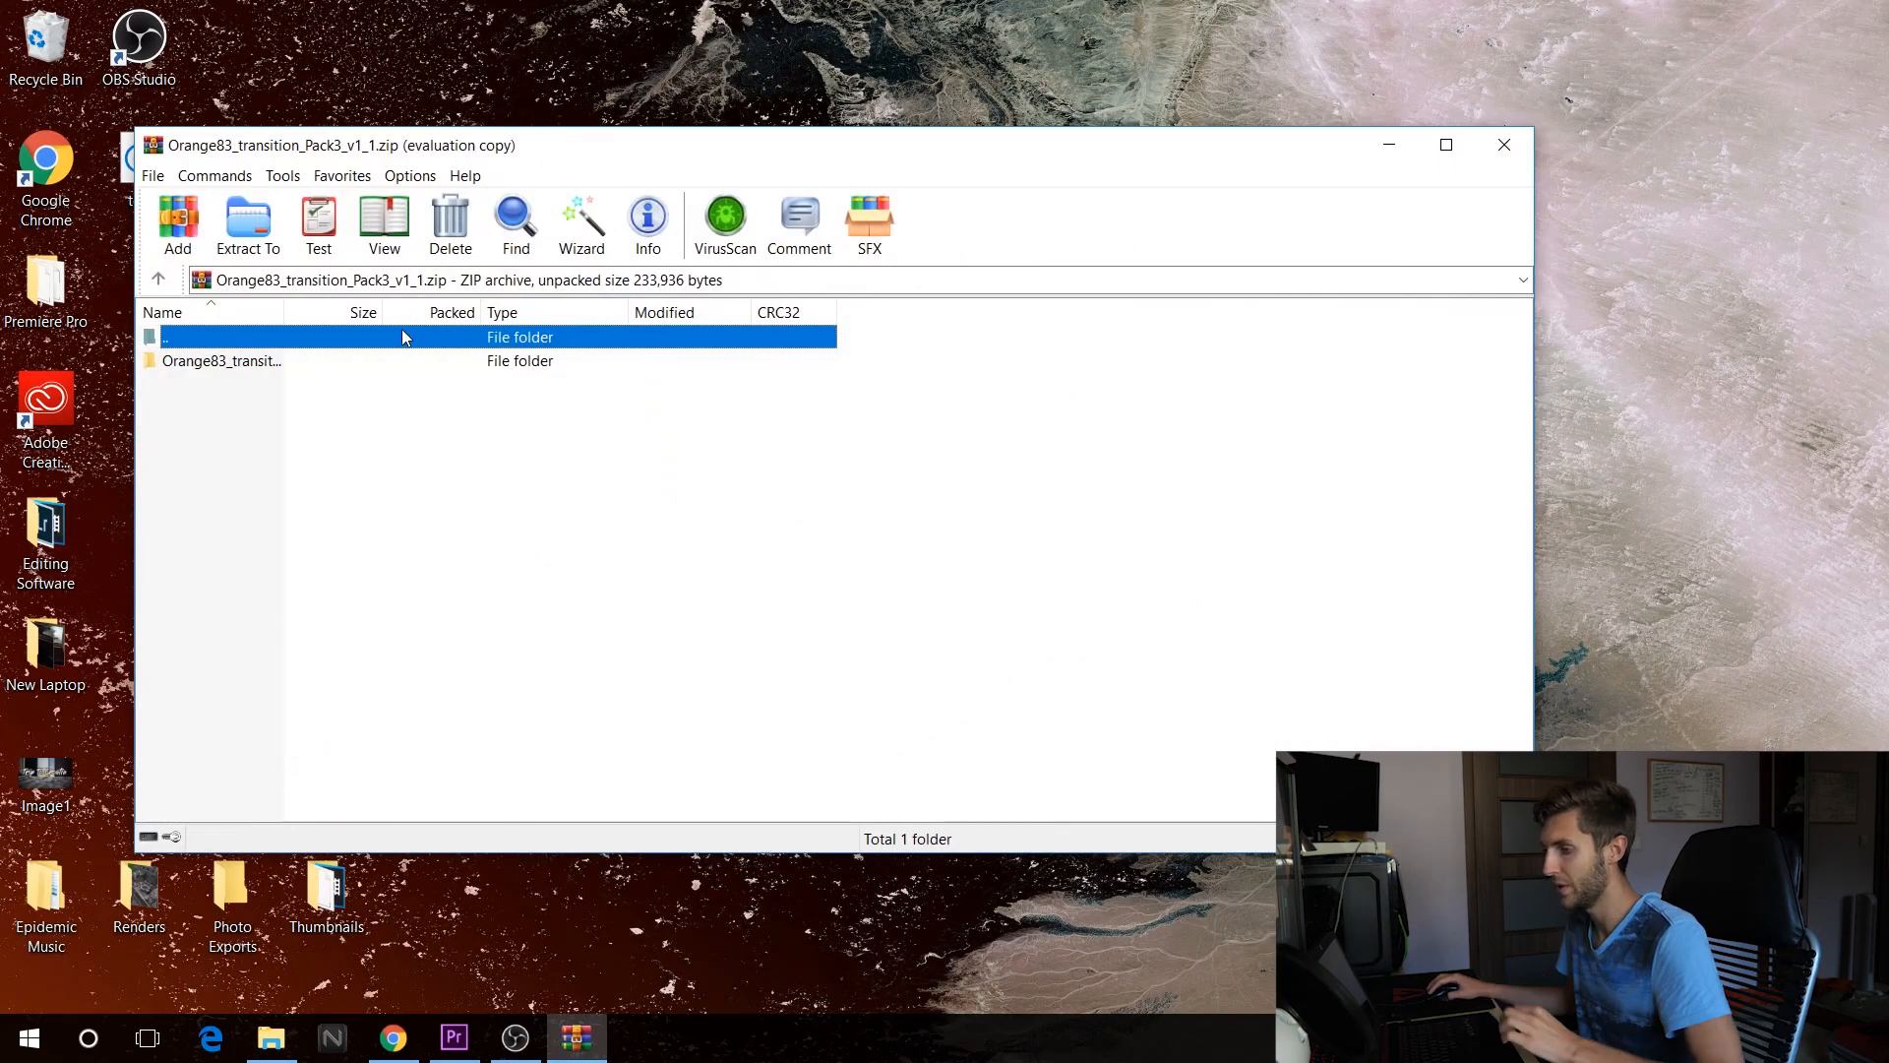
{"action": "left_click", "coordinate": [224, 360]}
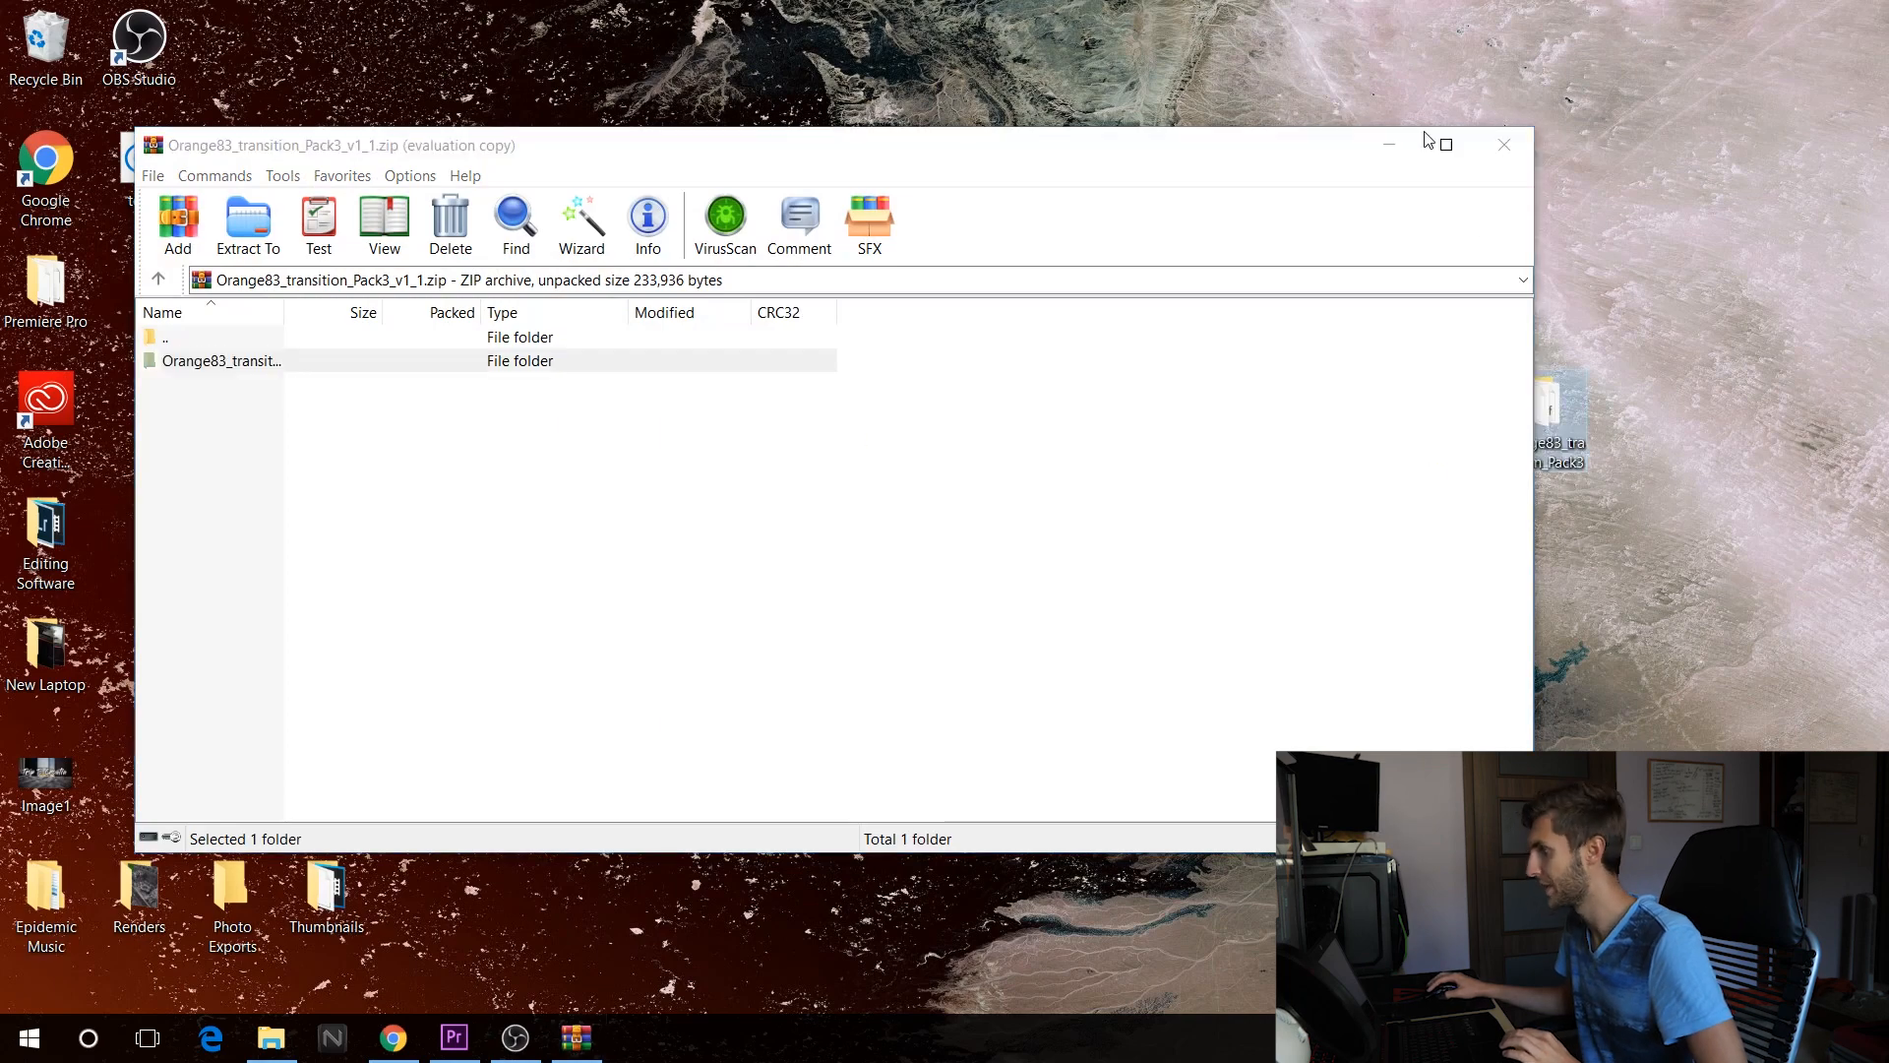
{"action": "left_click", "coordinate": [1502, 145]}
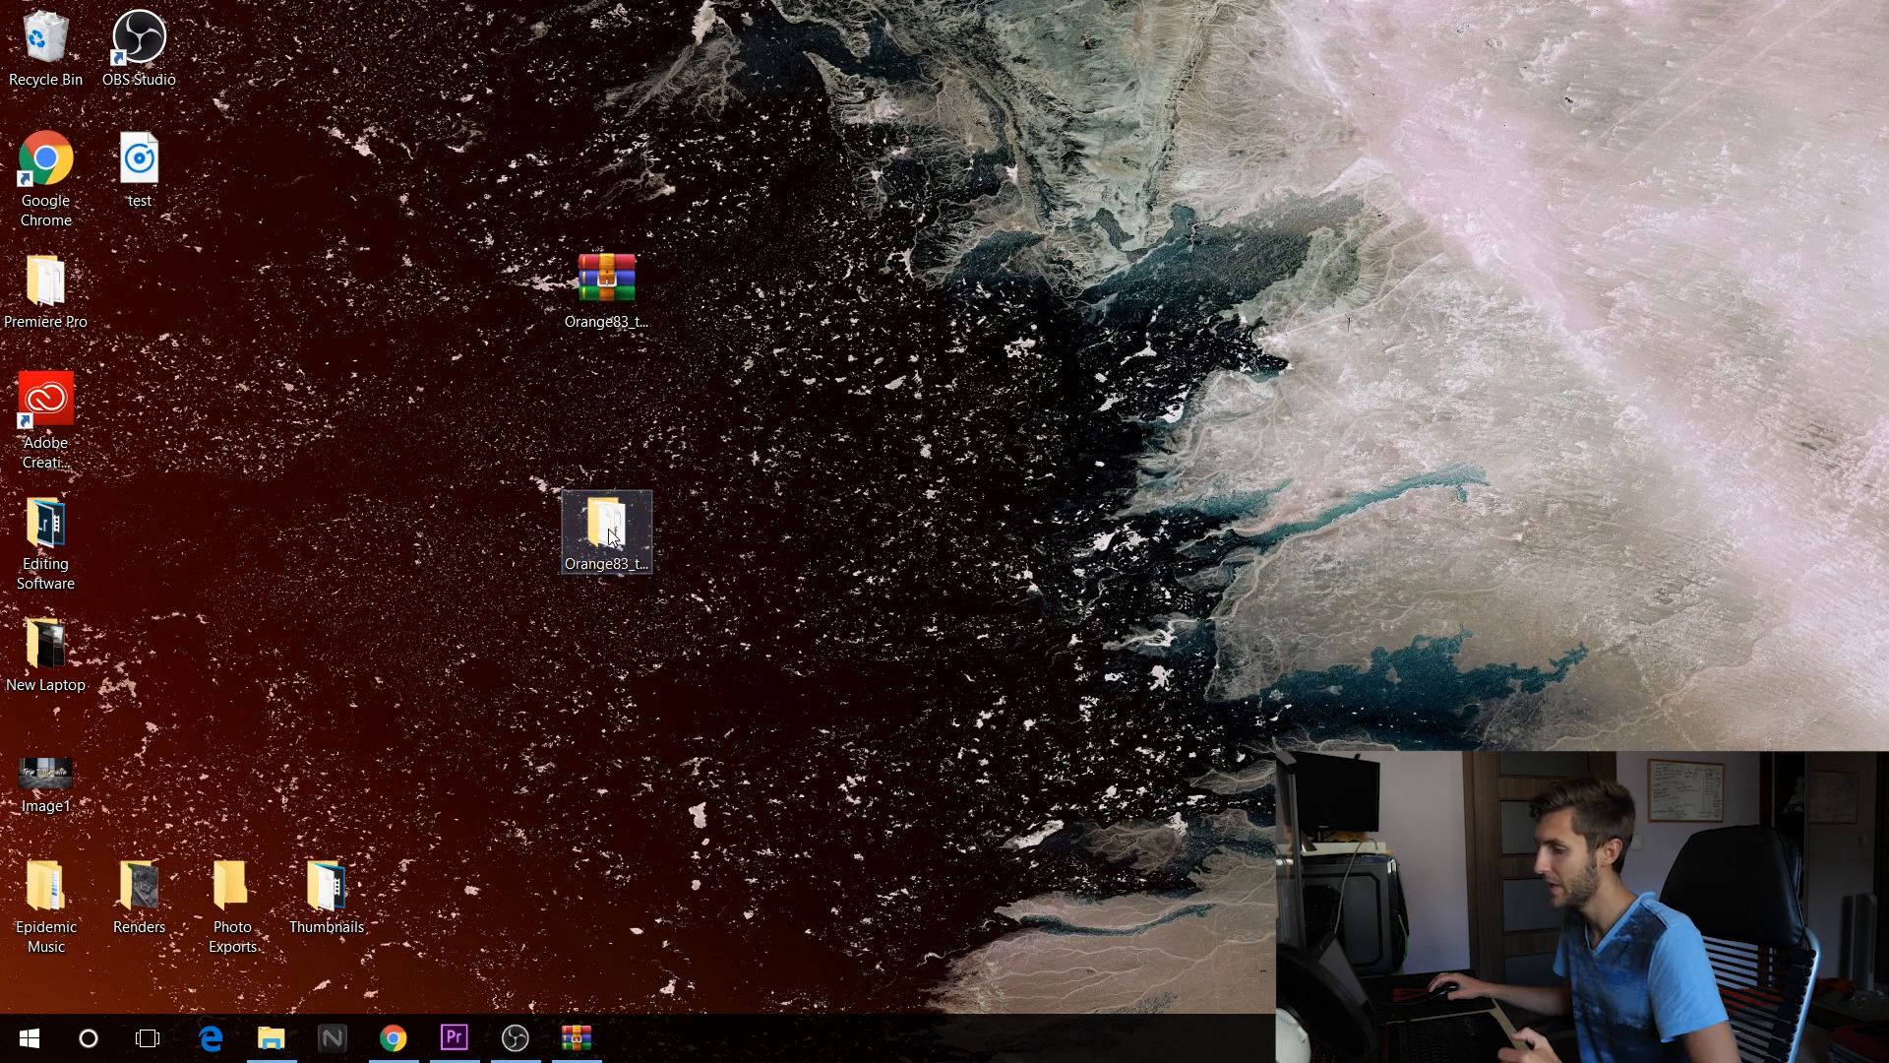
{"action": "double_click", "coordinate": [608, 530]}
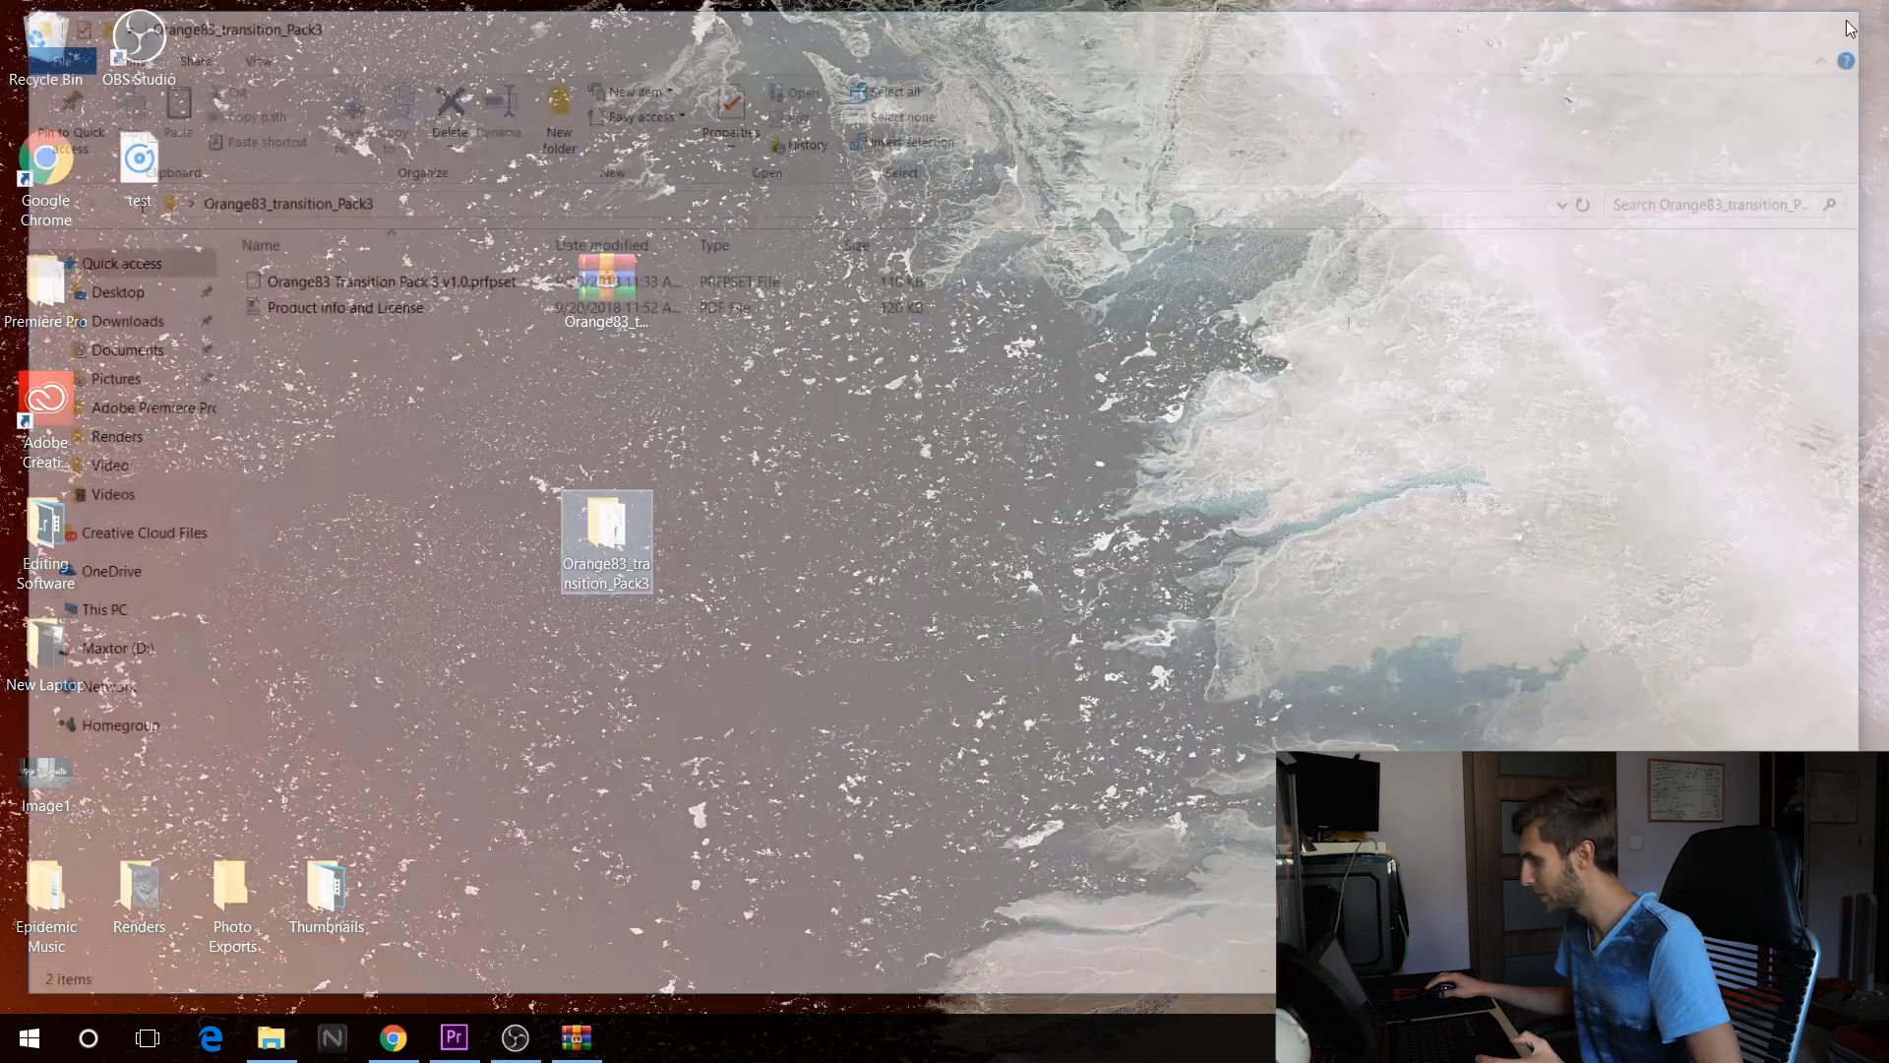
{"action": "left_click", "coordinate": [1846, 29]}
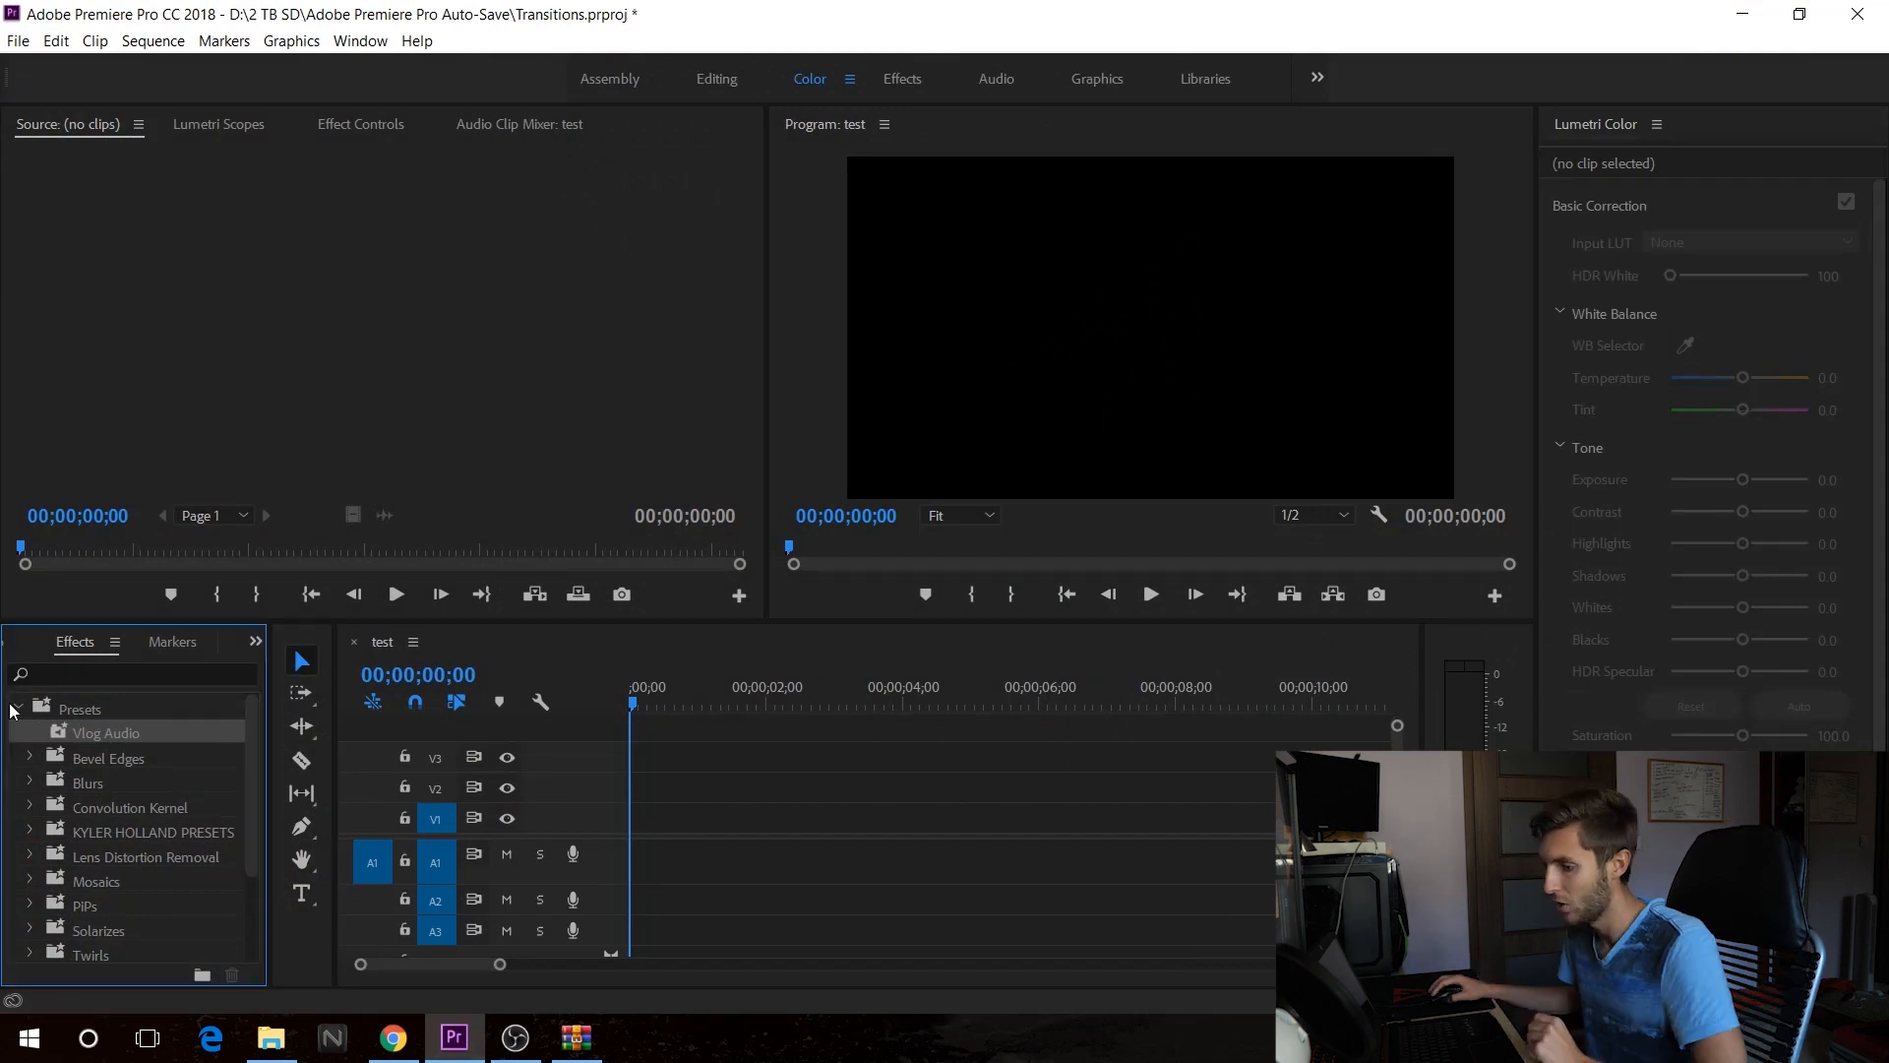
Import Orange83 Transition Pack 3 v1.0.prfpset from the Desktop pack folder as presets
{"action": "right_click", "coordinate": [80, 709]}
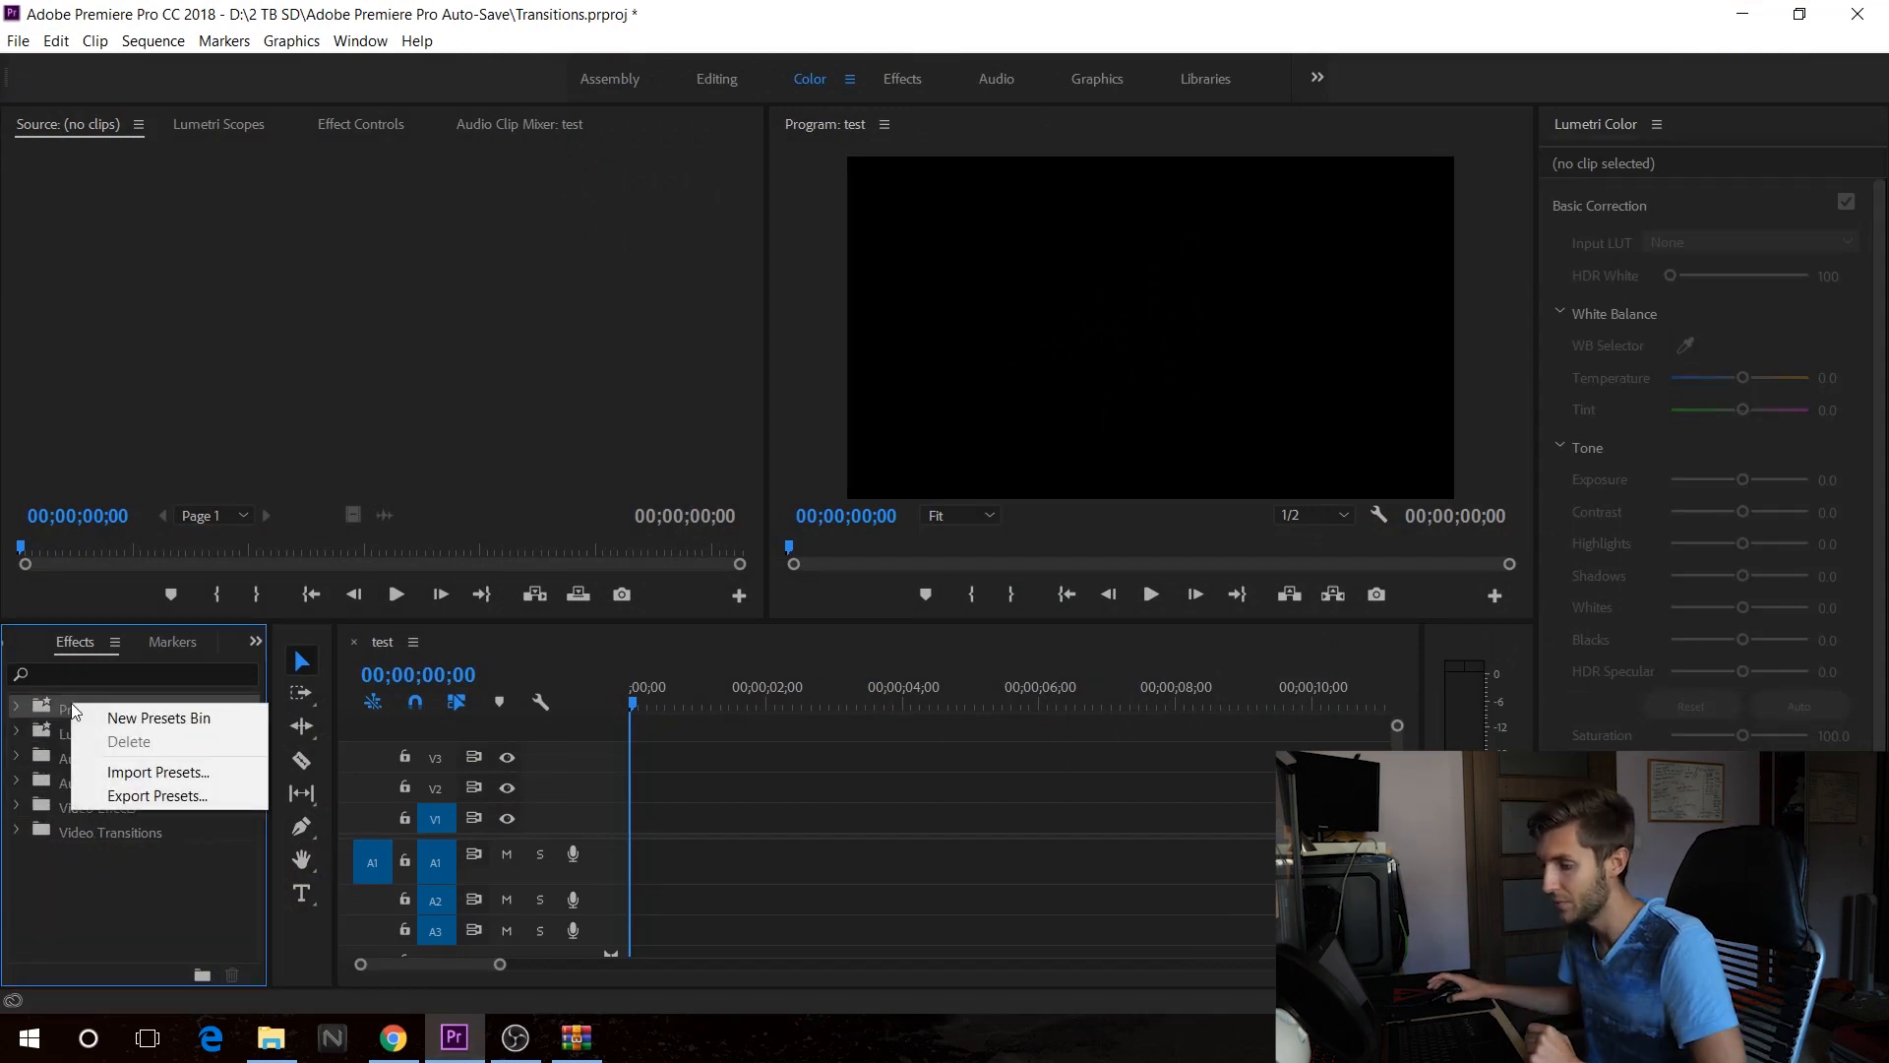
{"action": "left_click", "coordinate": [157, 771]}
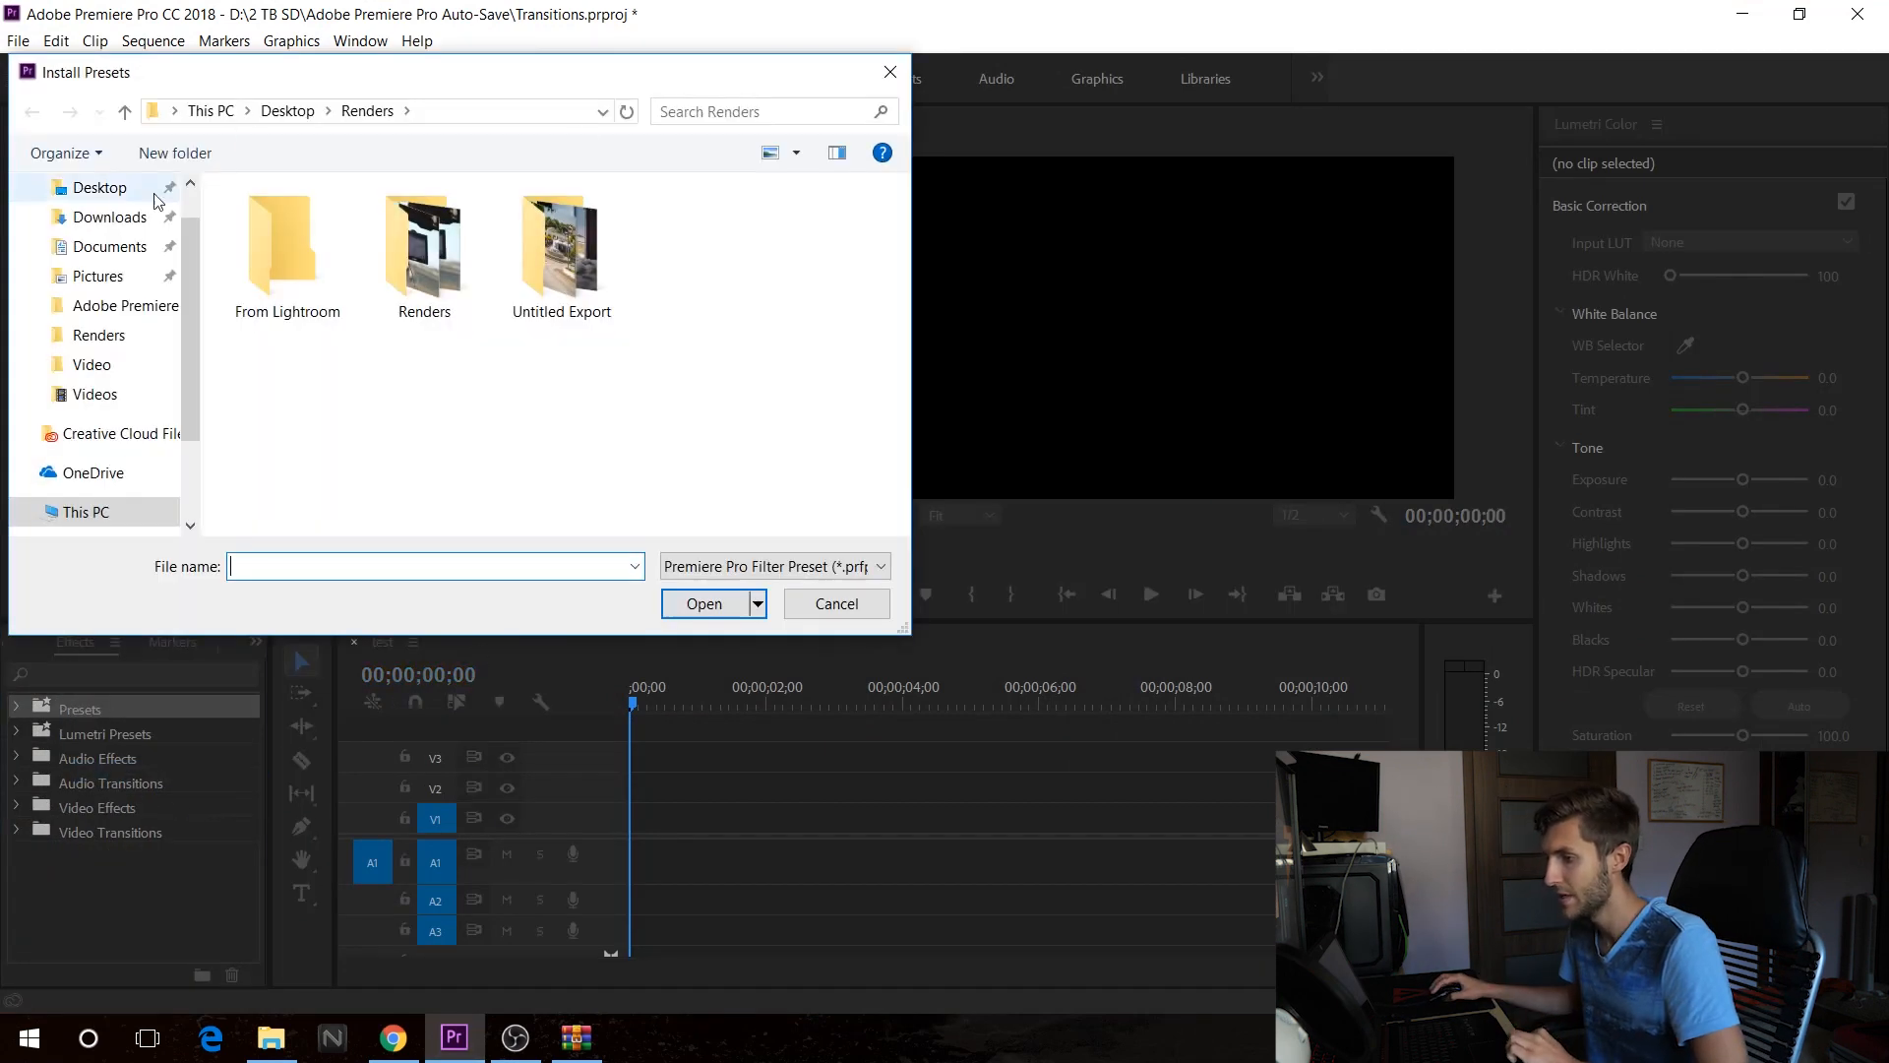
{"action": "left_click", "coordinate": [98, 187]}
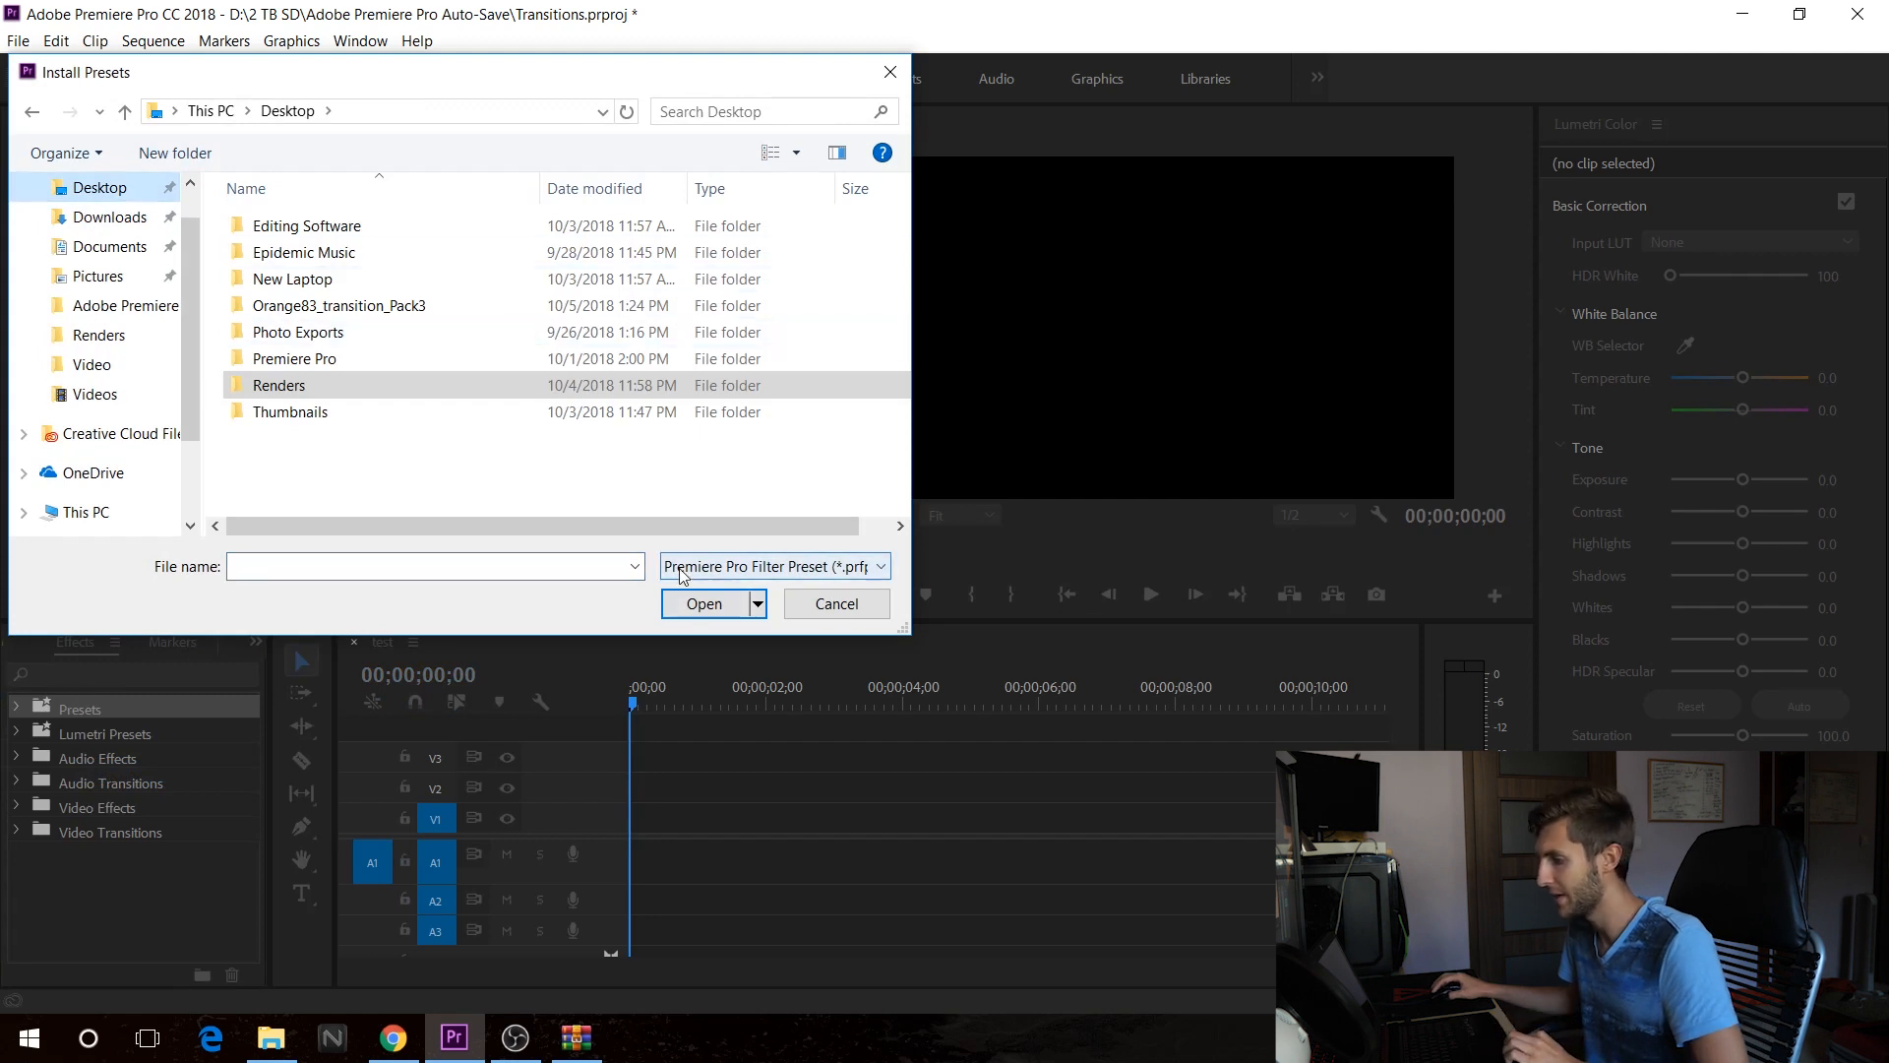
{"action": "mouse_move", "coordinate": [193, 247]}
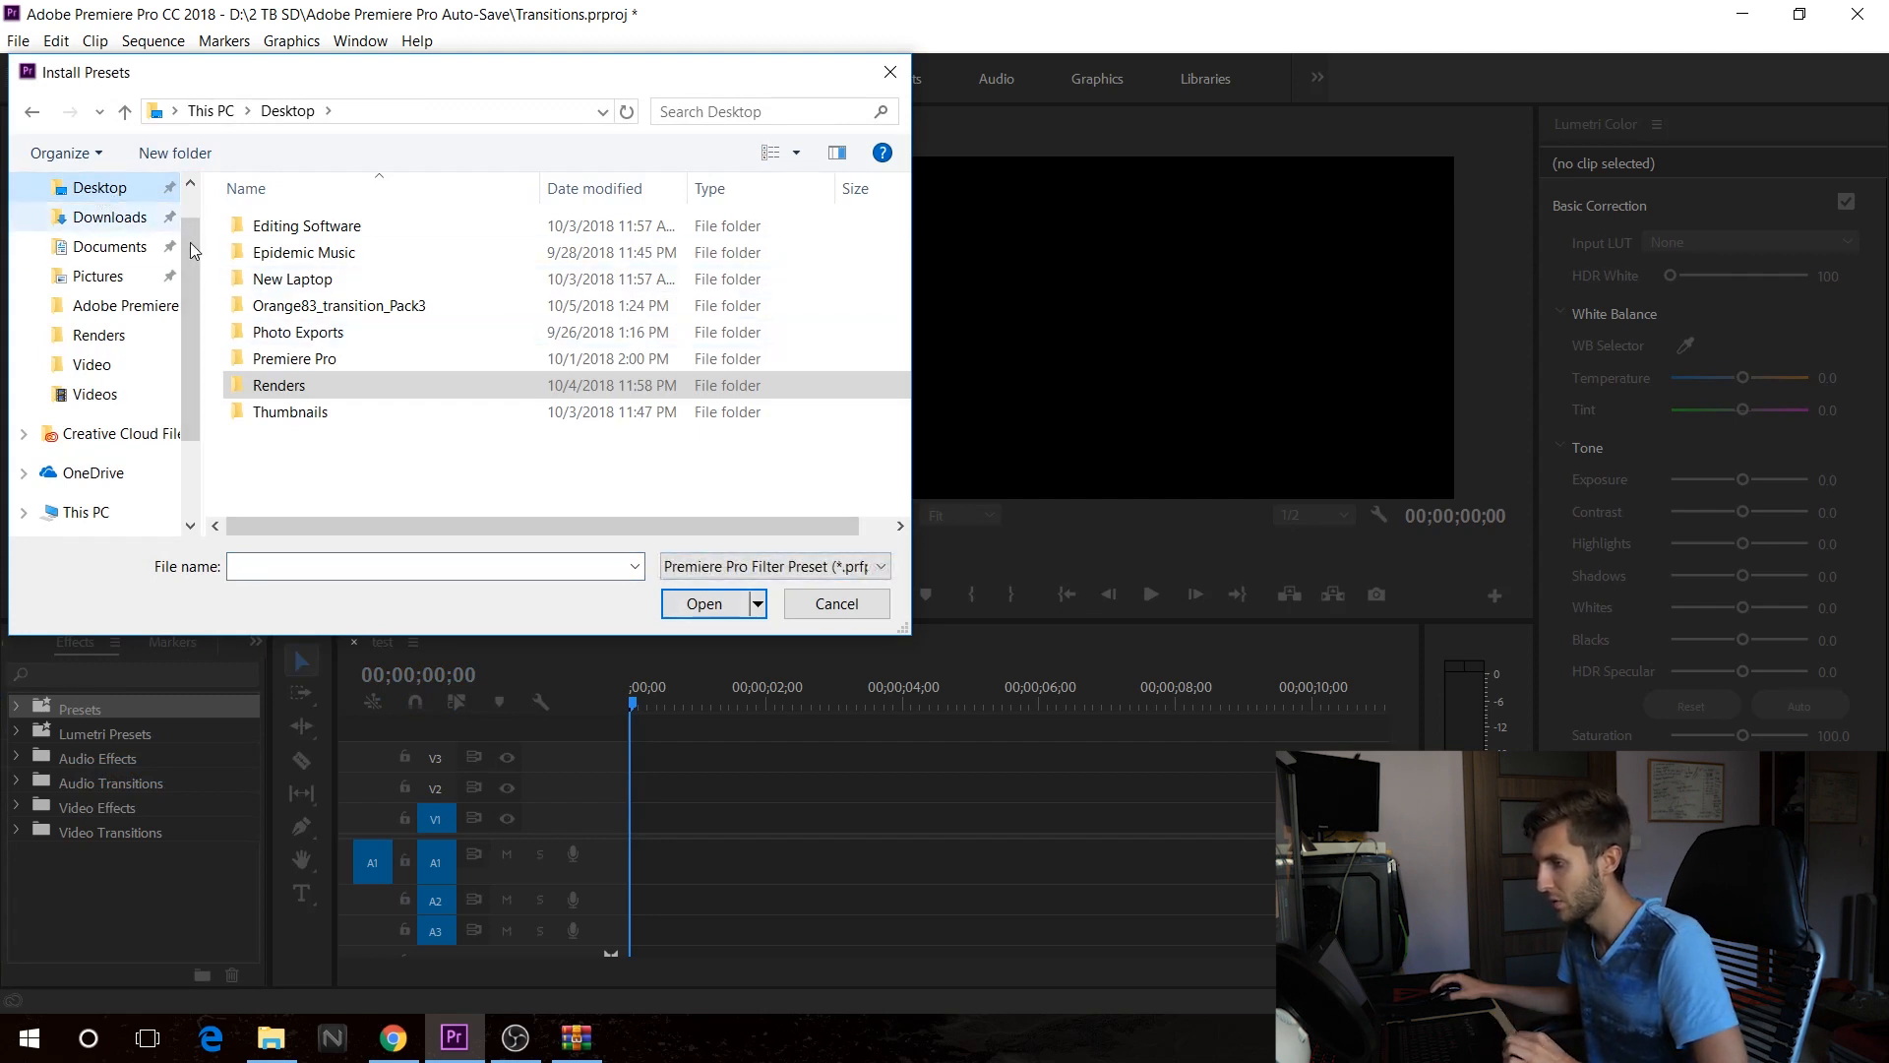
{"action": "mouse_move", "coordinate": [322, 332]}
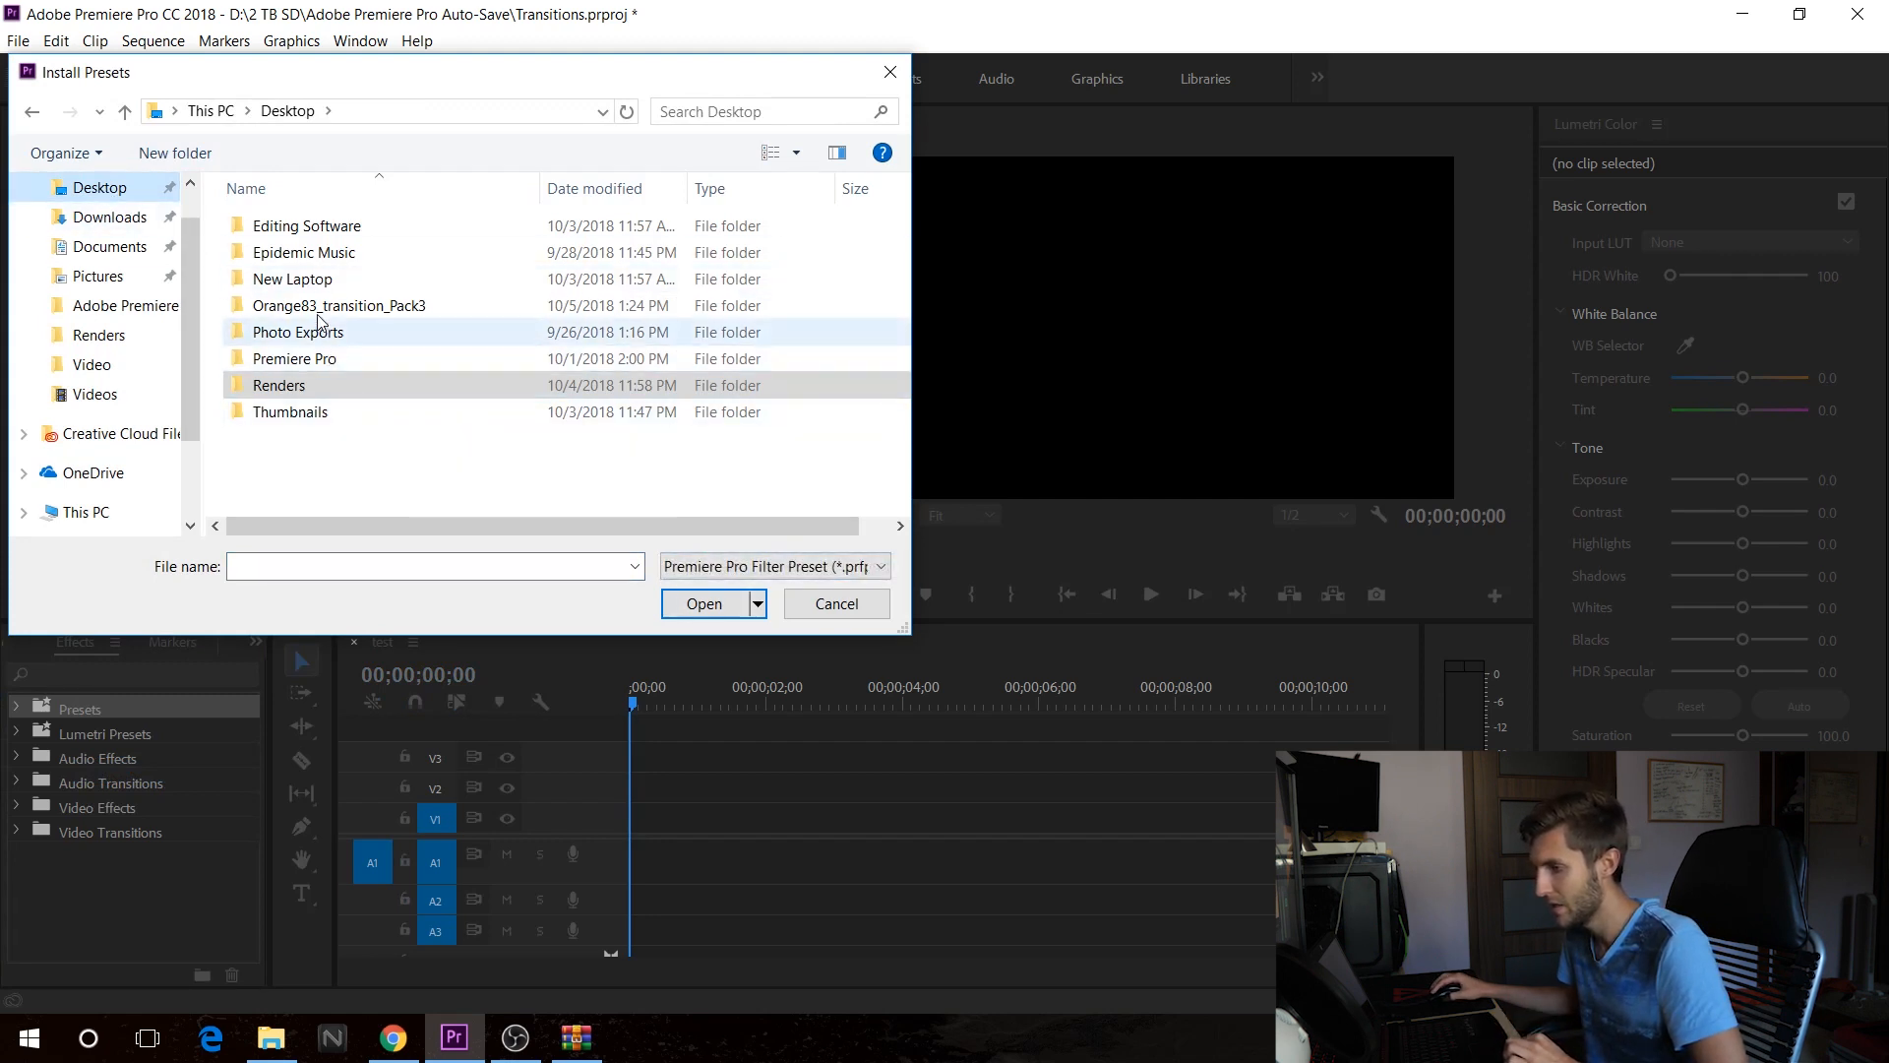
{"action": "left_click", "coordinate": [338, 305]}
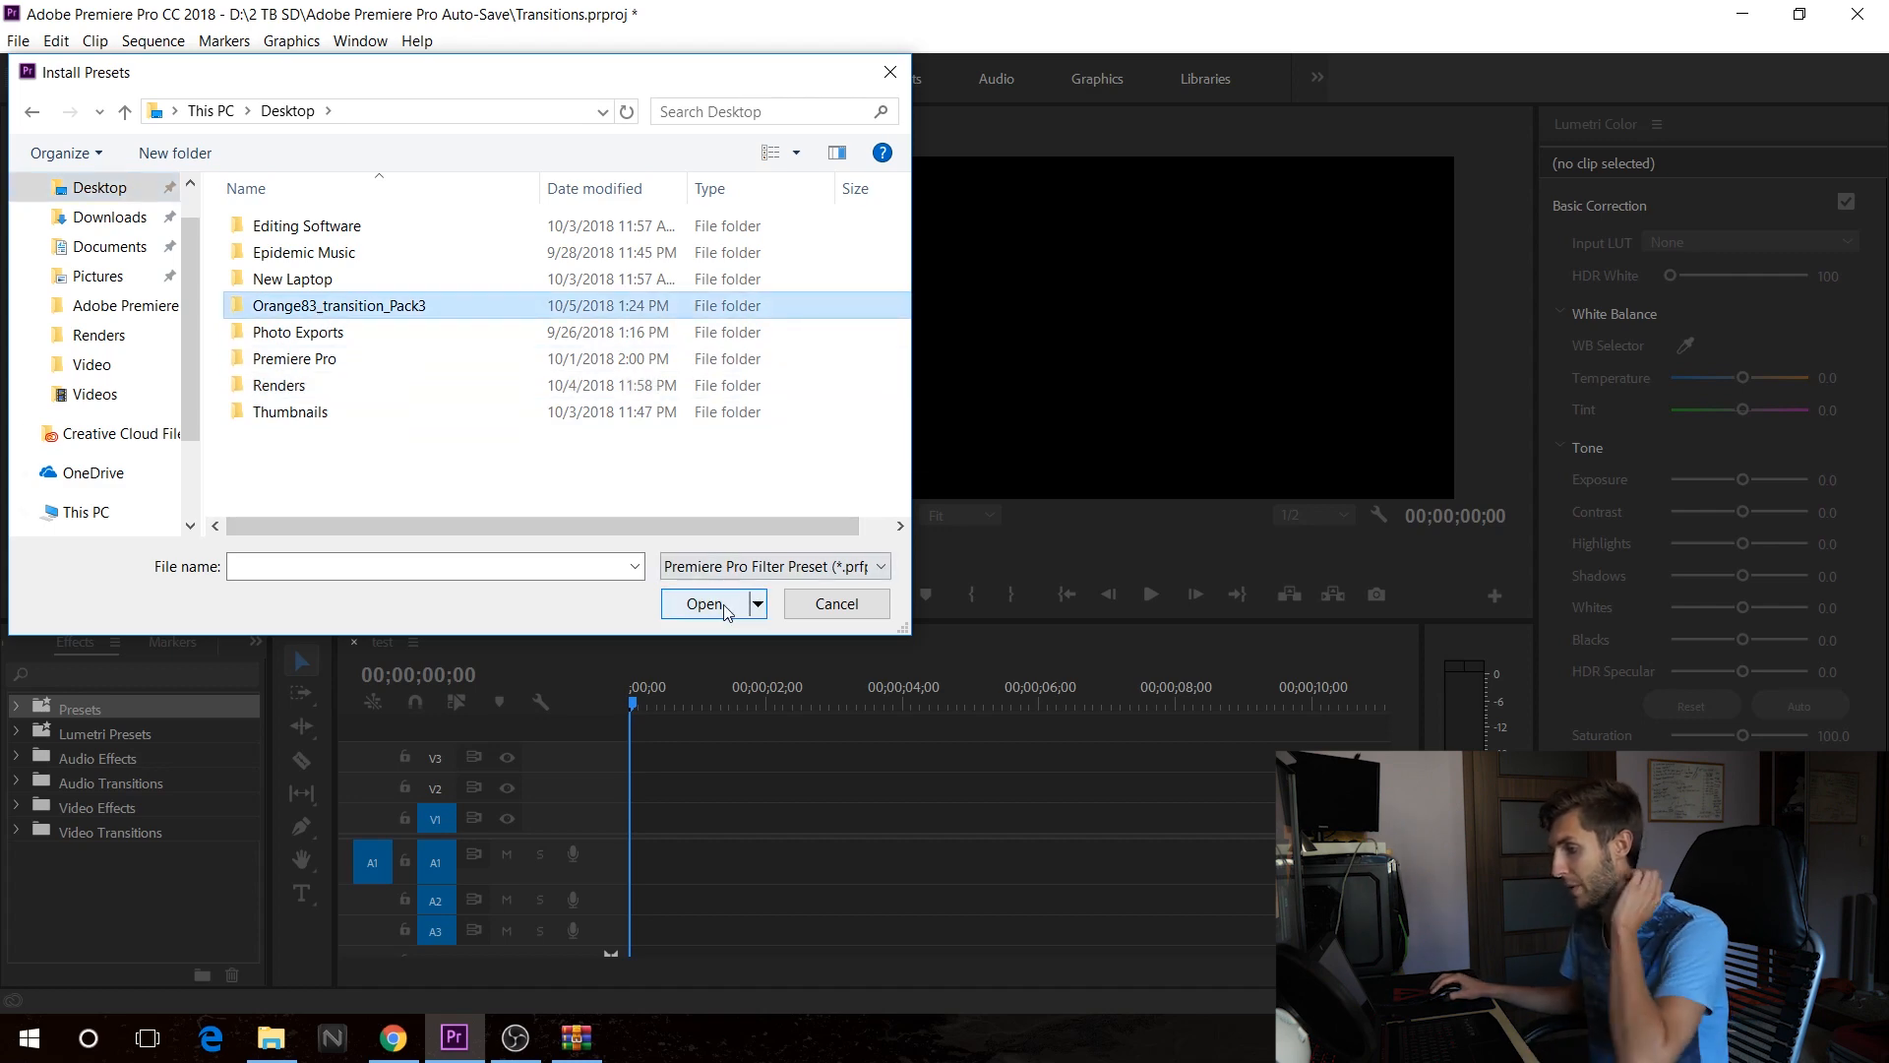
{"action": "double_click", "coordinate": [339, 305]}
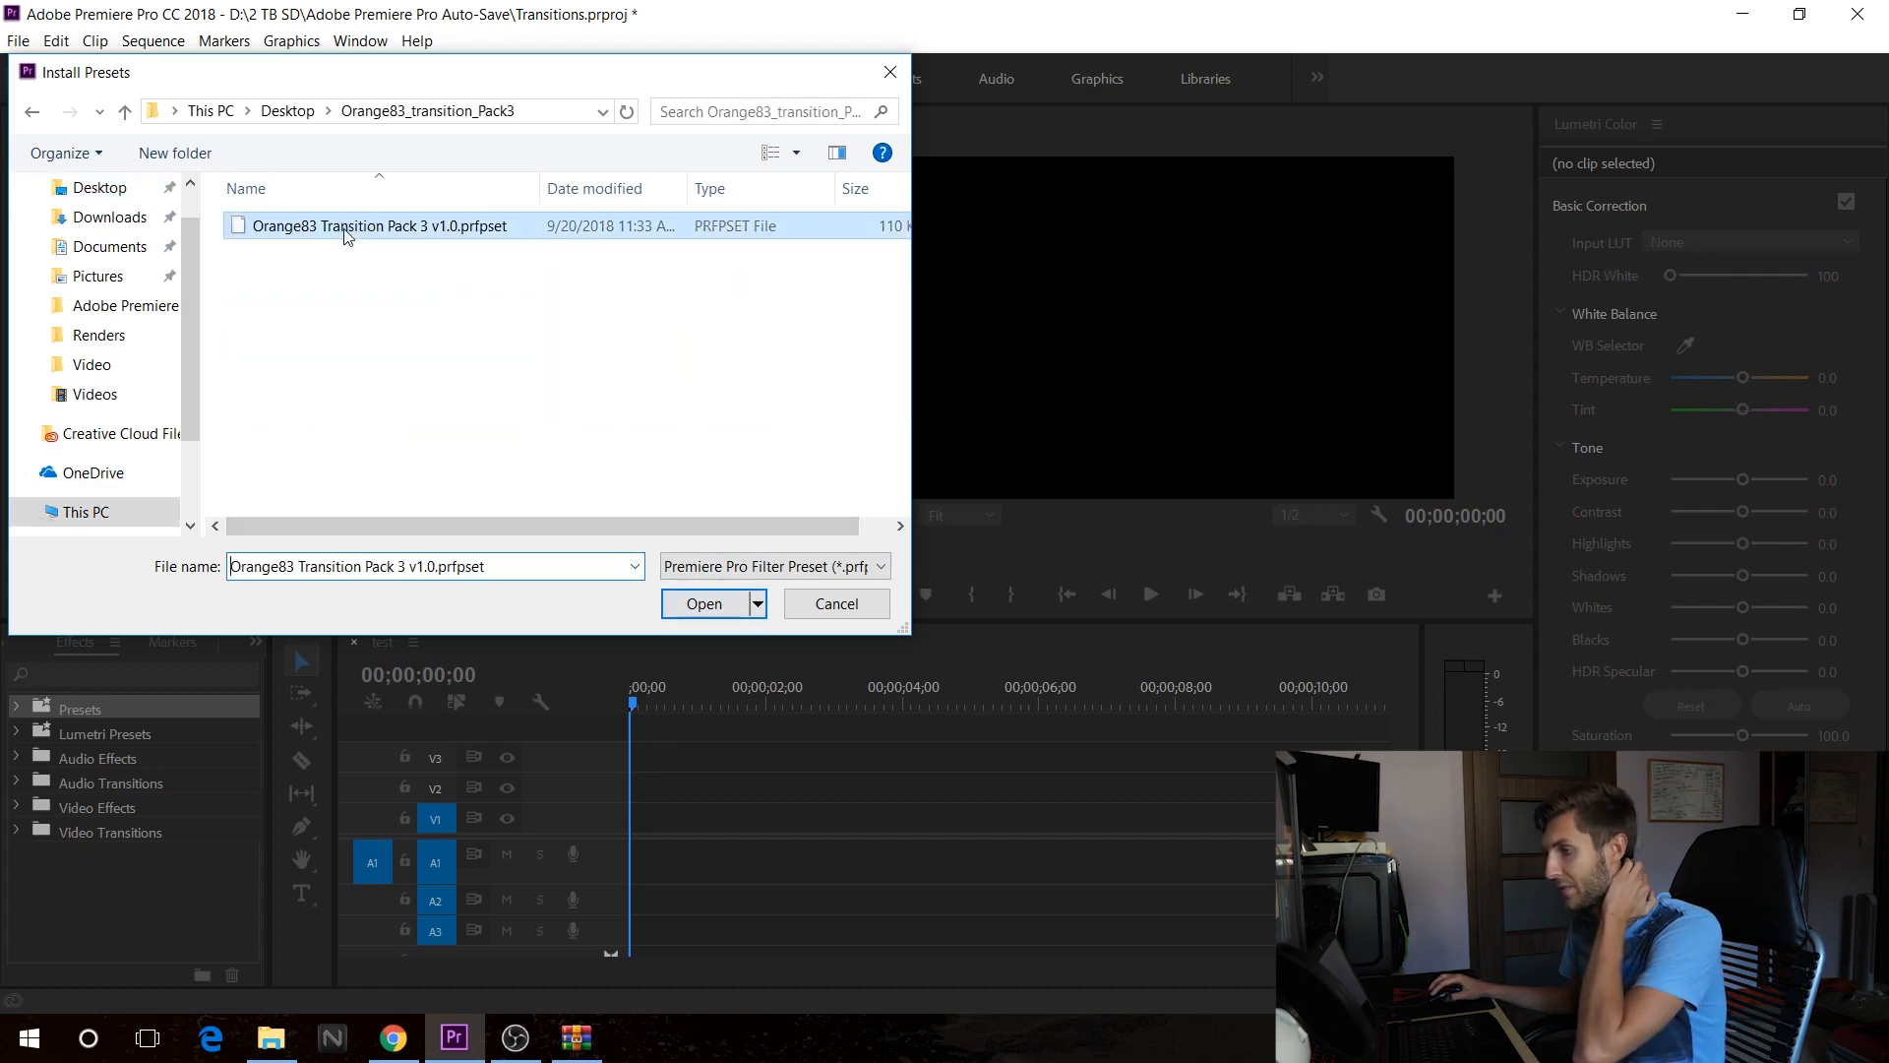
{"action": "left_click", "coordinate": [703, 602]}
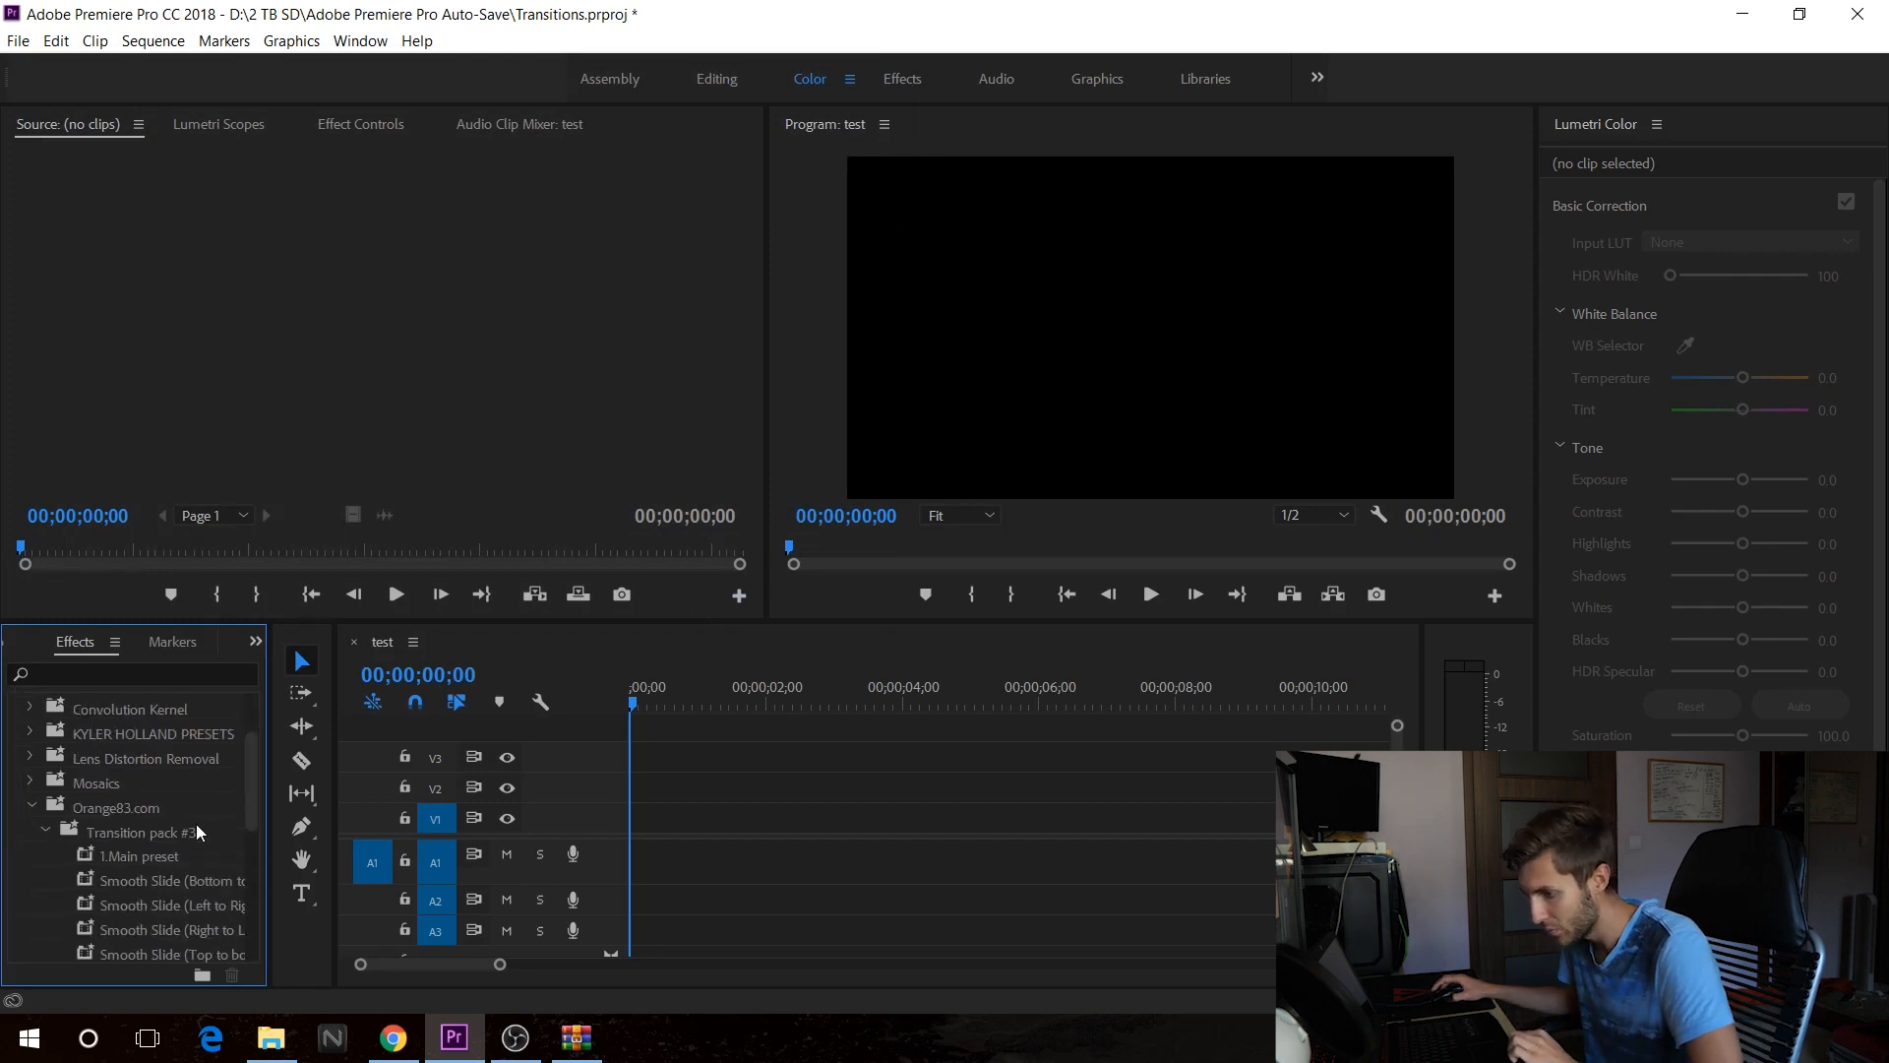
Scroll the Effects panel to Presets > Orange83.com > Transition pack #3
{"action": "scroll", "scroll_direction": "down", "scroll_amount": 3}
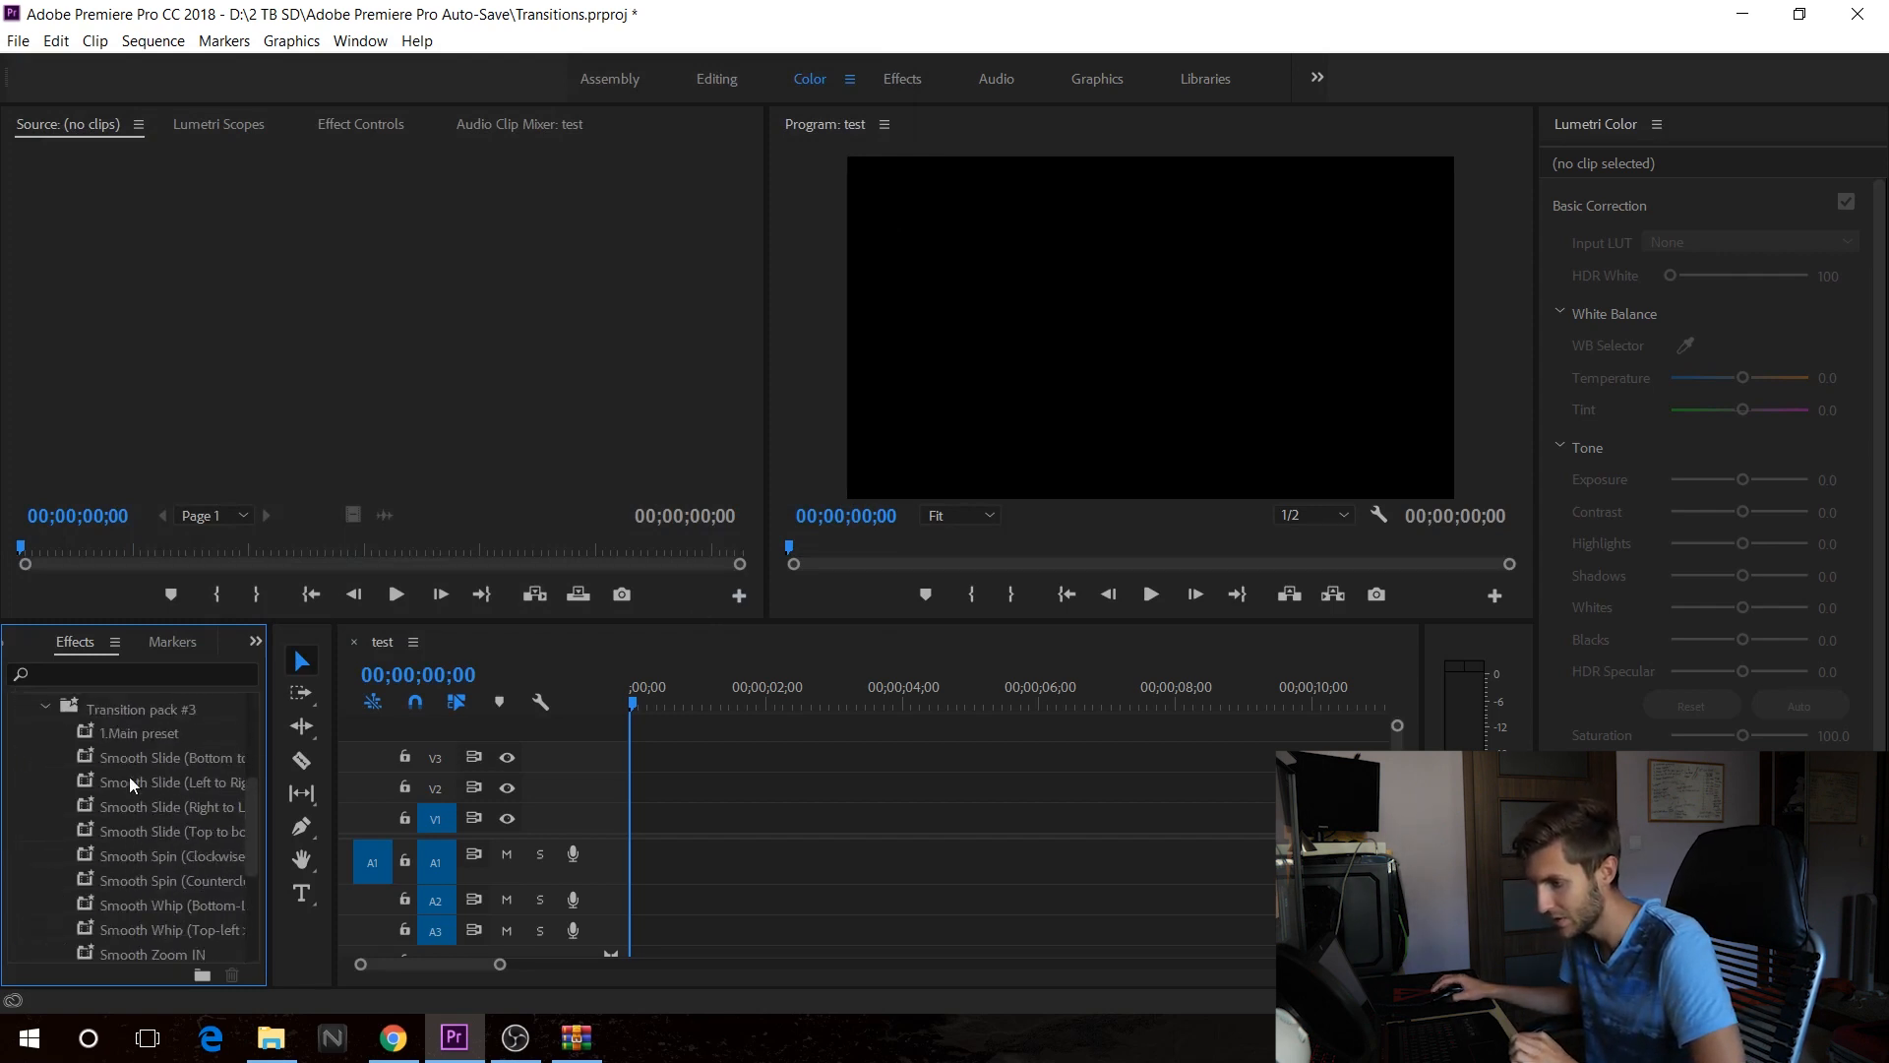
{"action": "scroll", "scroll_direction": "down", "scroll_amount": 3}
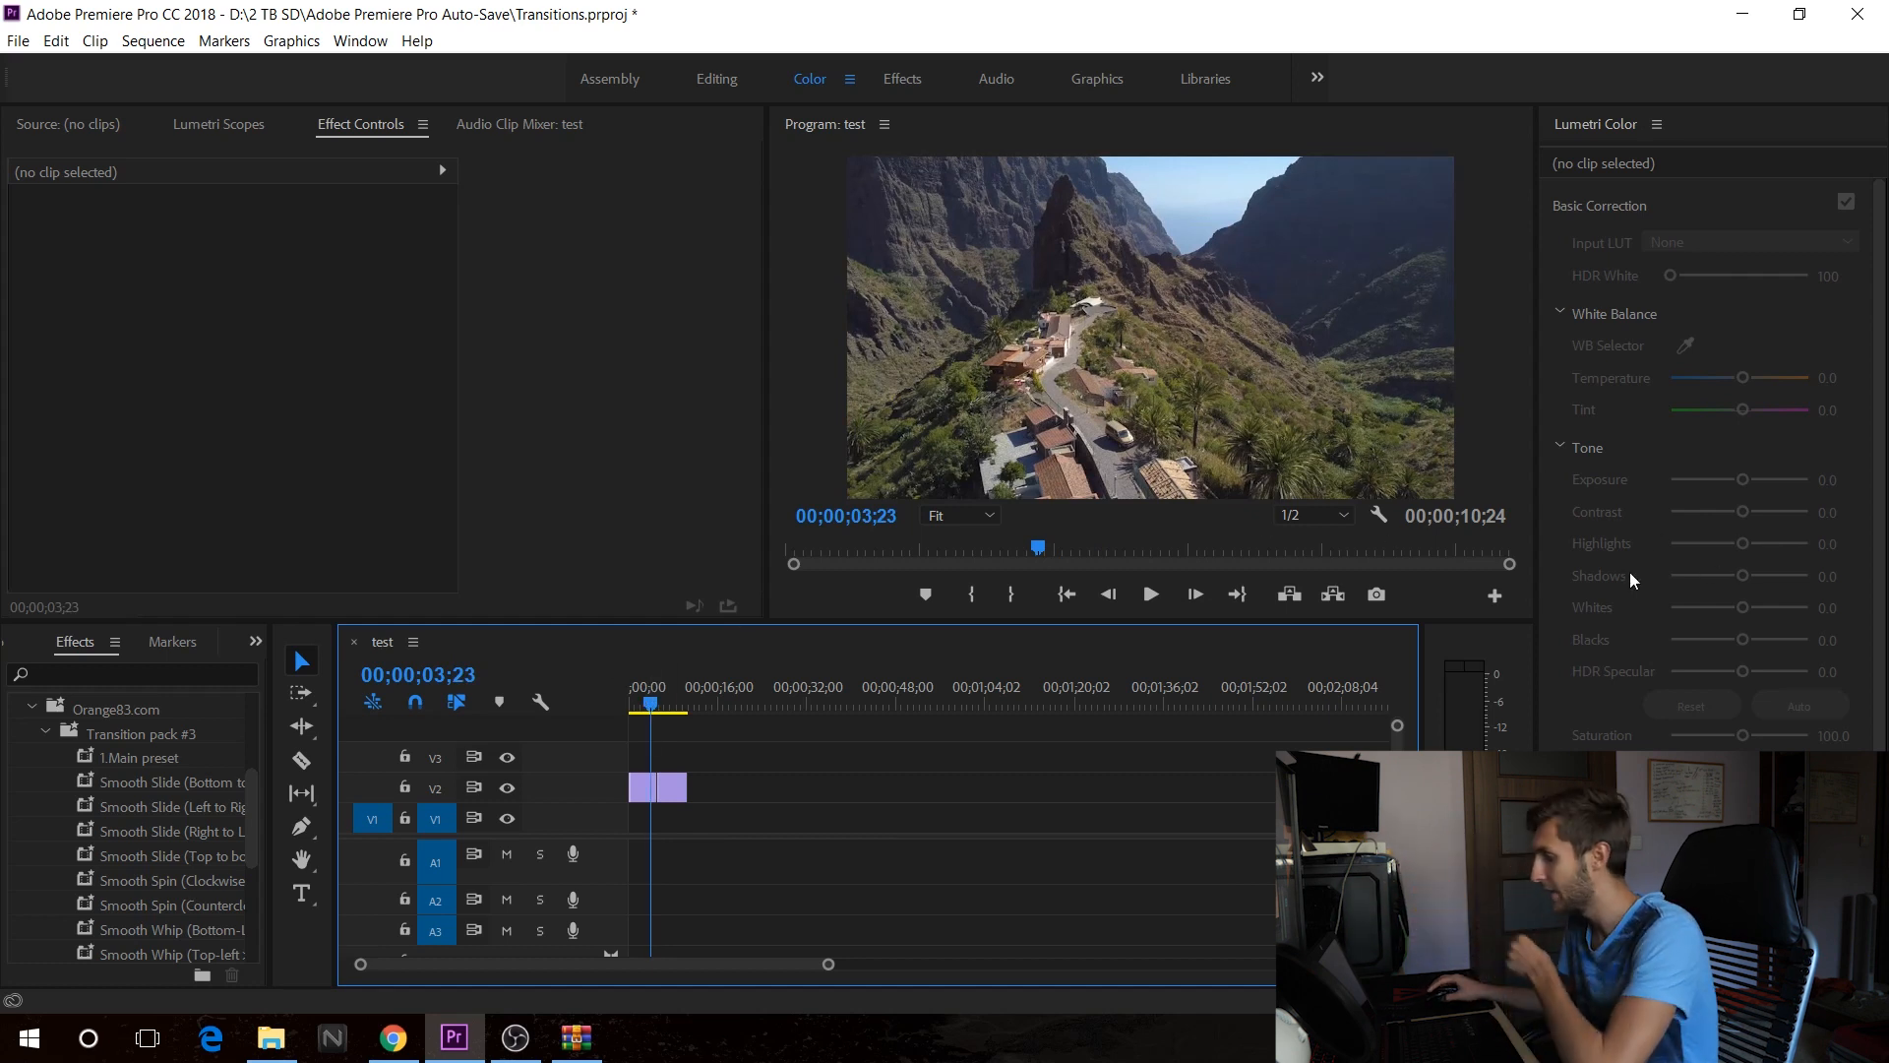
{"action": "mouse_move", "coordinate": [1512, 586]}
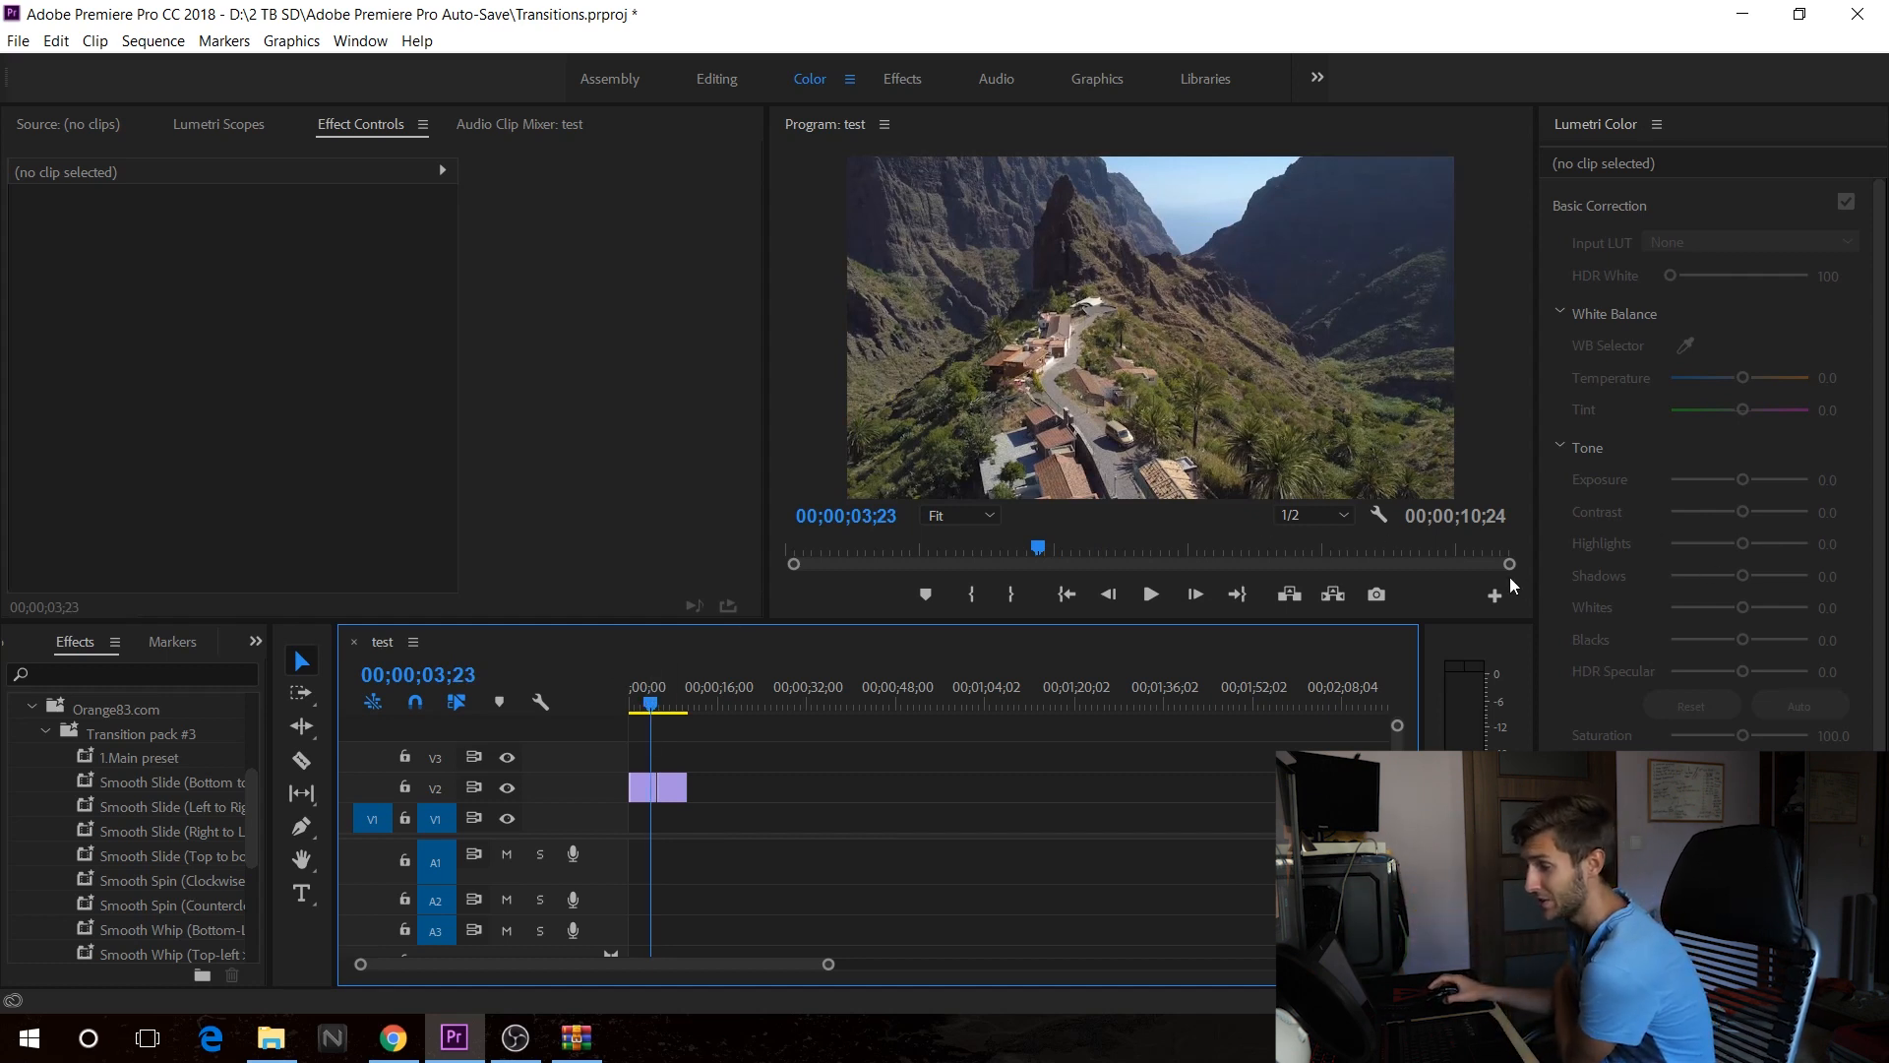
{"action": "mouse_move", "coordinate": [1099, 692]}
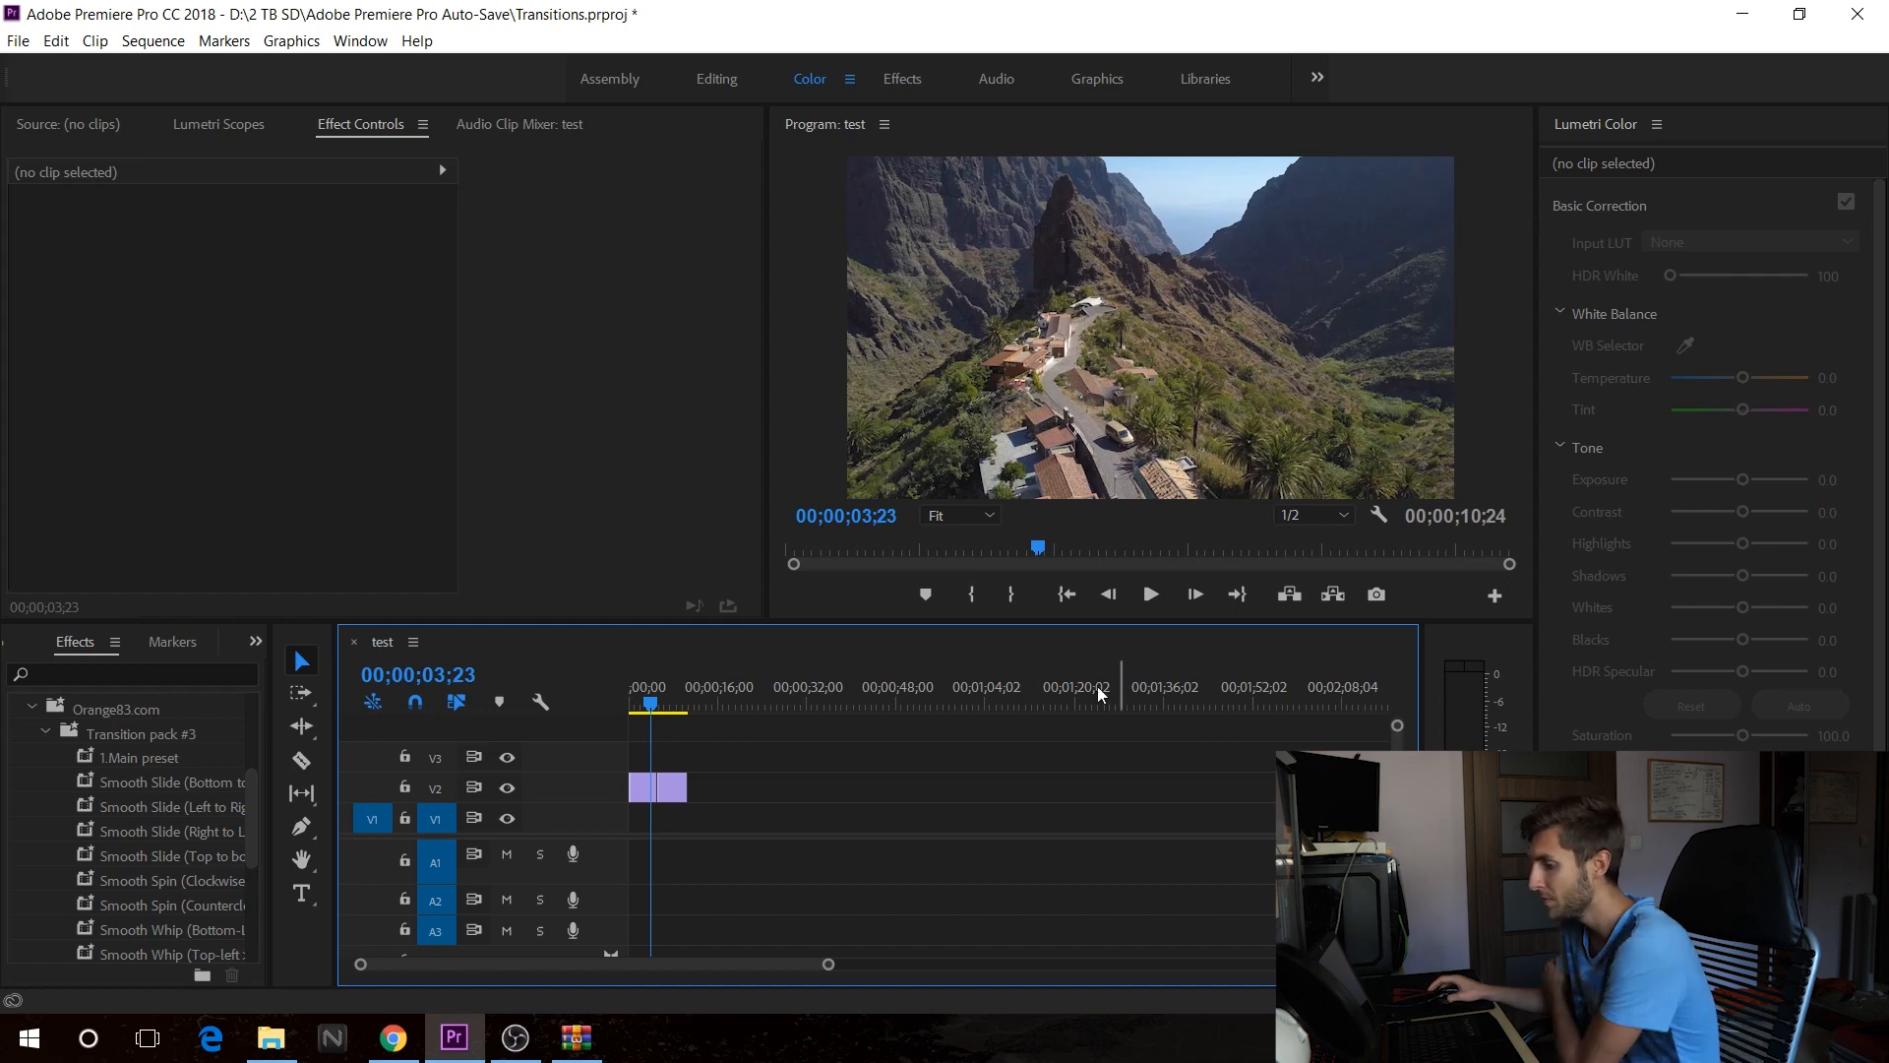
Lay out DJI_0009.MP4 and DJI_0001.MP4 side by side in the zoomed timeline
{"action": "left_click", "coordinate": [633, 702]}
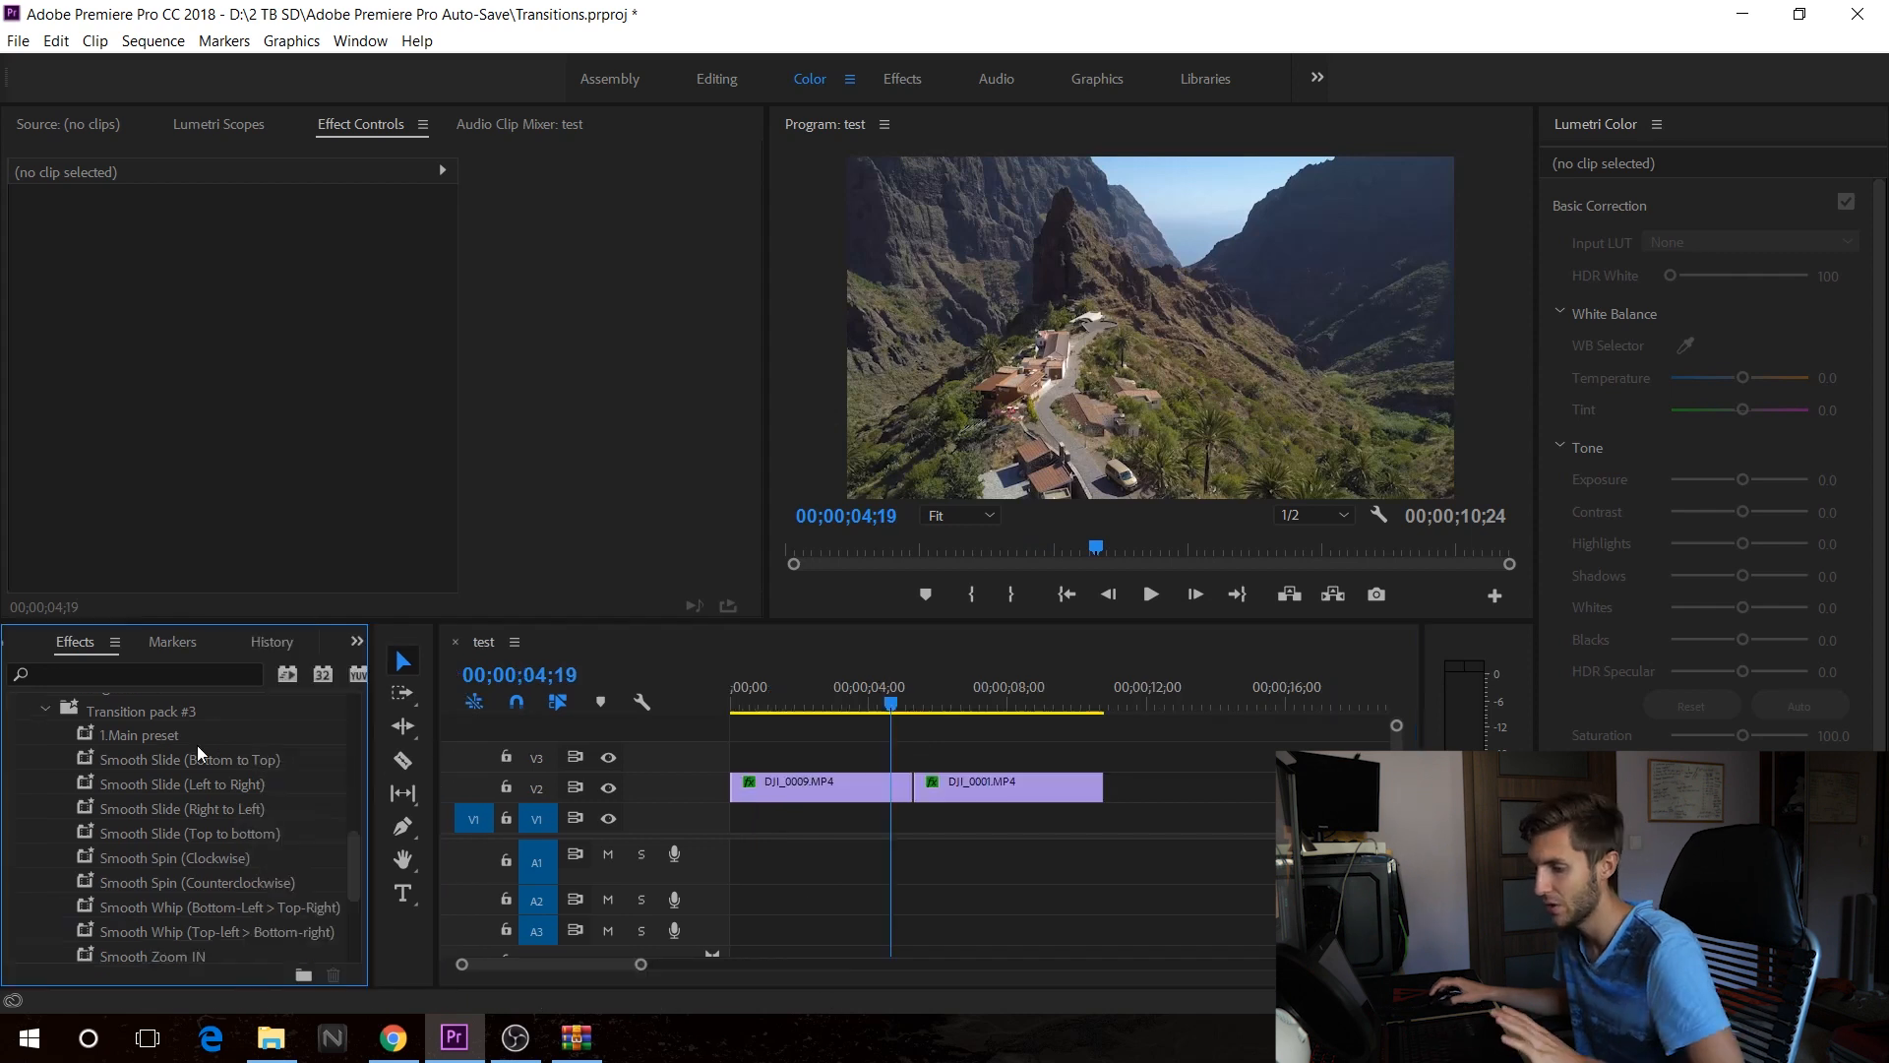
{"action": "mouse_move", "coordinate": [187, 850]}
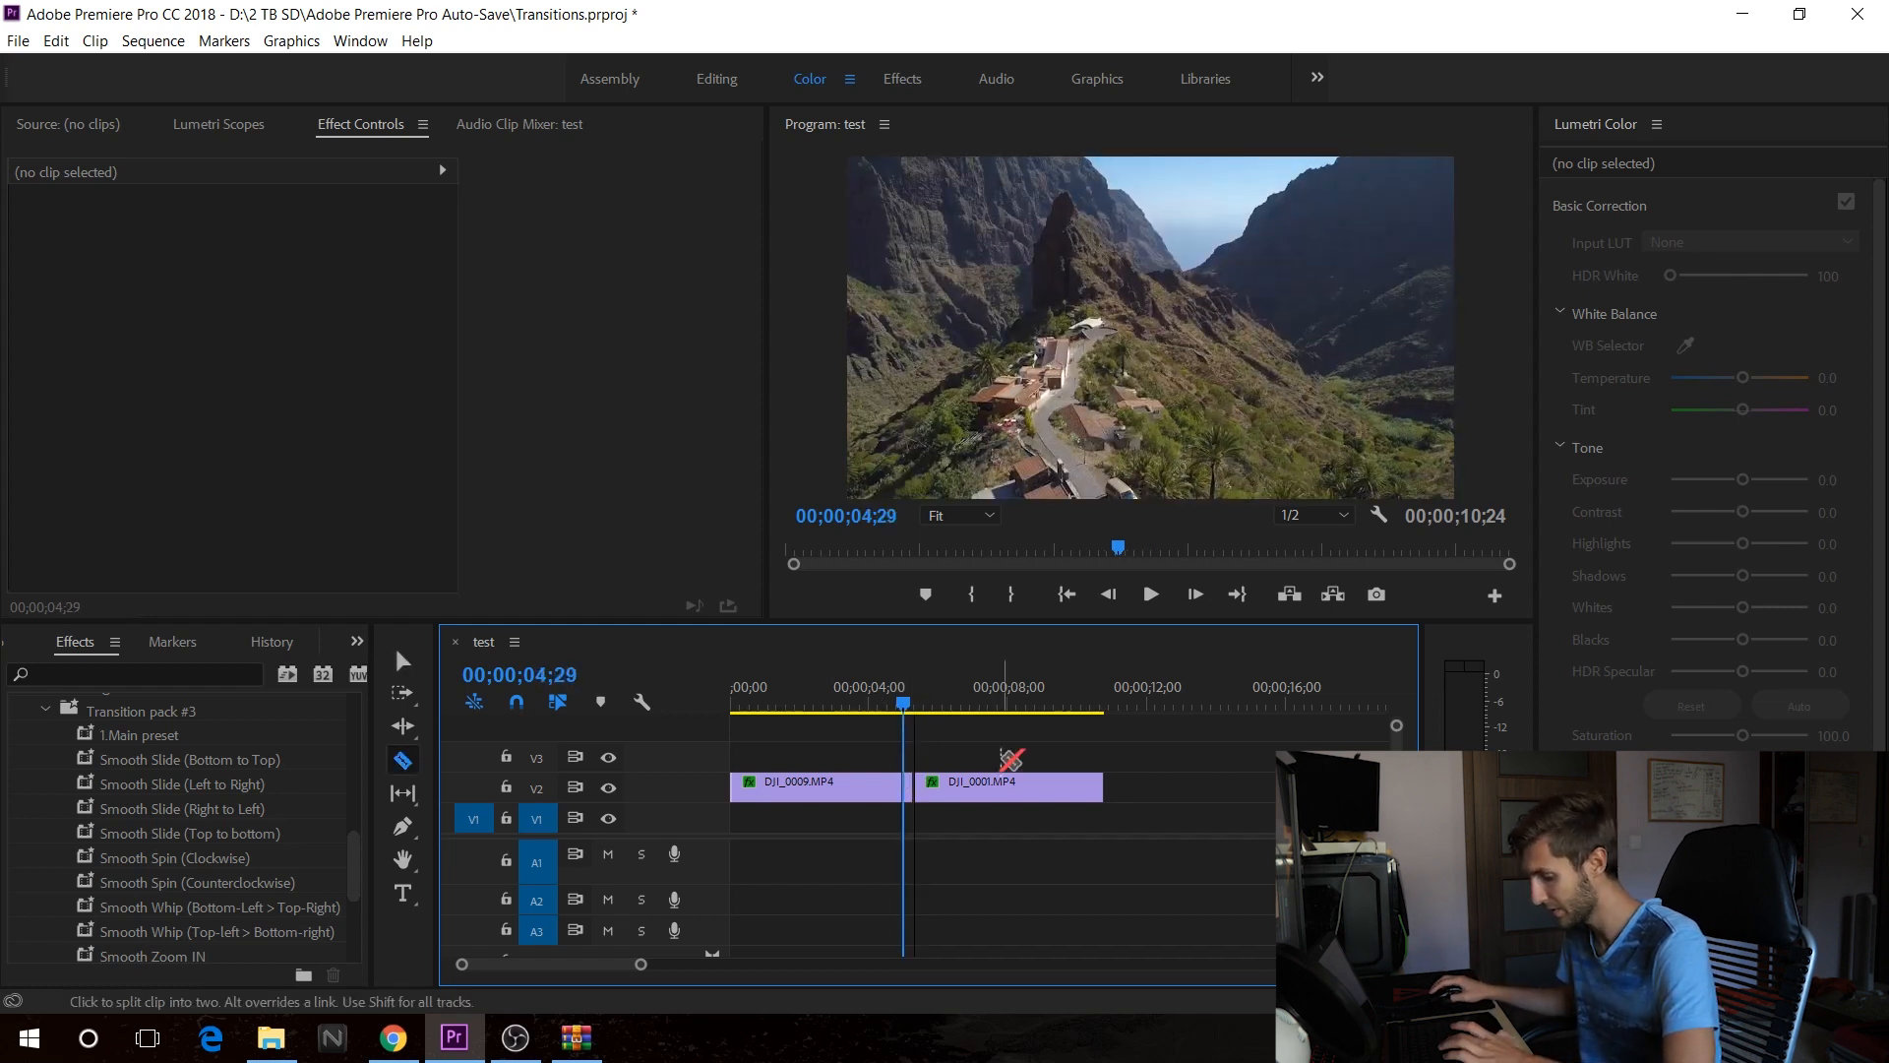
Razor-cut V2 at 00;00;04;29 and 00;00;05;19, then select both short pieces
{"action": "left_click", "coordinate": [403, 660]}
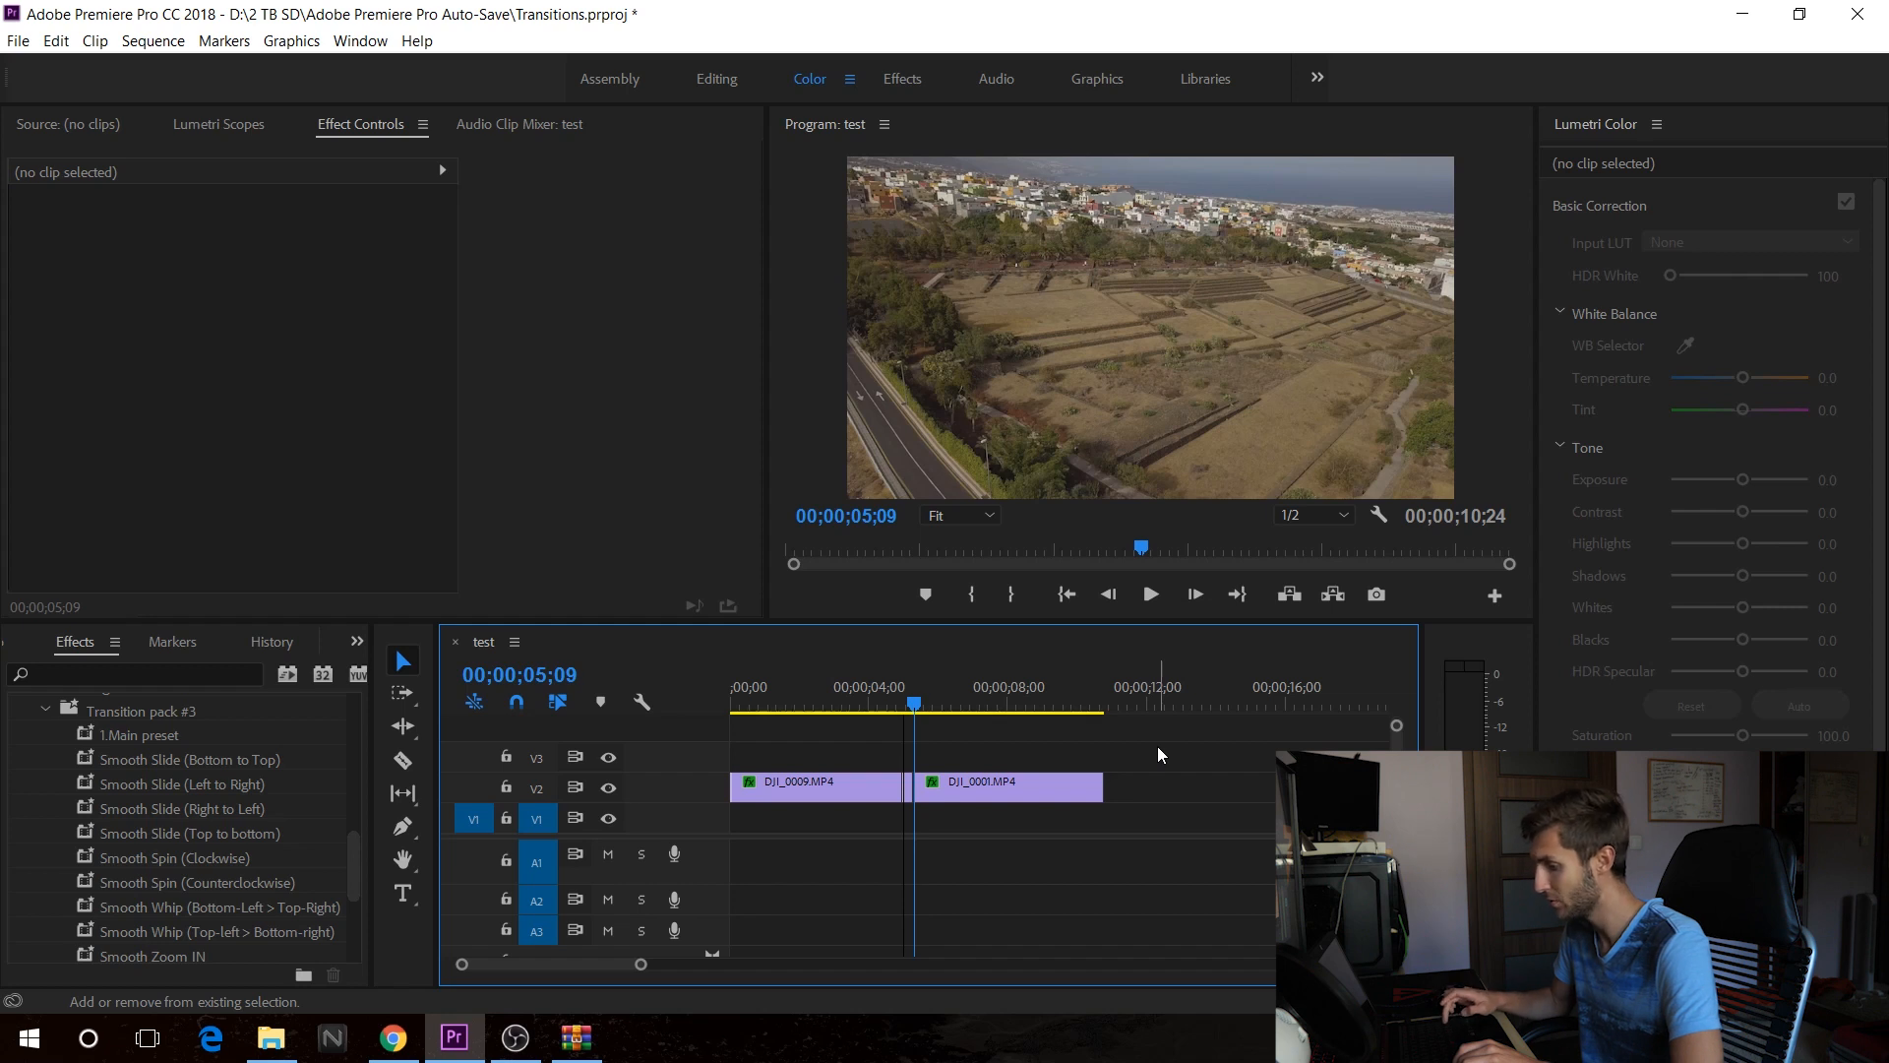
{"action": "left_click", "coordinate": [403, 758]}
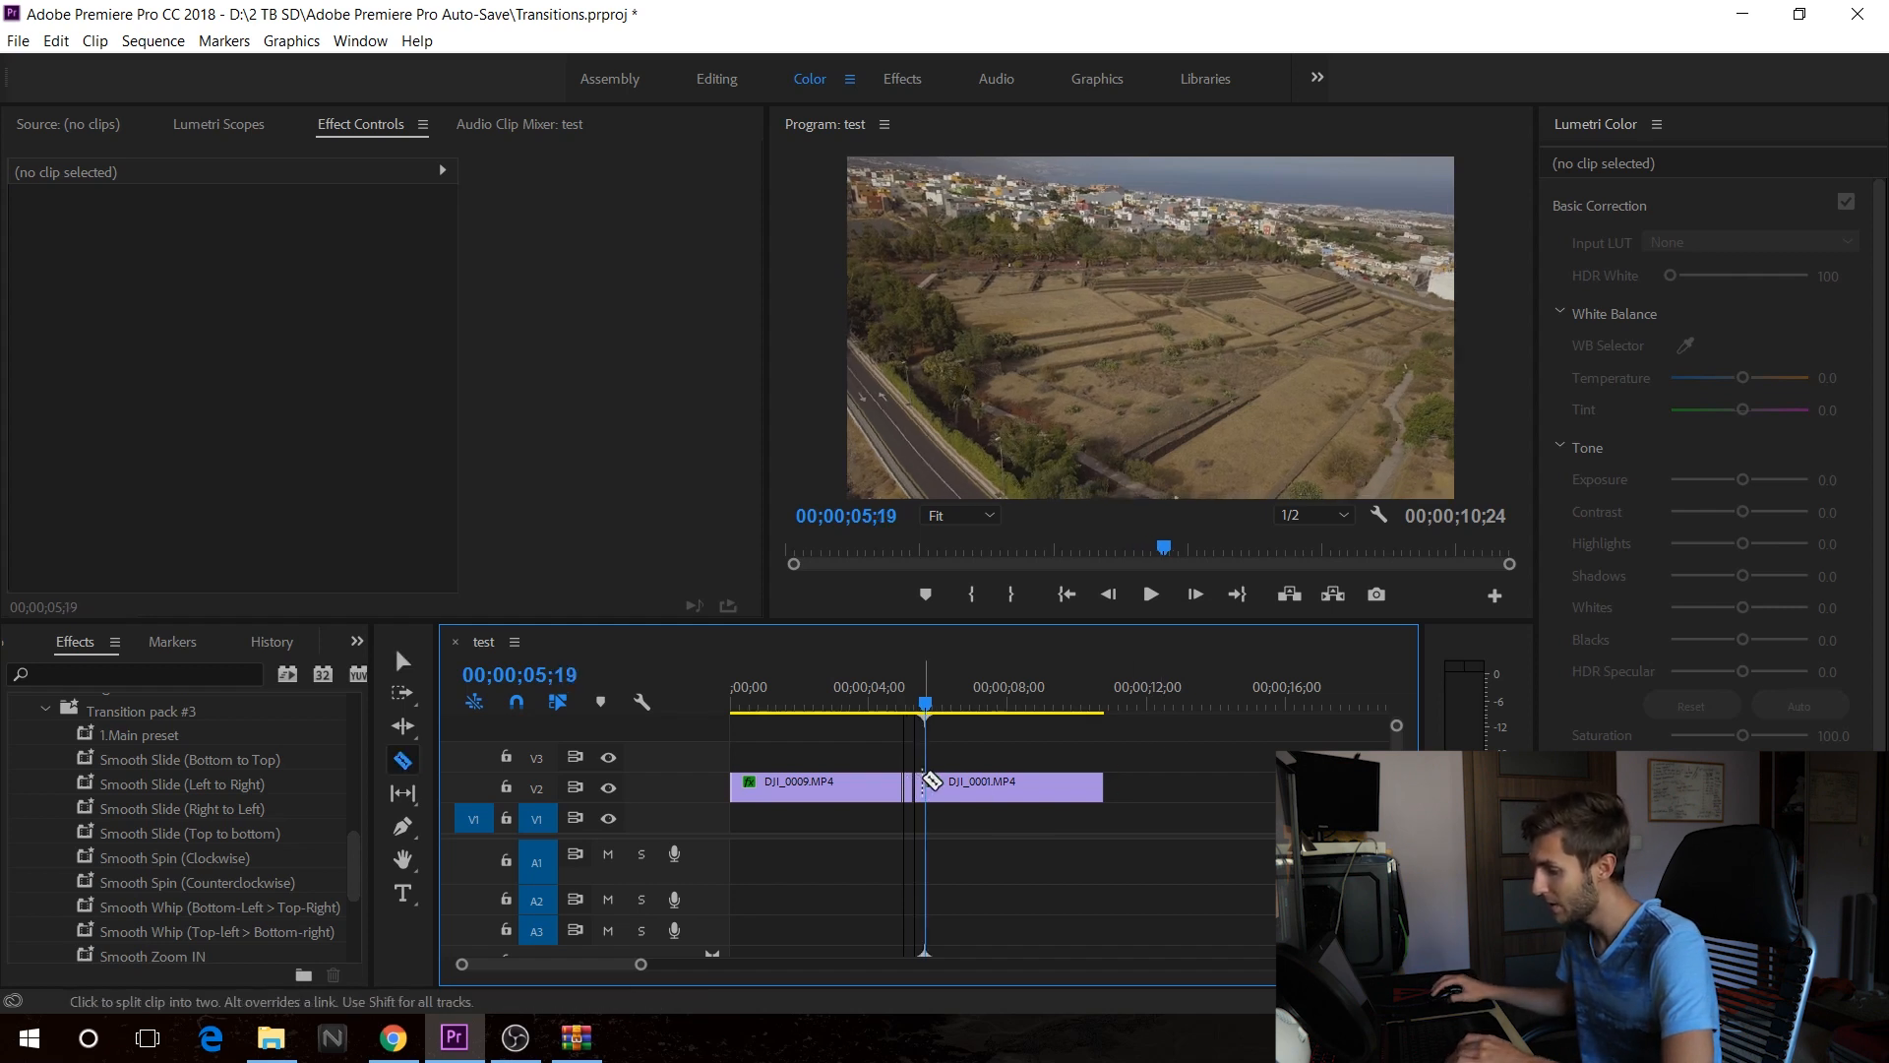
{"action": "left_click", "coordinate": [1022, 780]}
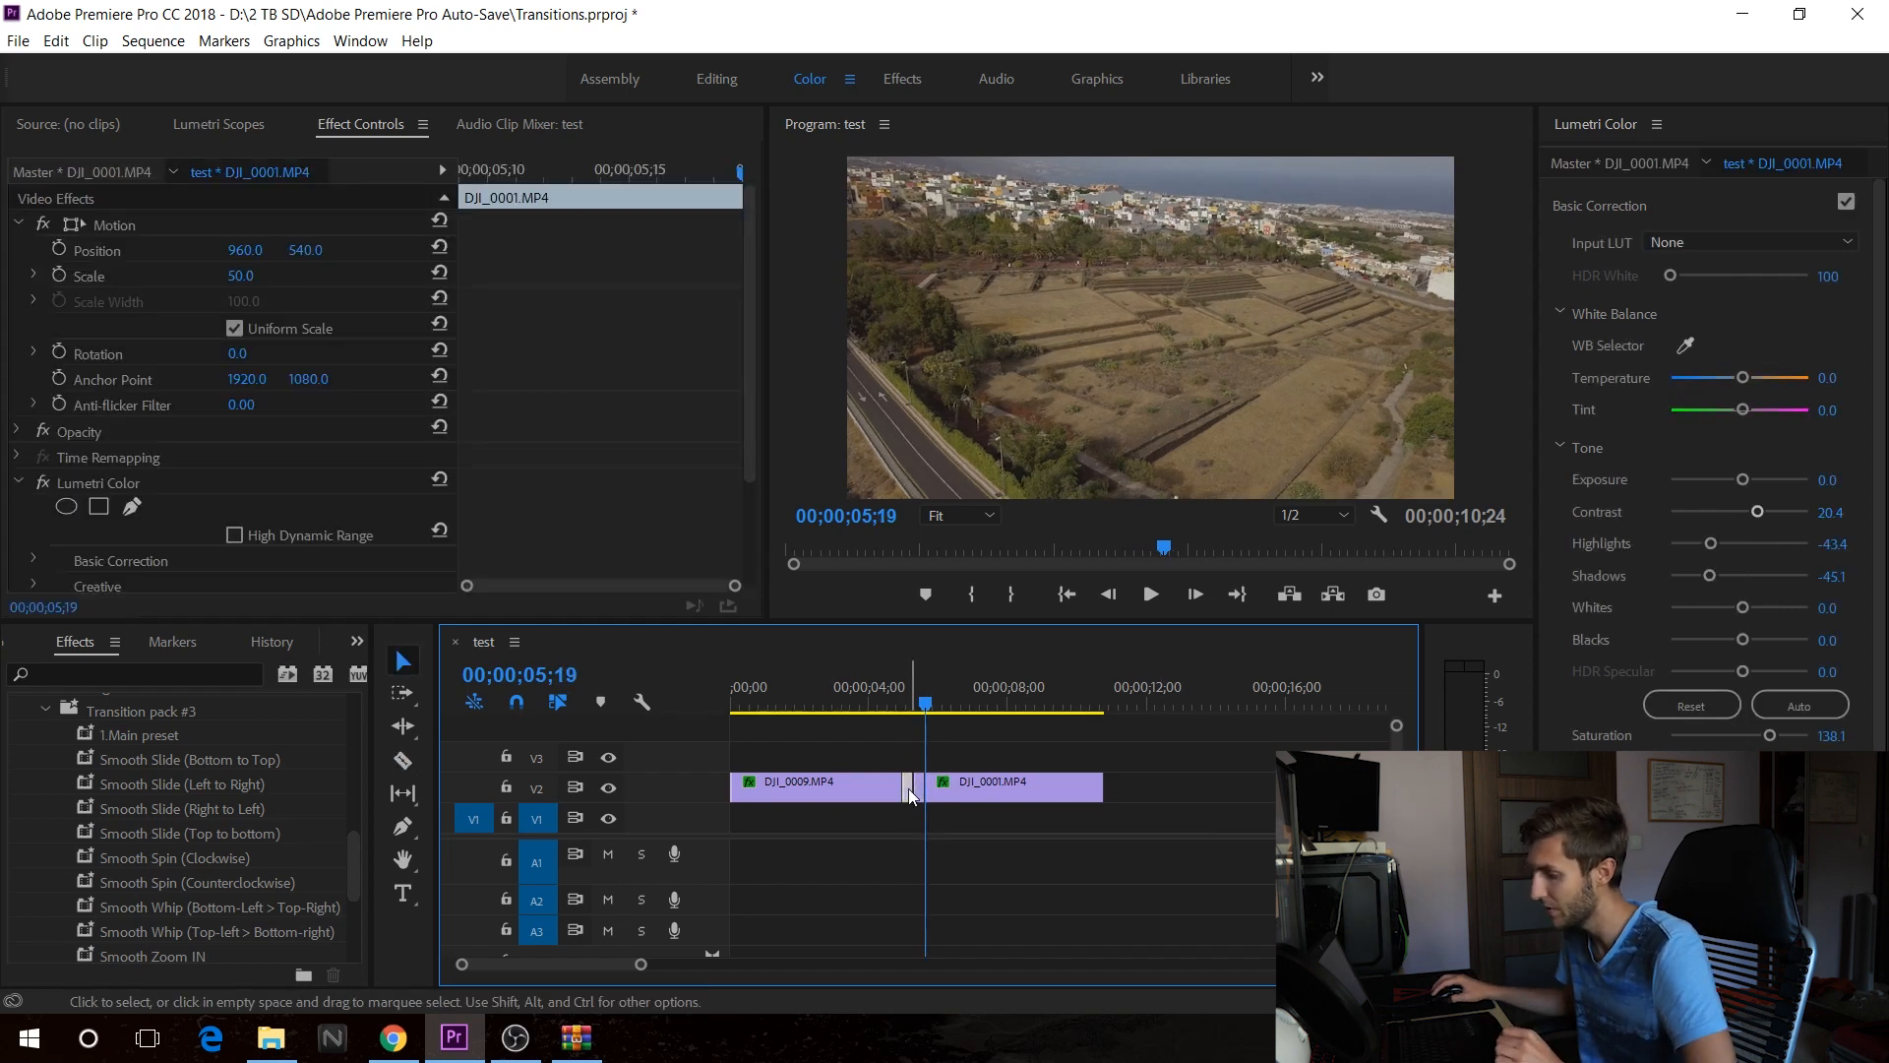
{"action": "left_click", "coordinate": [820, 781]}
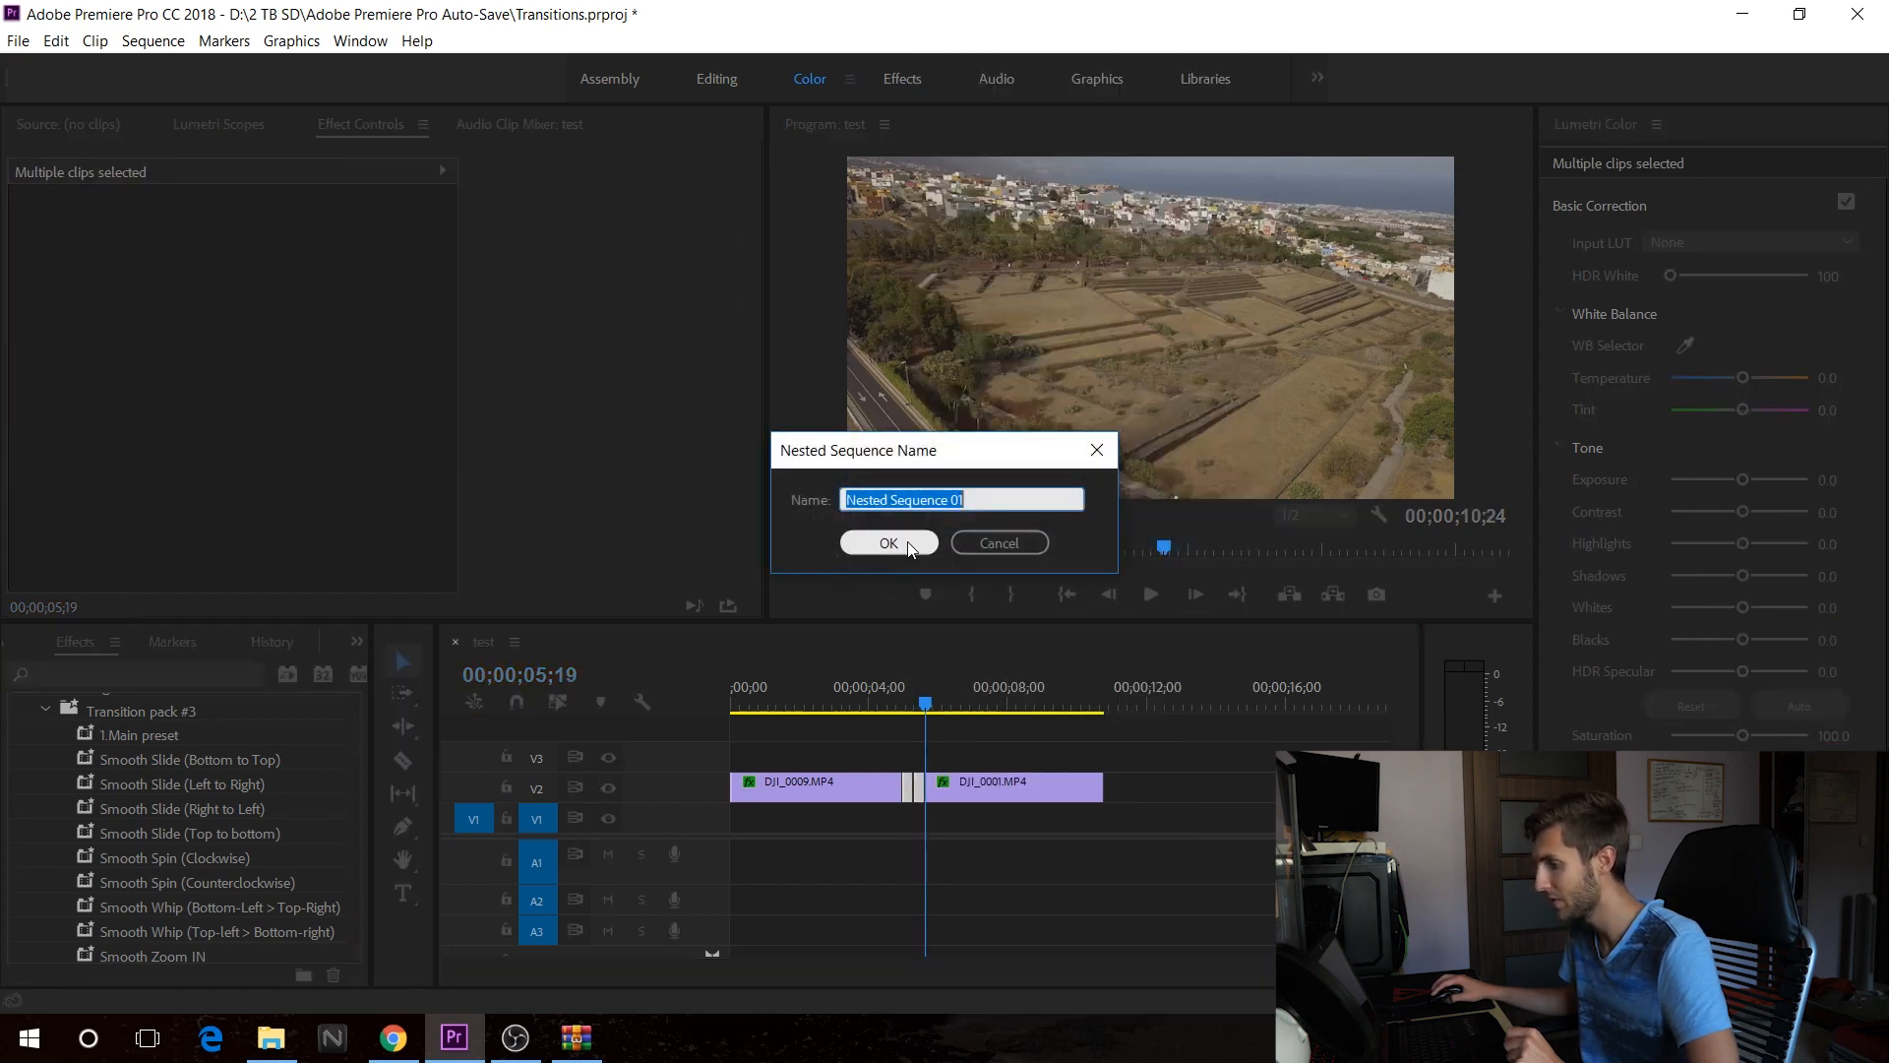
Nest the selected pieces as Nested Sequence 01 and select the nested clip
{"action": "left_click", "coordinate": [887, 542]}
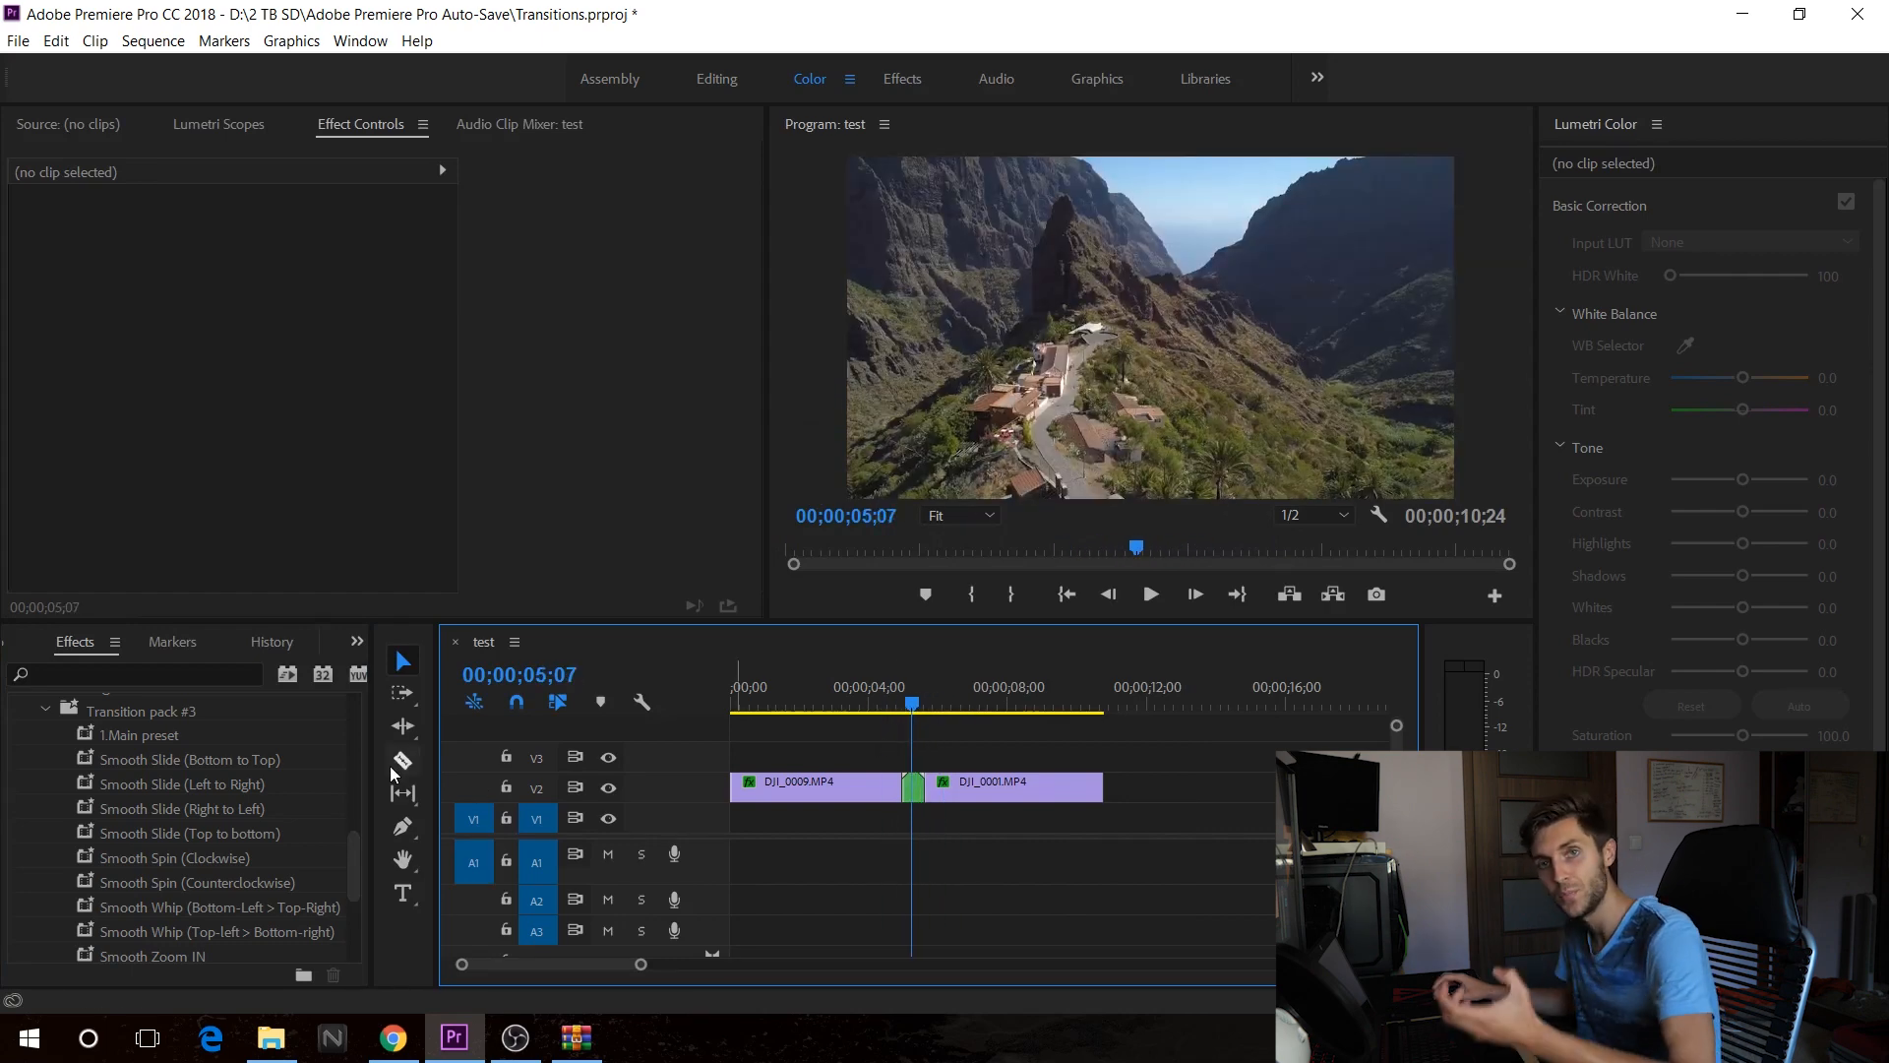
{"action": "left_click", "coordinate": [141, 735]}
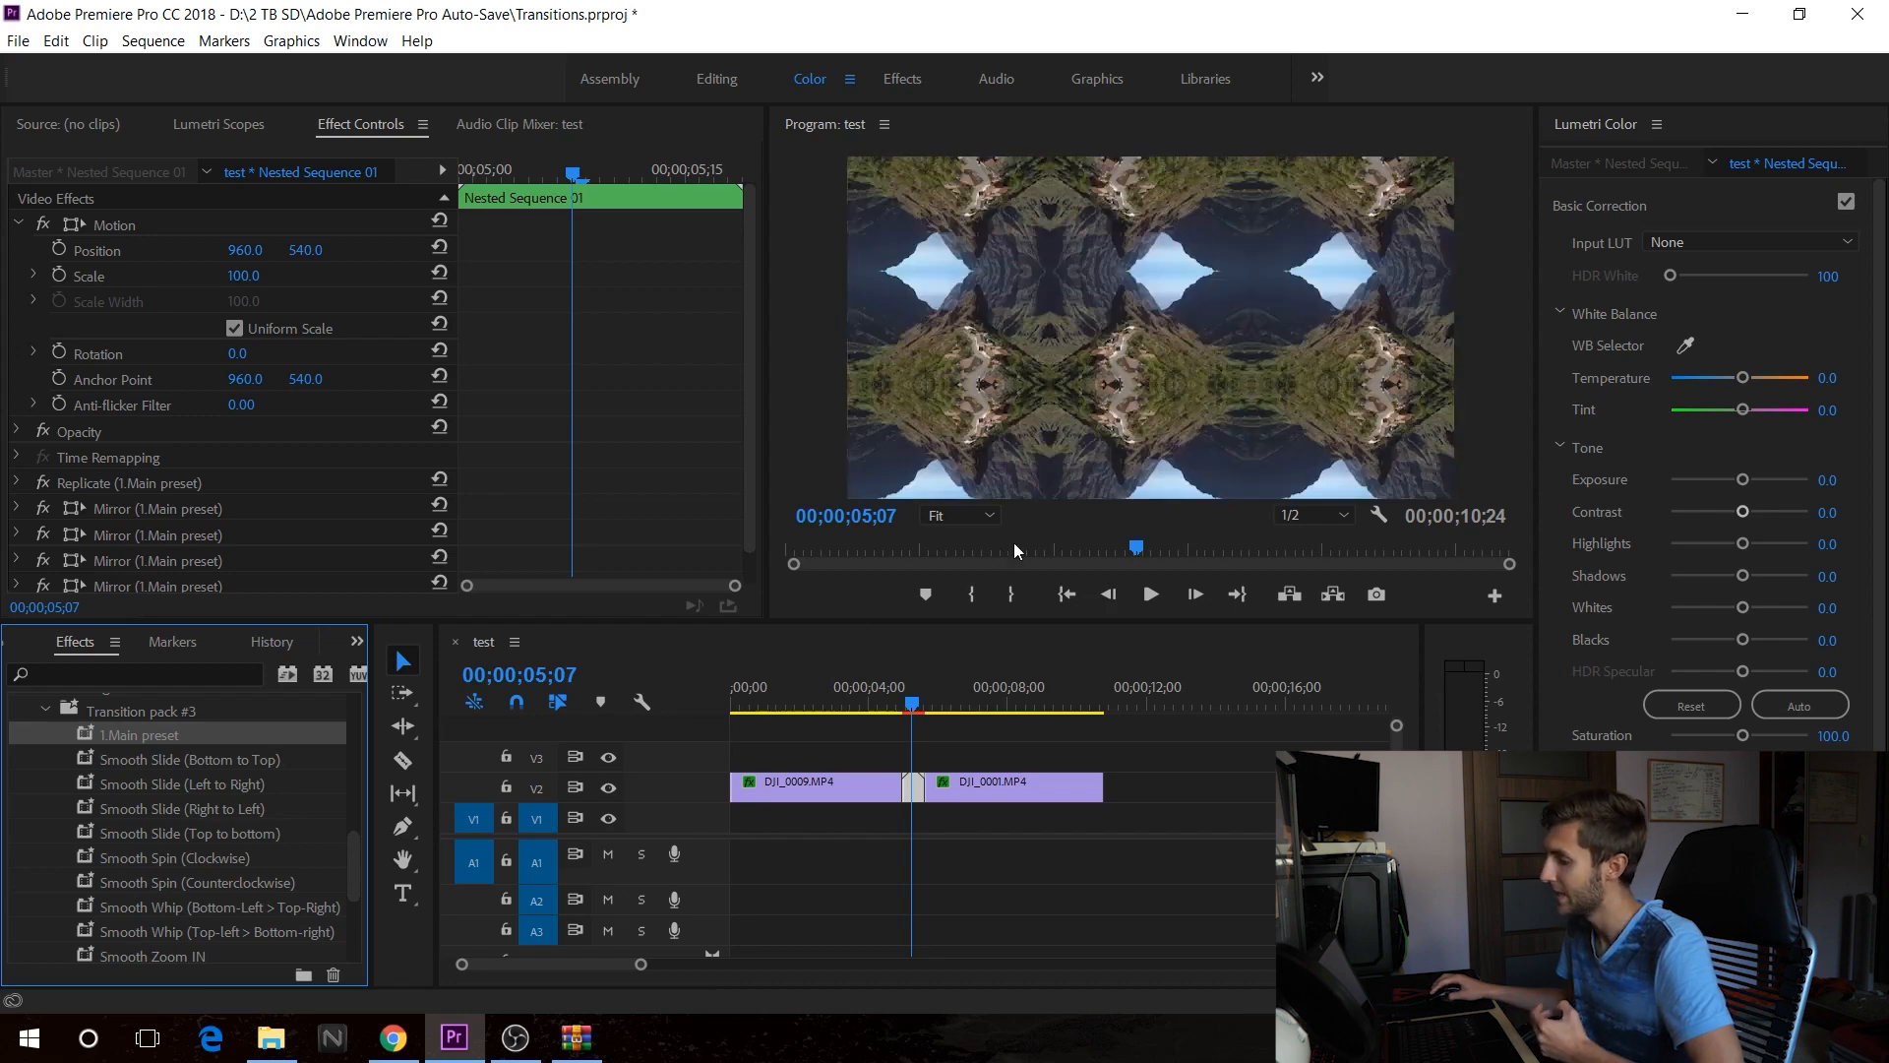
{"action": "mouse_move", "coordinate": [181, 860]}
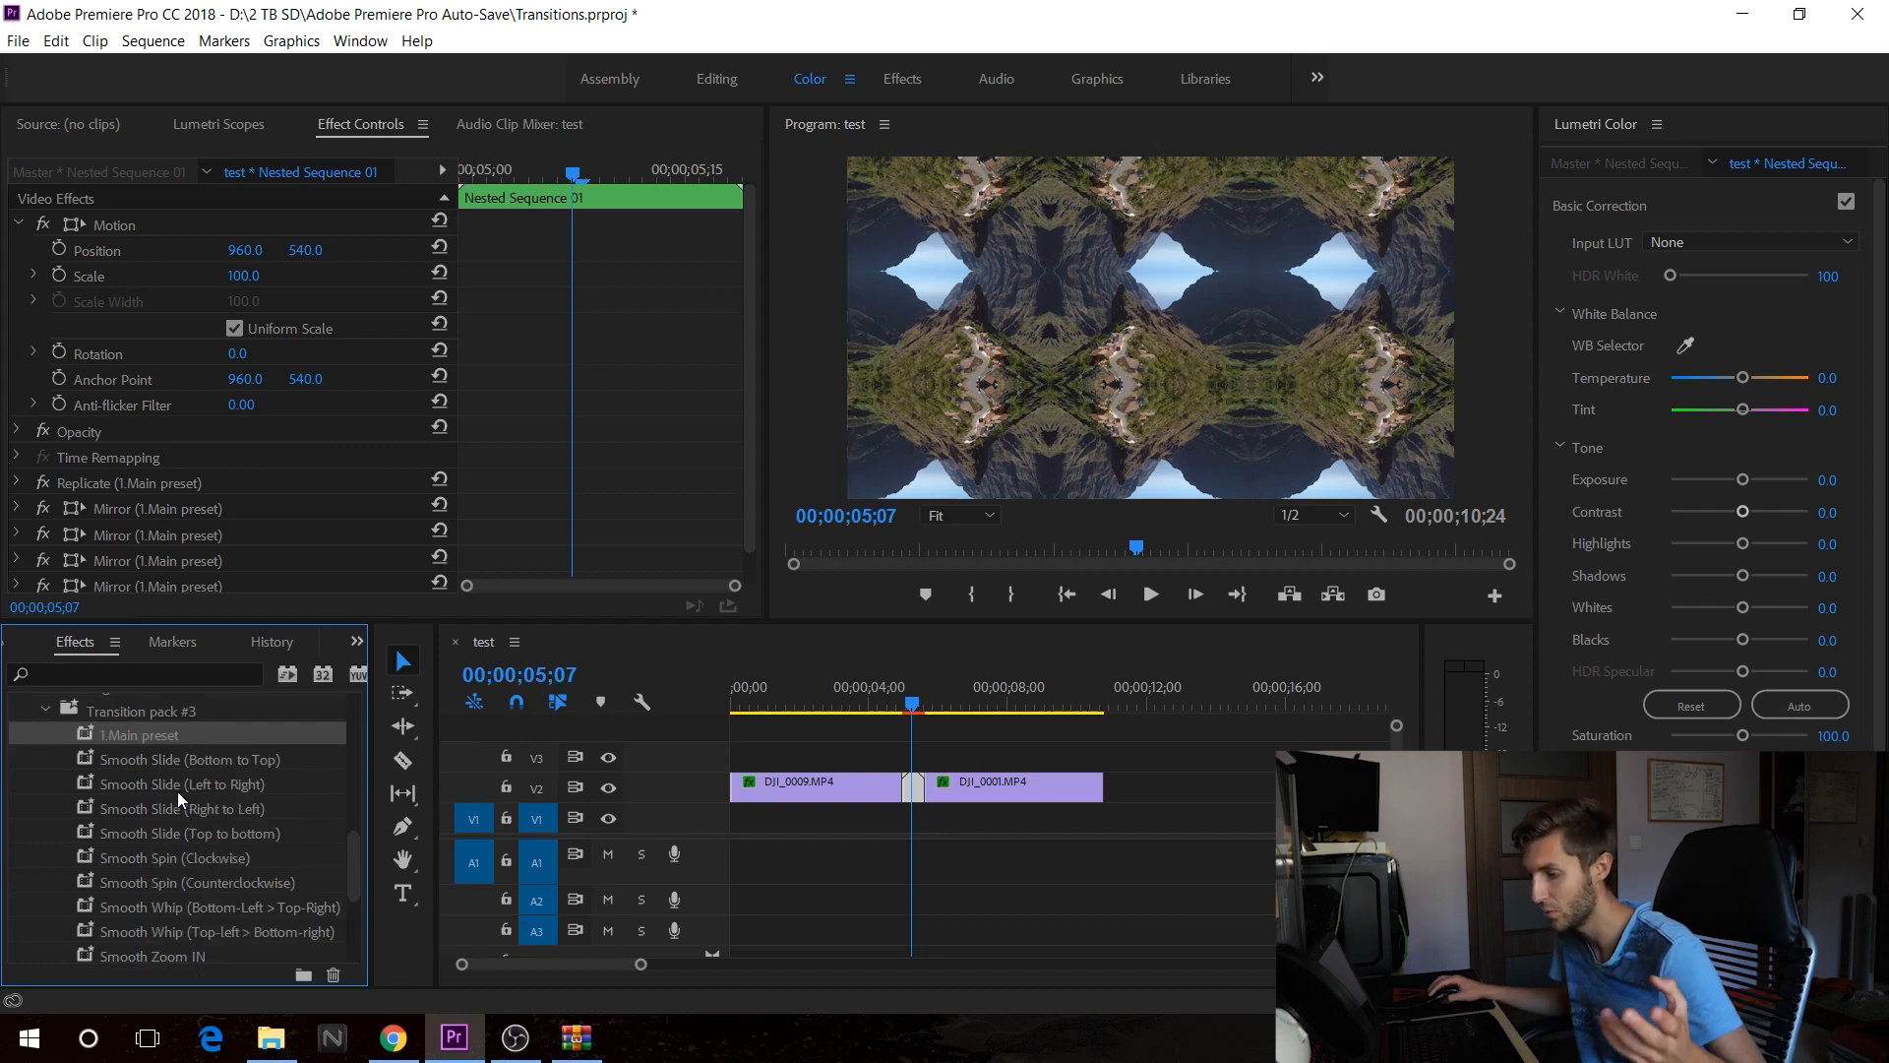
Apply the Smooth Slide (Left to Right) preset from Transition pack #3 to the nested clip
{"action": "left_click", "coordinate": [181, 784]}
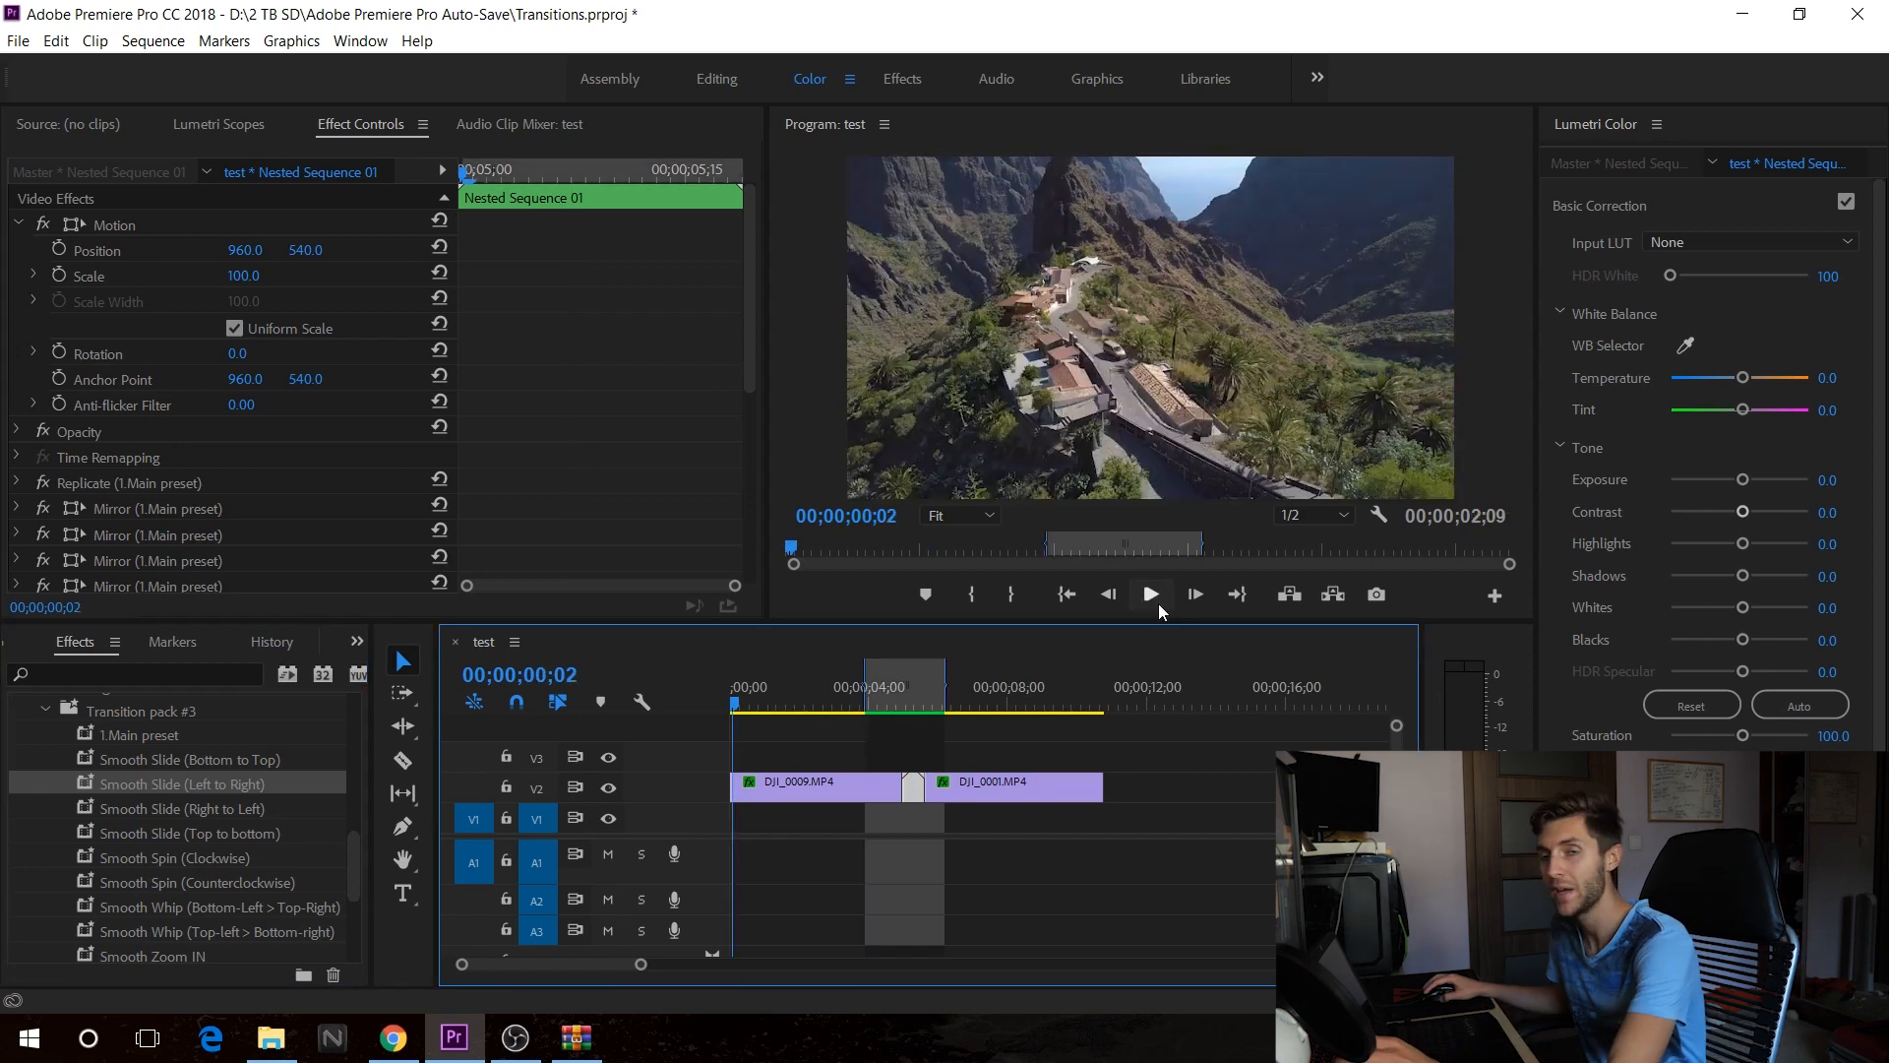
{"action": "mouse_move", "coordinate": [1148, 592]}
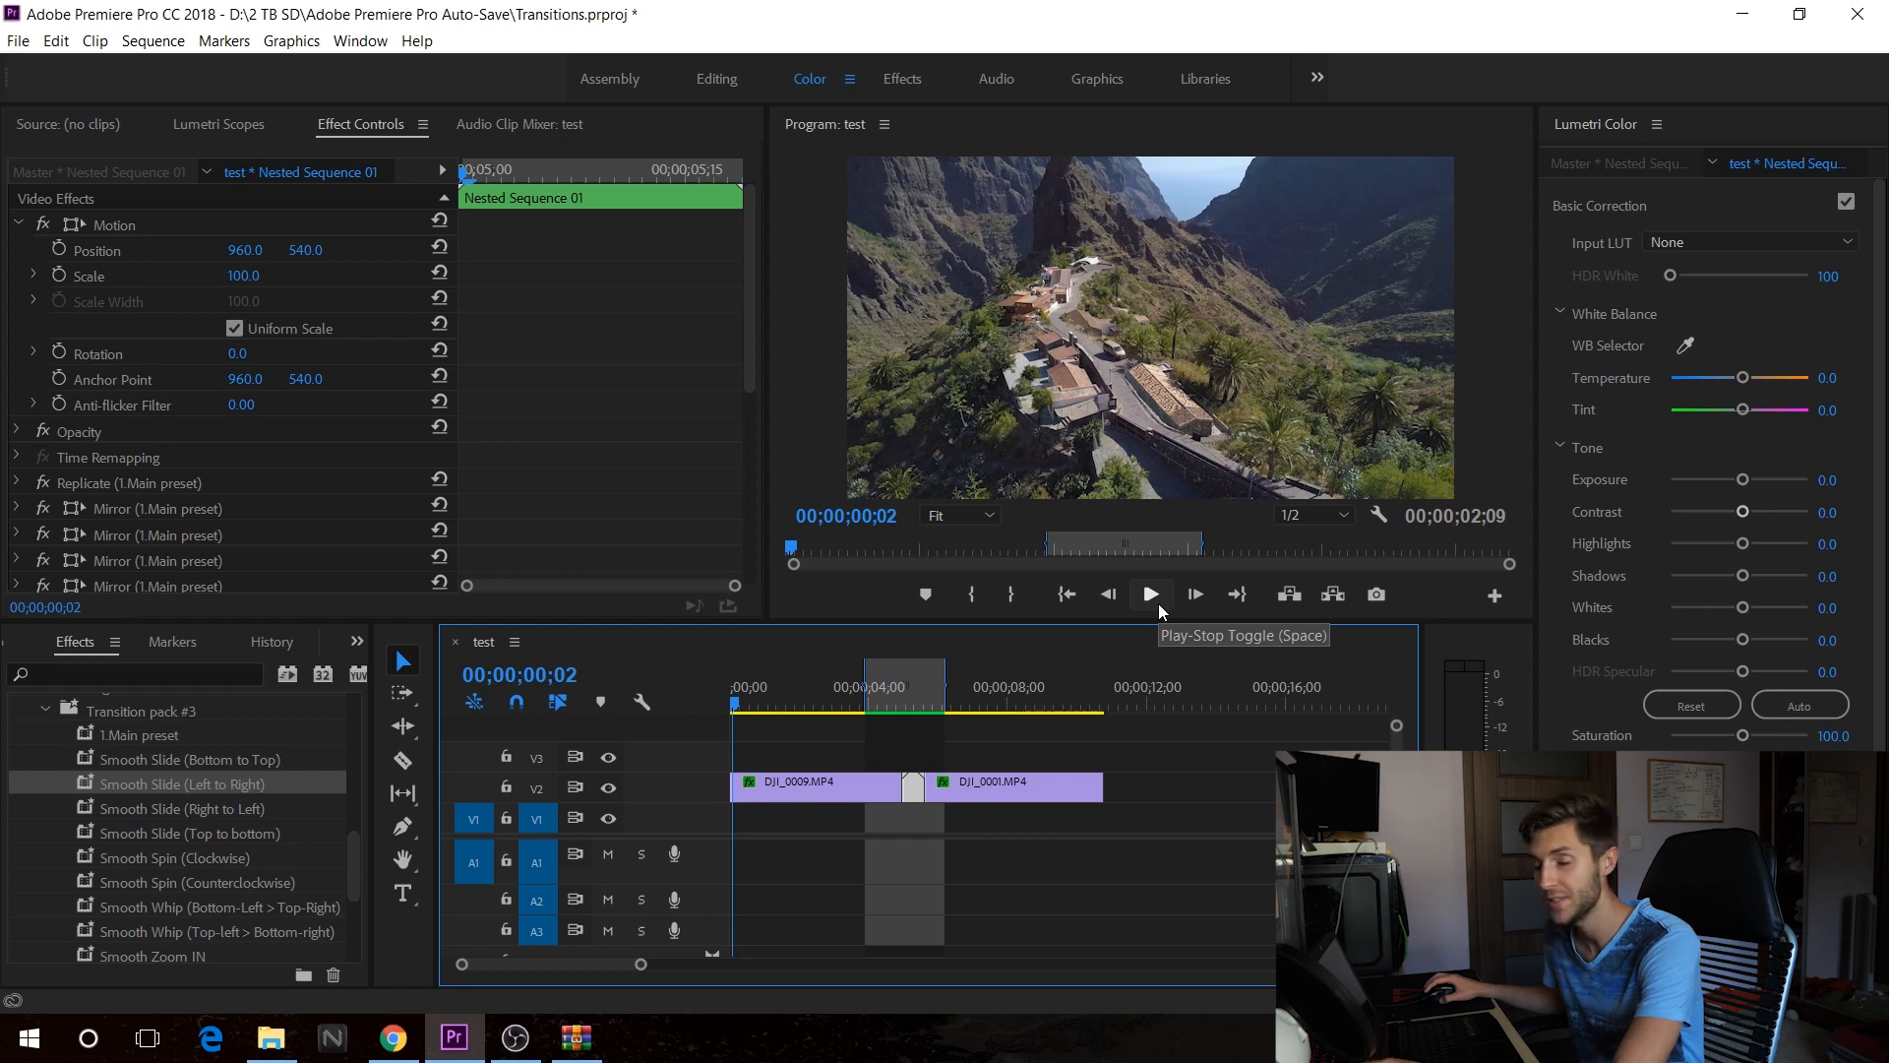
Play the marked range through the smooth slide transition, then stop playback
{"action": "left_click", "coordinate": [1148, 592]}
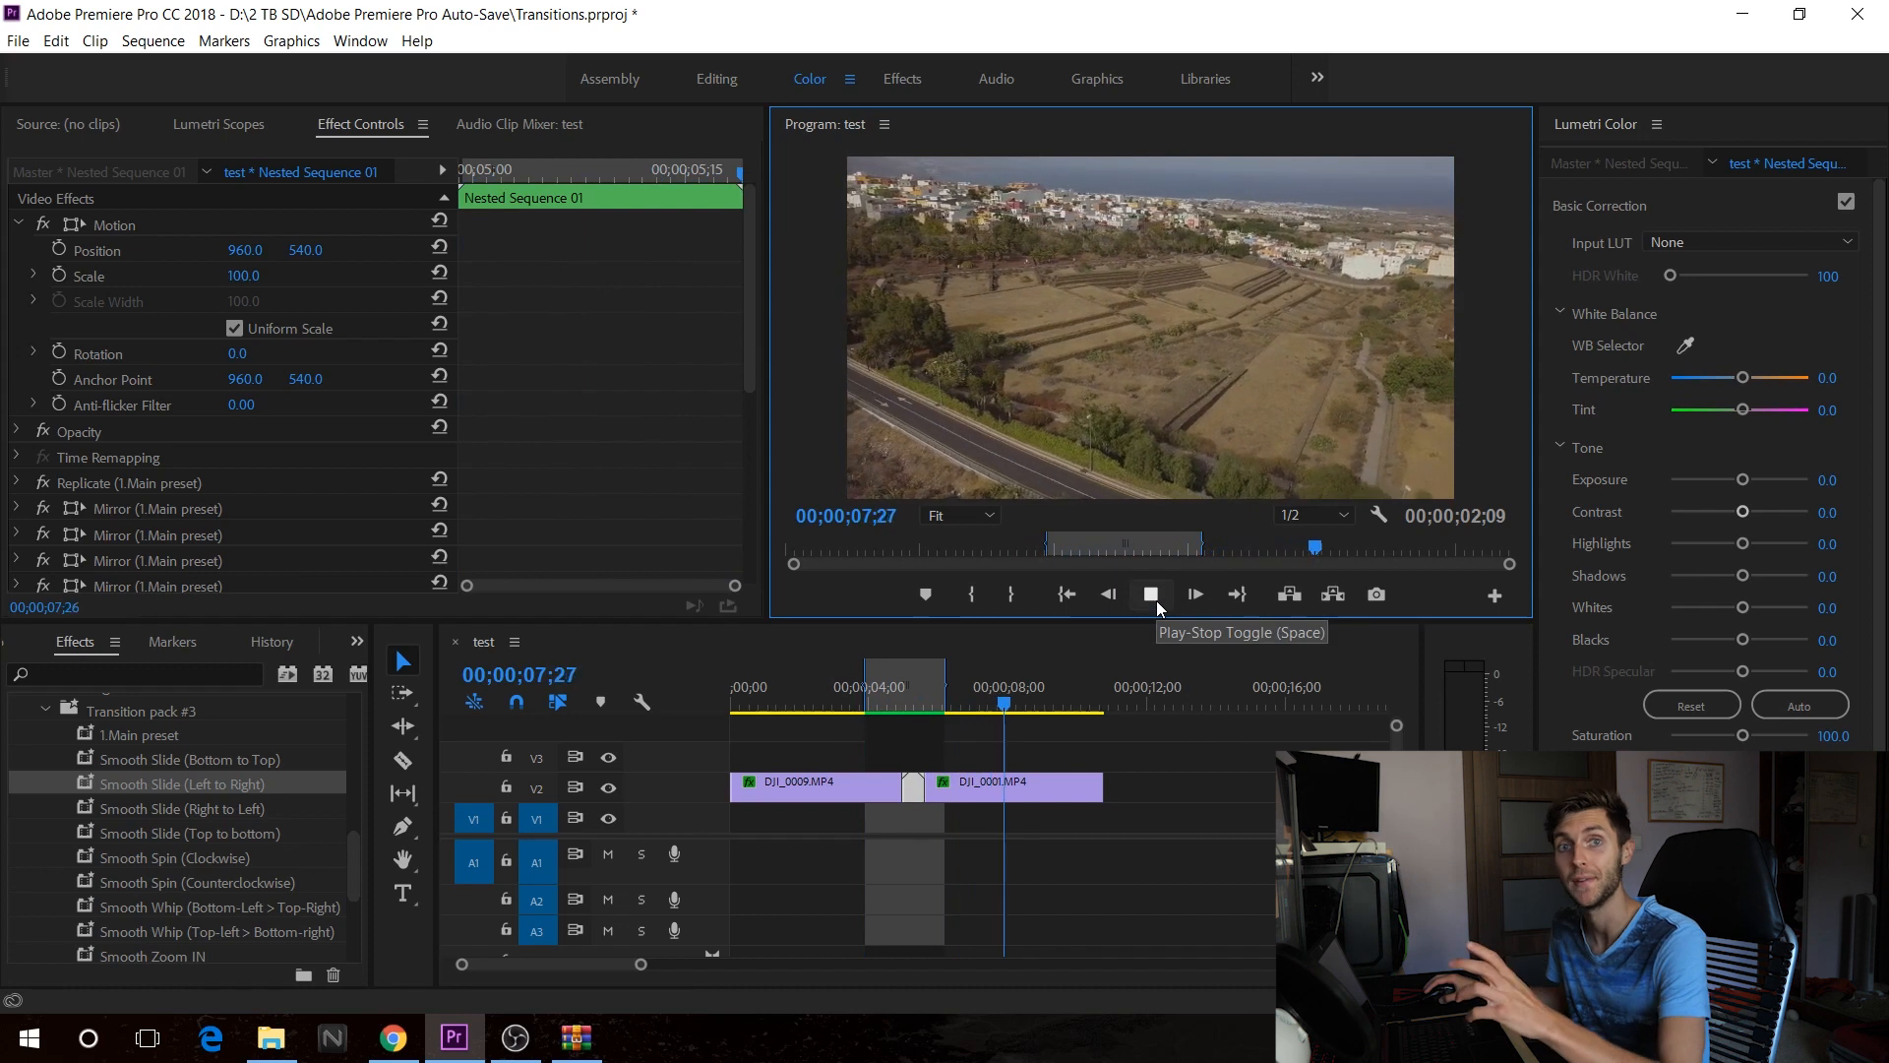
{"action": "left_click", "coordinate": [1149, 592]}
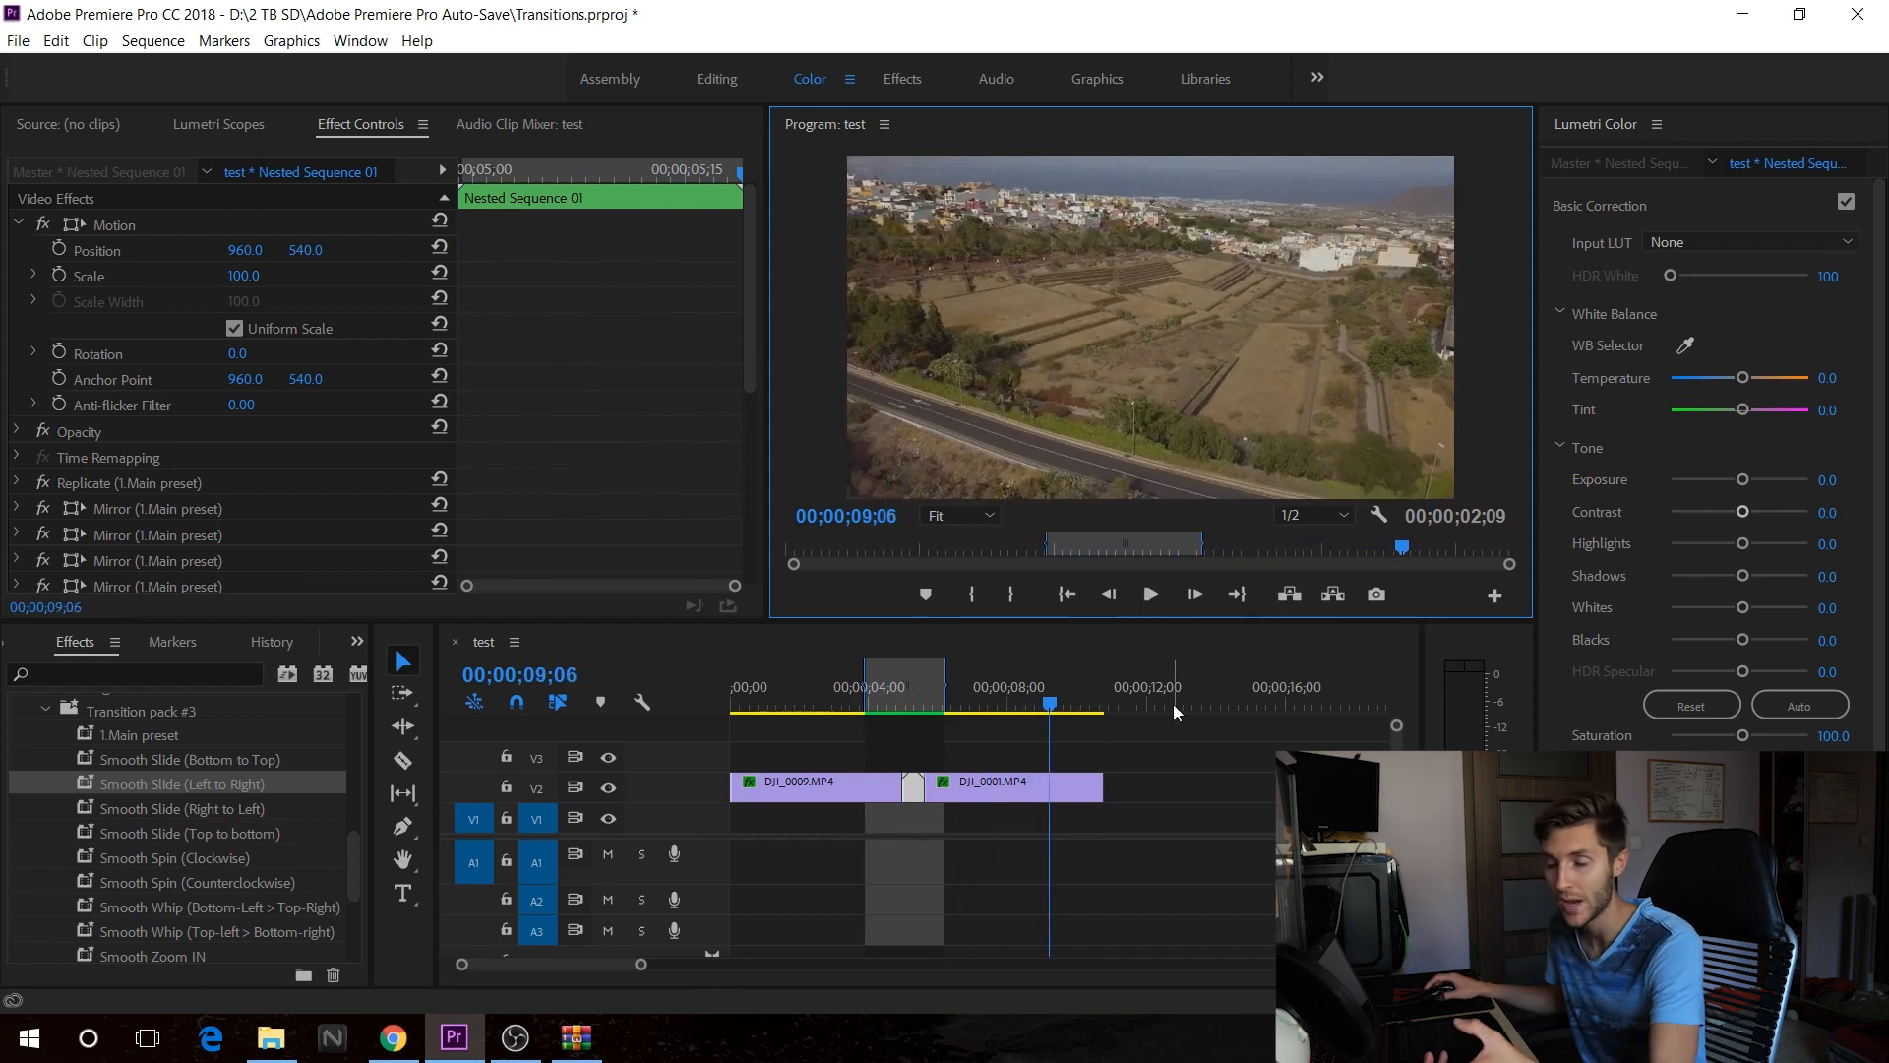
{"action": "mouse_move", "coordinate": [642, 702]}
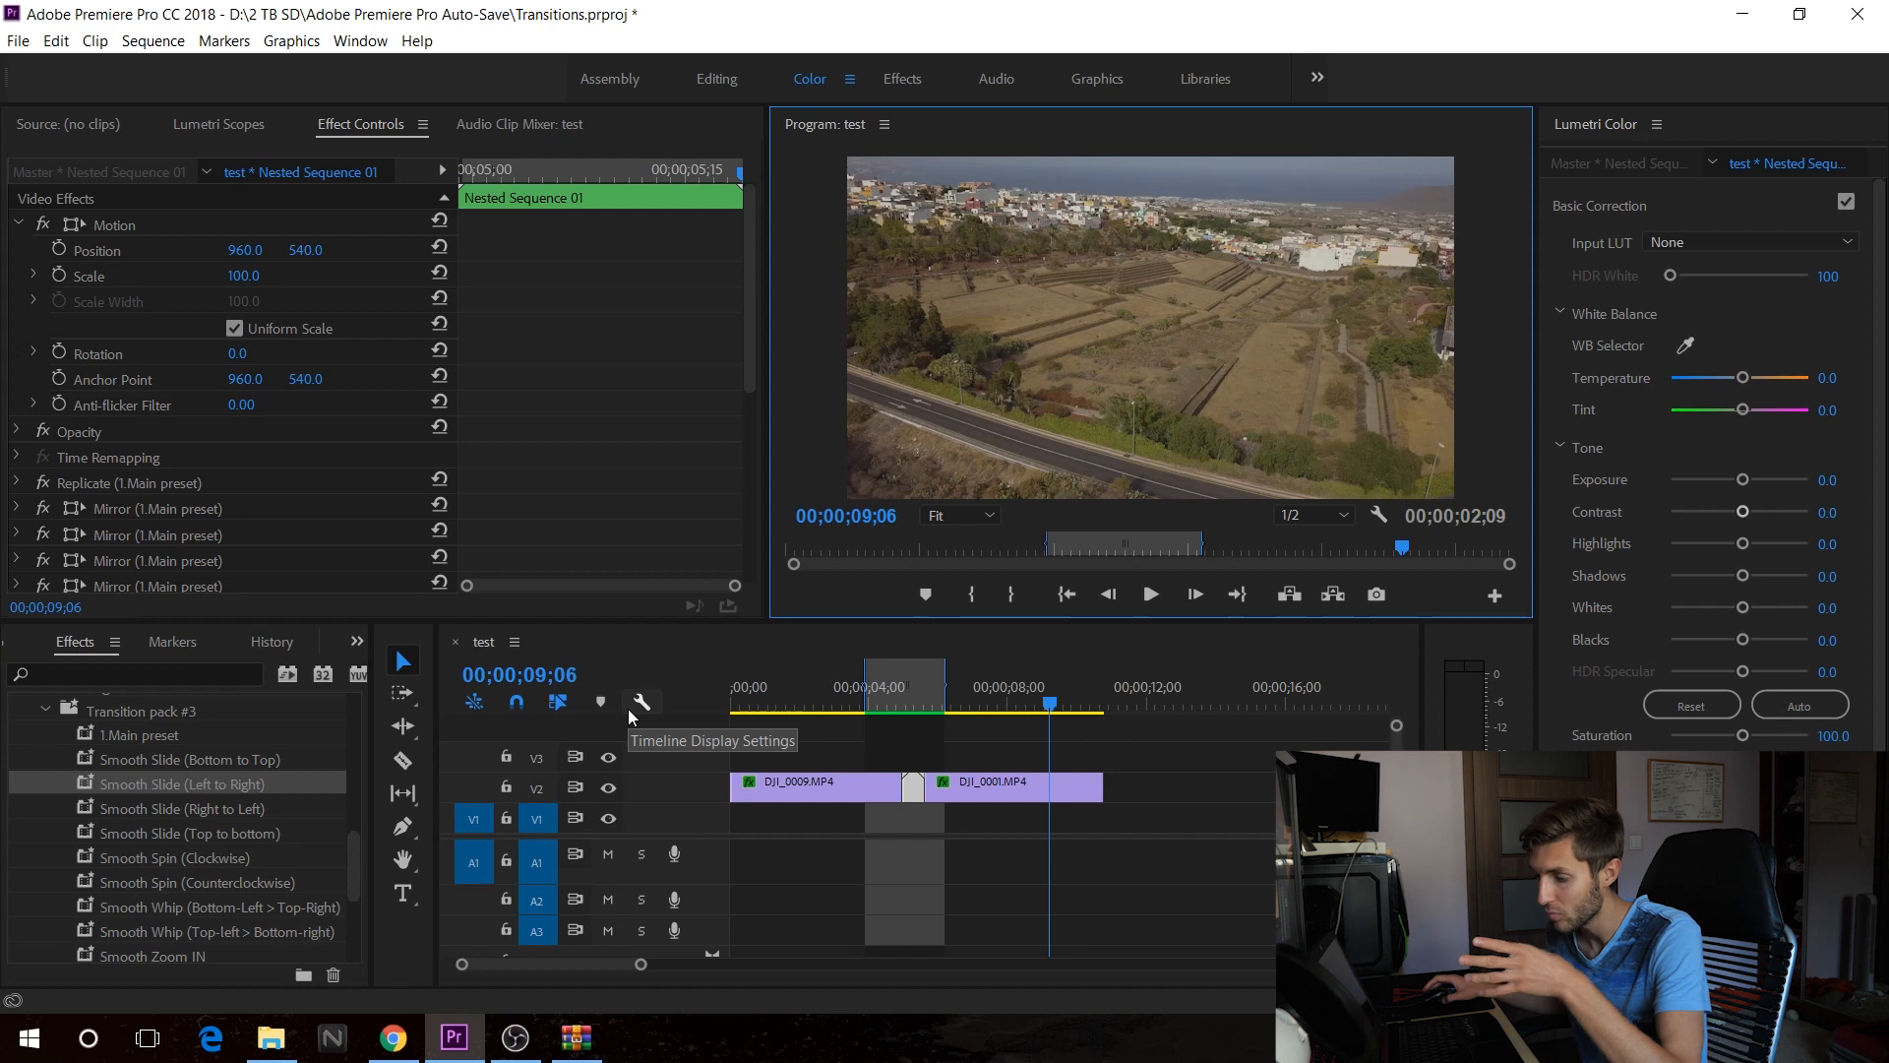